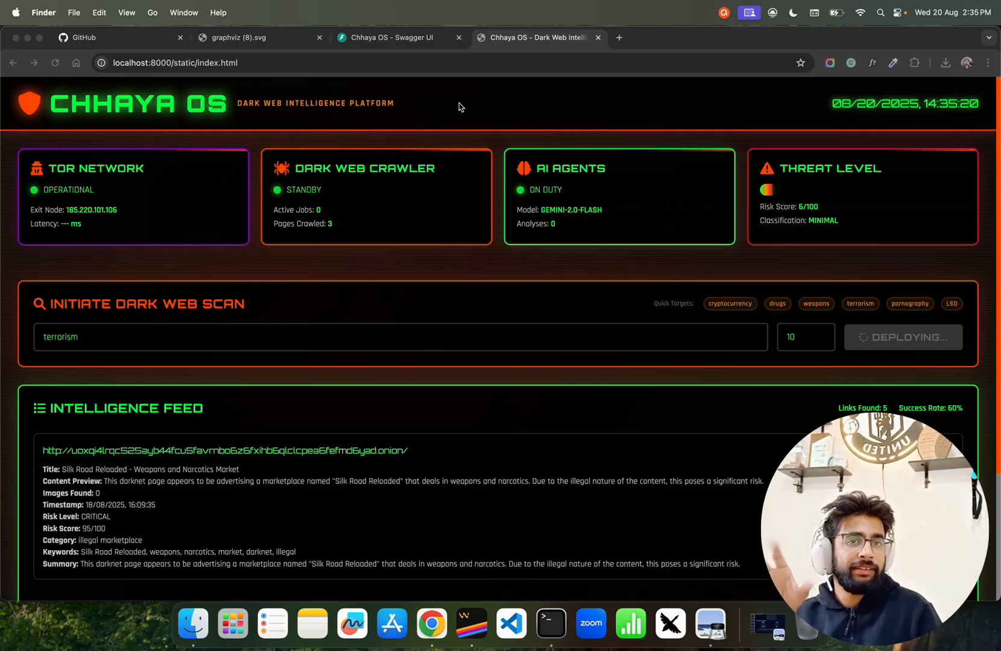
mouse_move(503, 106)
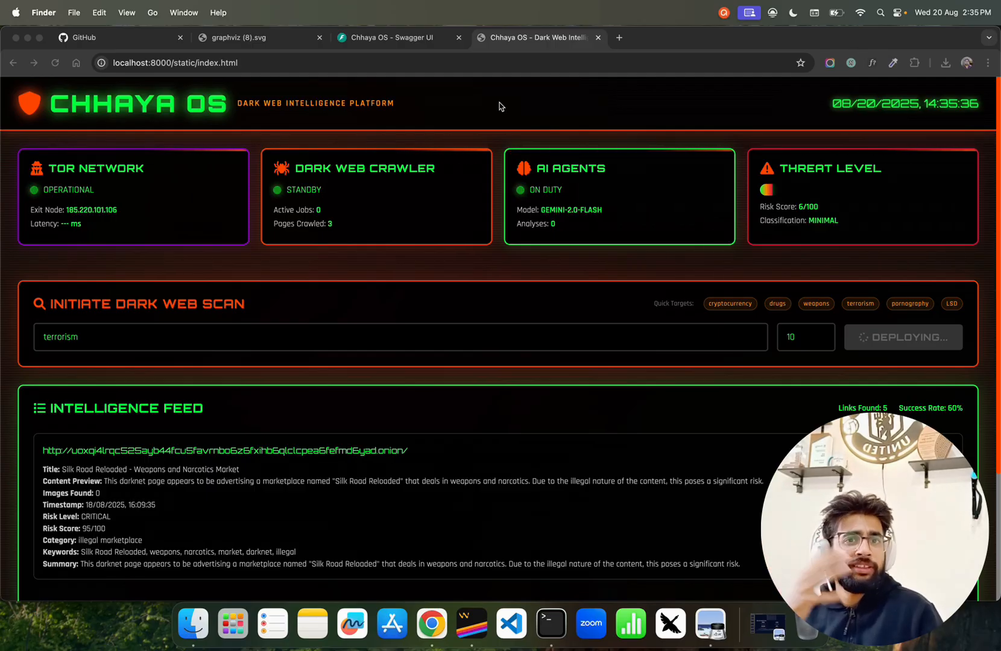
mouse_move(527, 117)
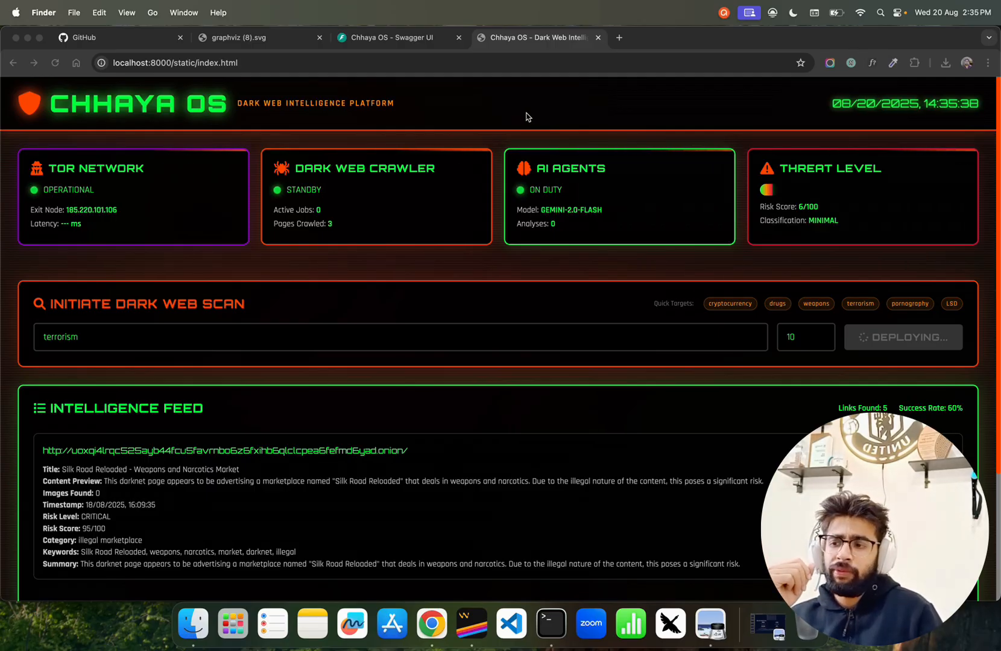
mouse_move(659, 114)
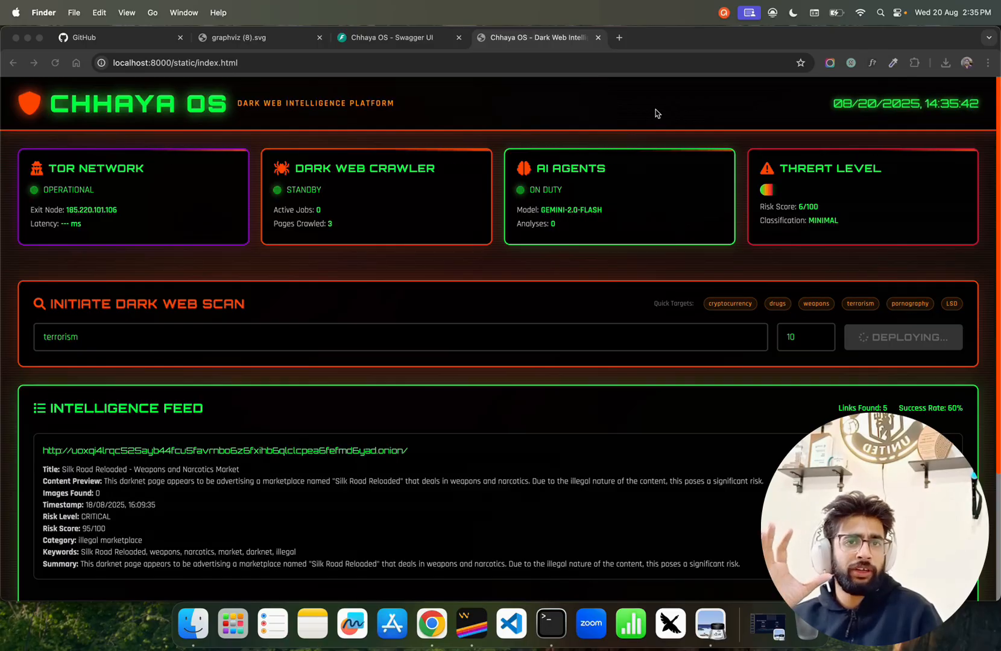
mouse_move(301, 263)
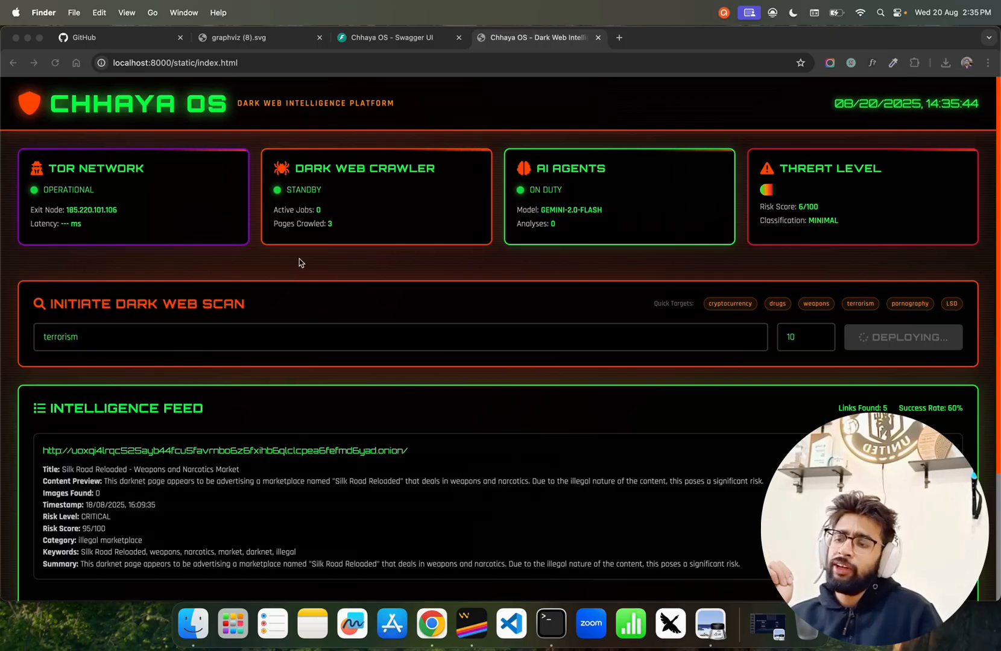
mouse_move(404, 121)
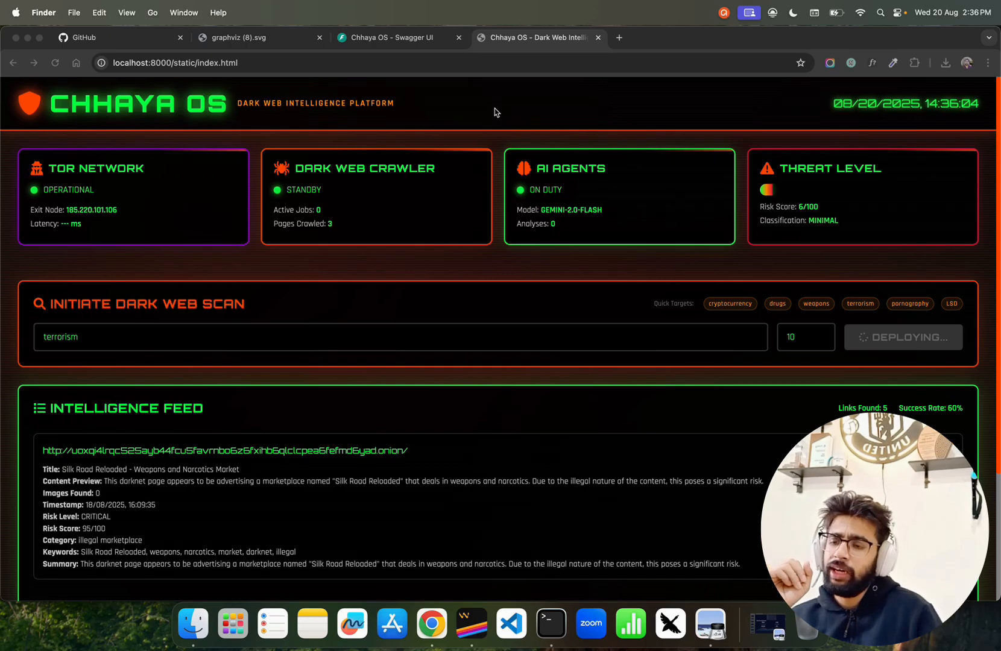
mouse_move(381, 290)
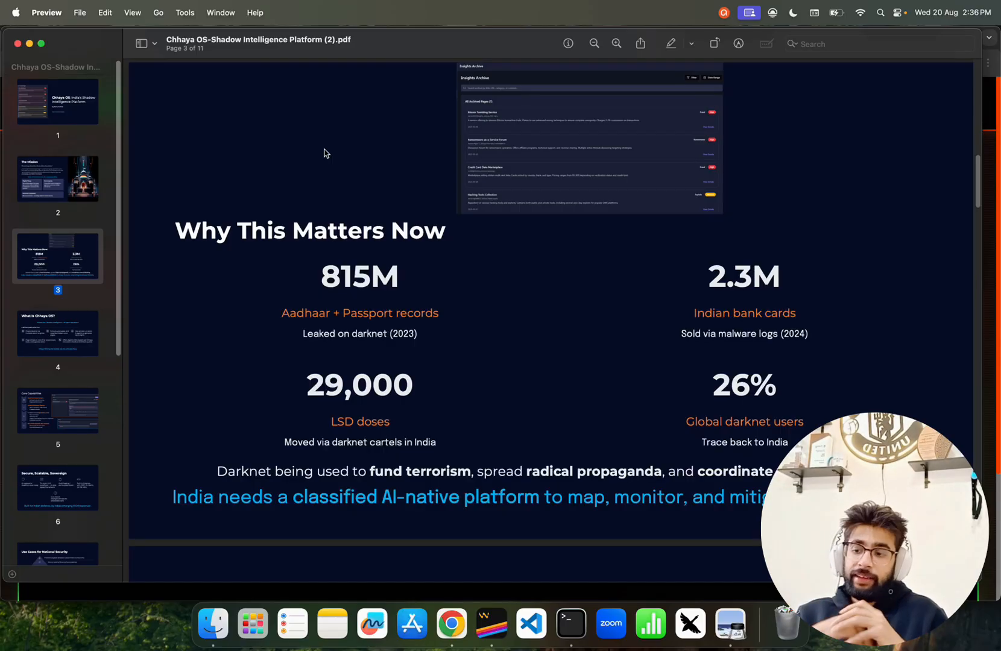
mouse_move(874, 323)
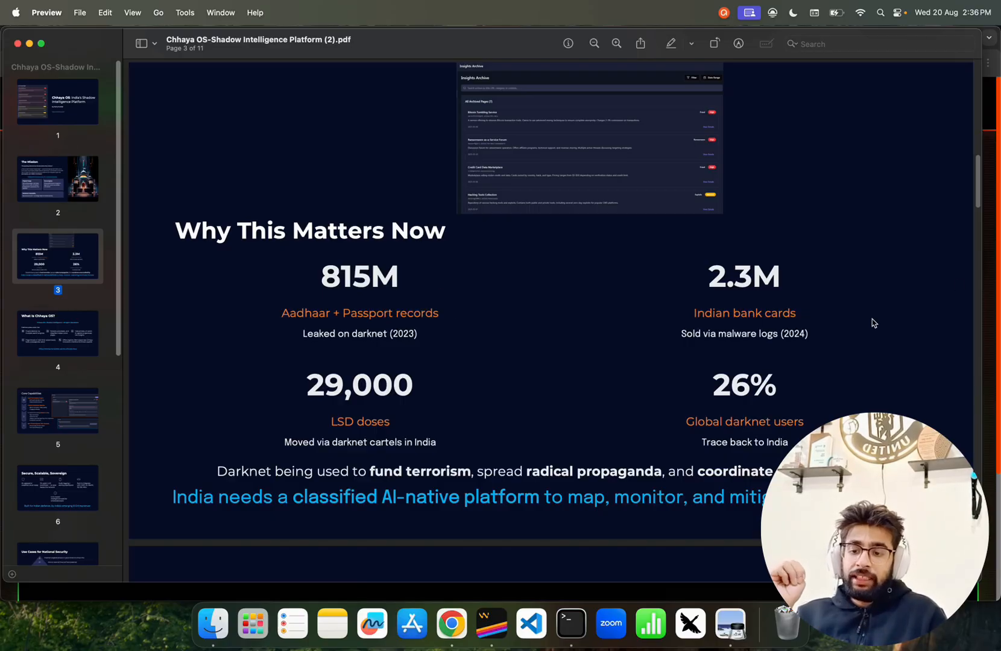
mouse_move(811, 325)
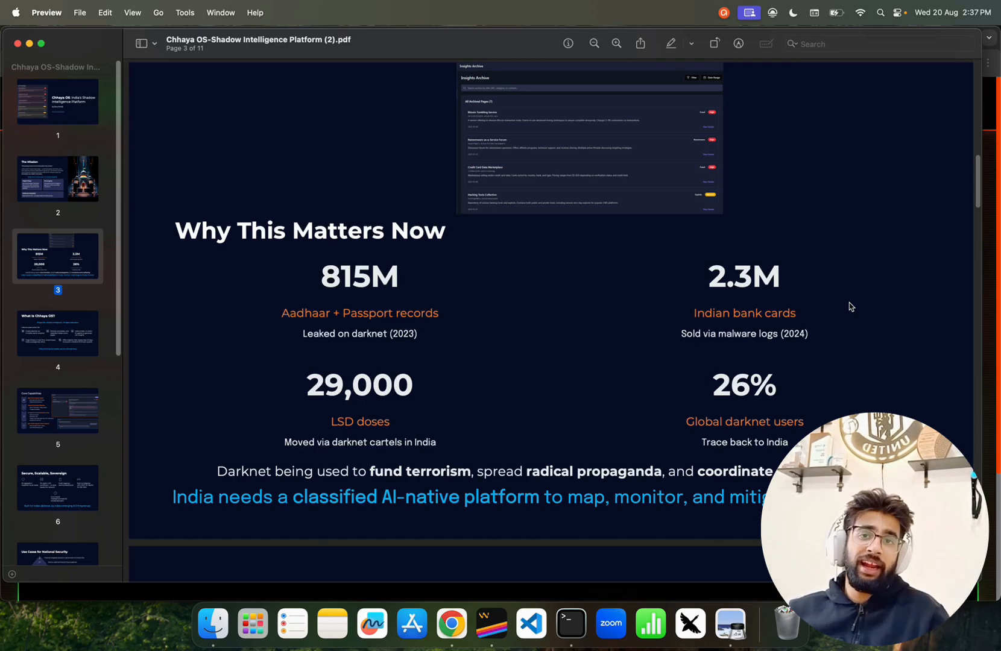
mouse_move(833, 315)
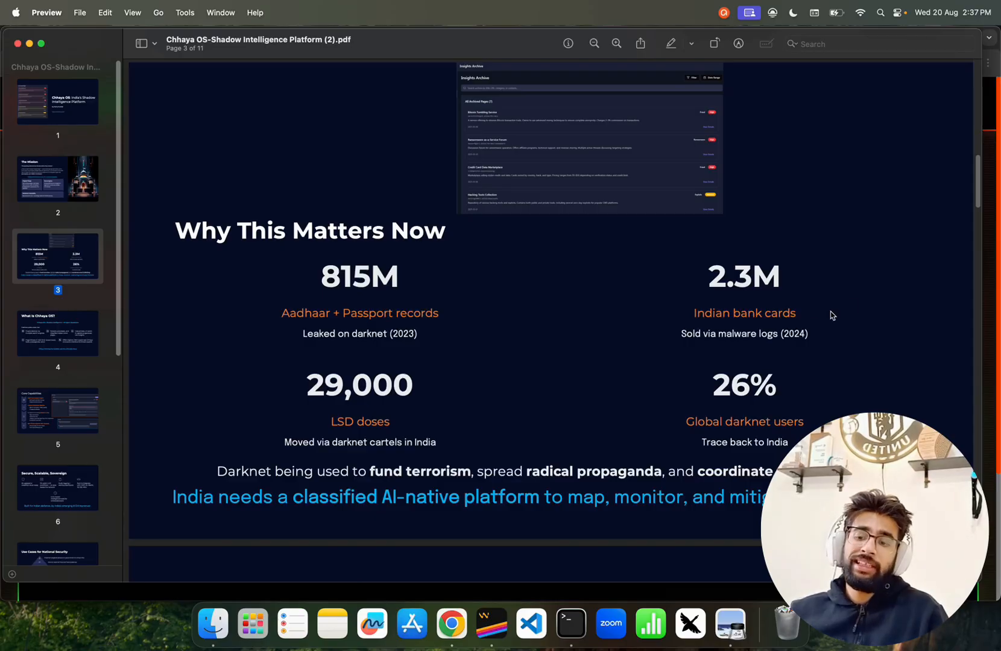
mouse_move(902, 292)
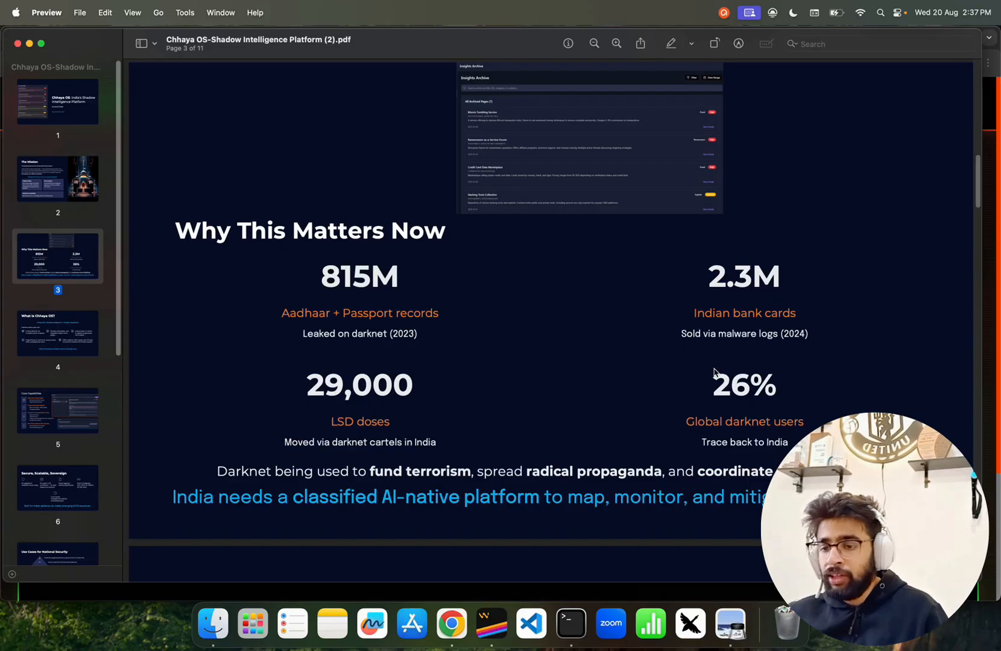
mouse_move(686, 423)
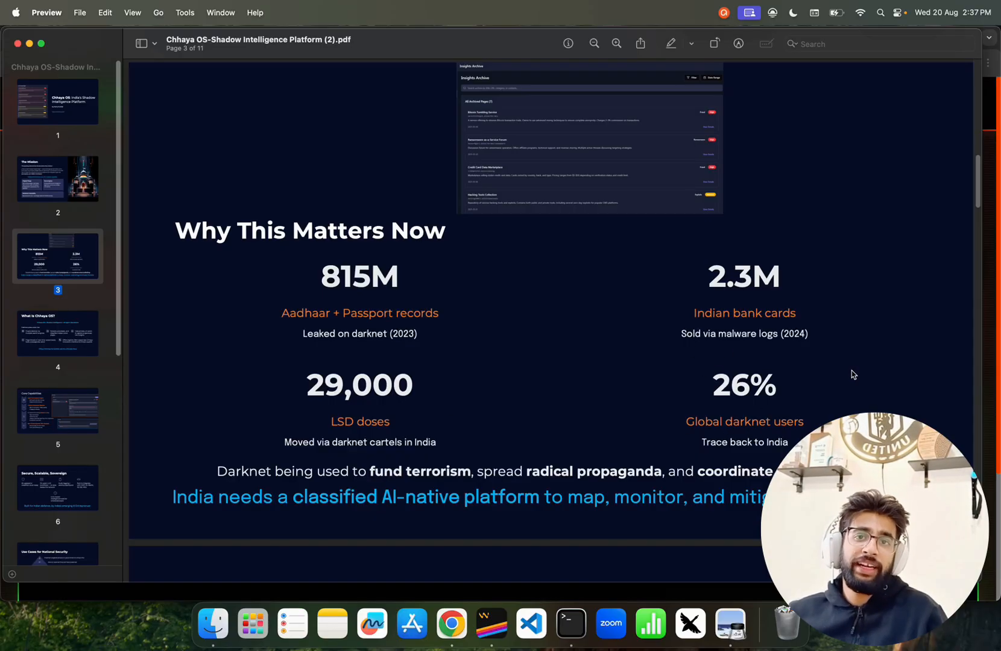
mouse_move(453, 469)
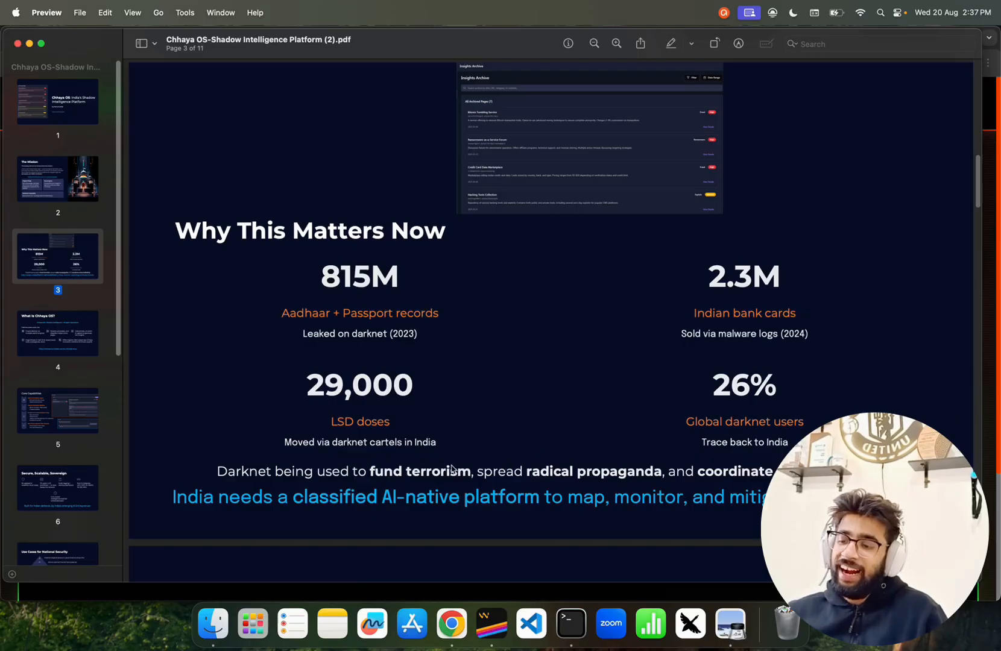
mouse_move(426, 390)
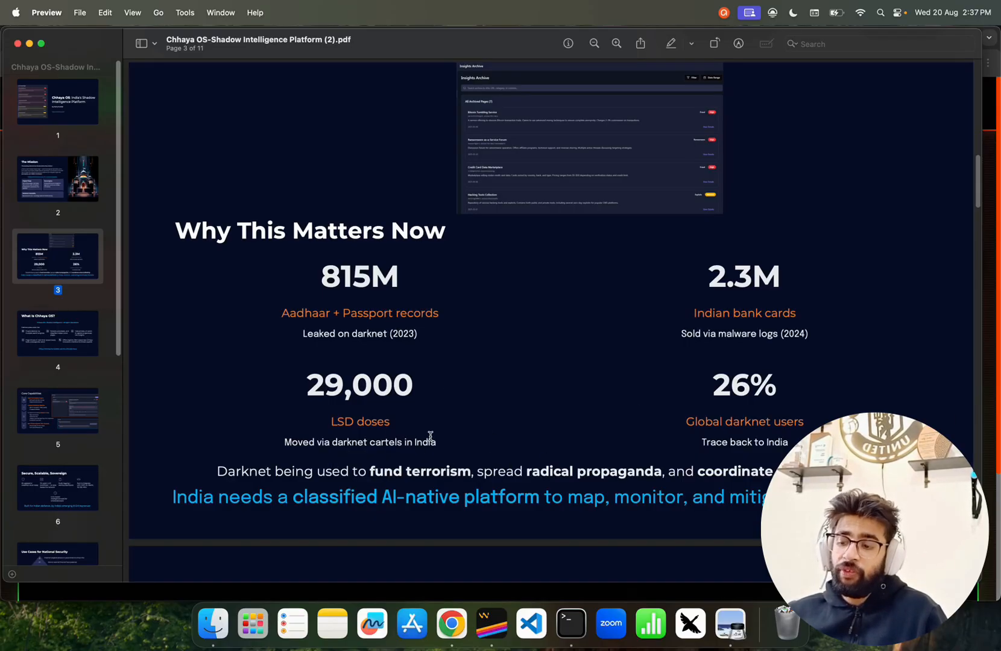
mouse_move(590, 399)
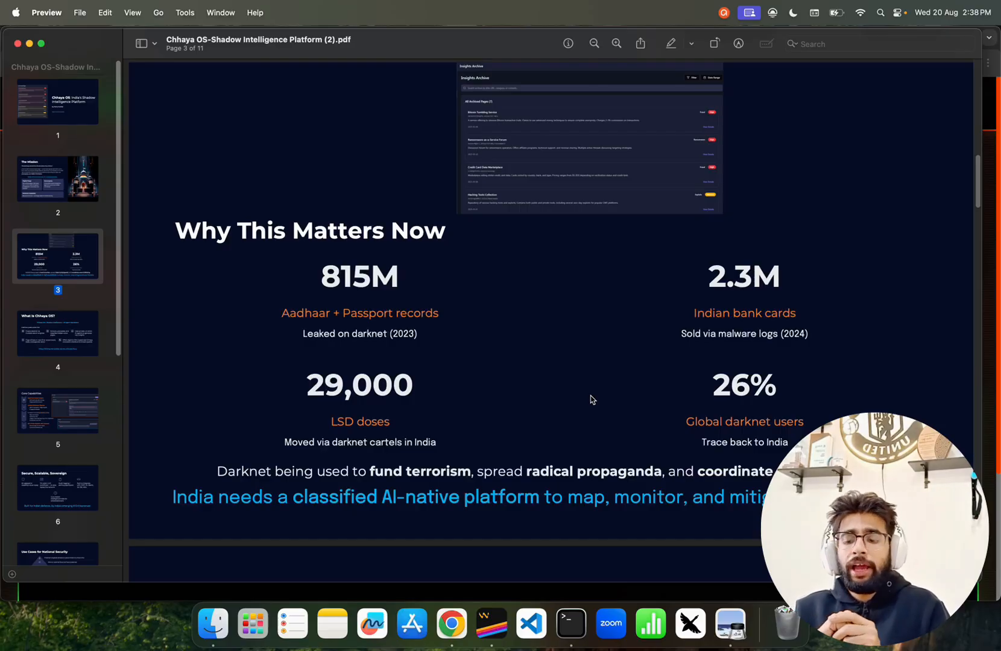
mouse_move(393, 438)
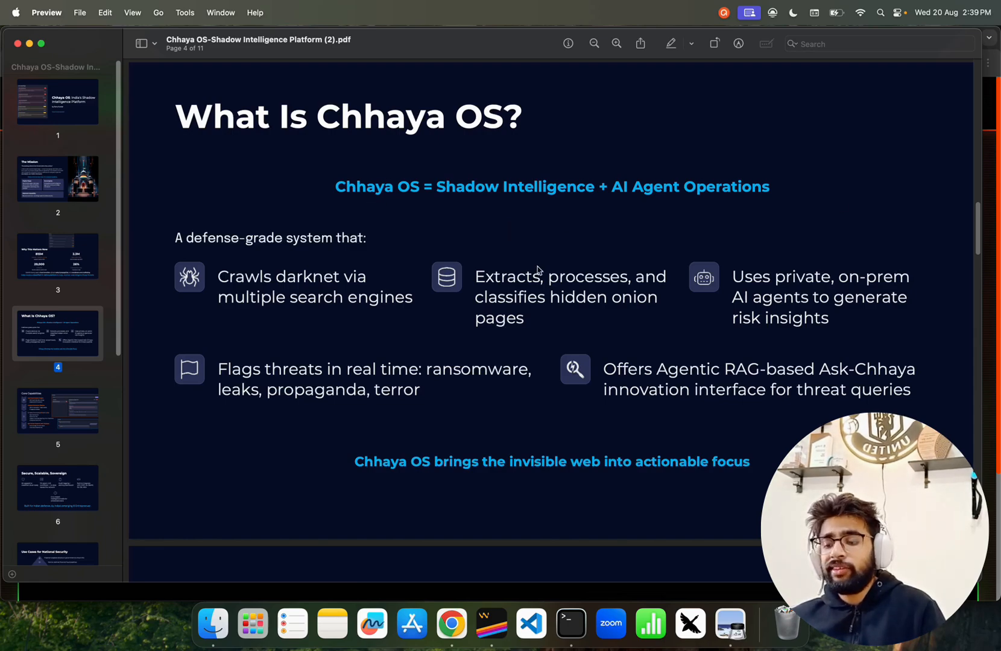
mouse_move(447, 355)
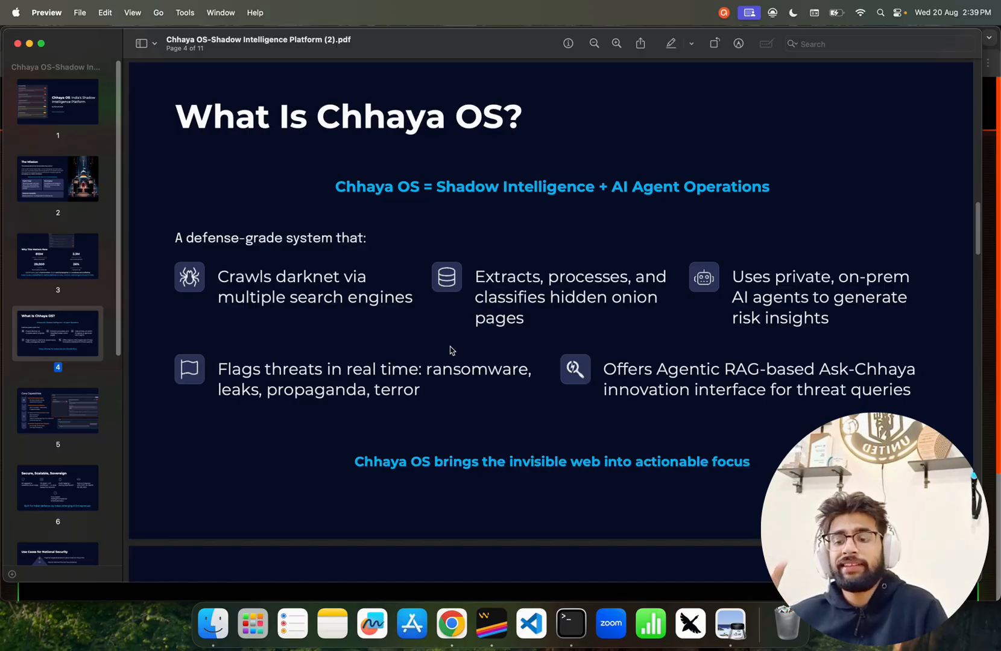
mouse_move(577, 402)
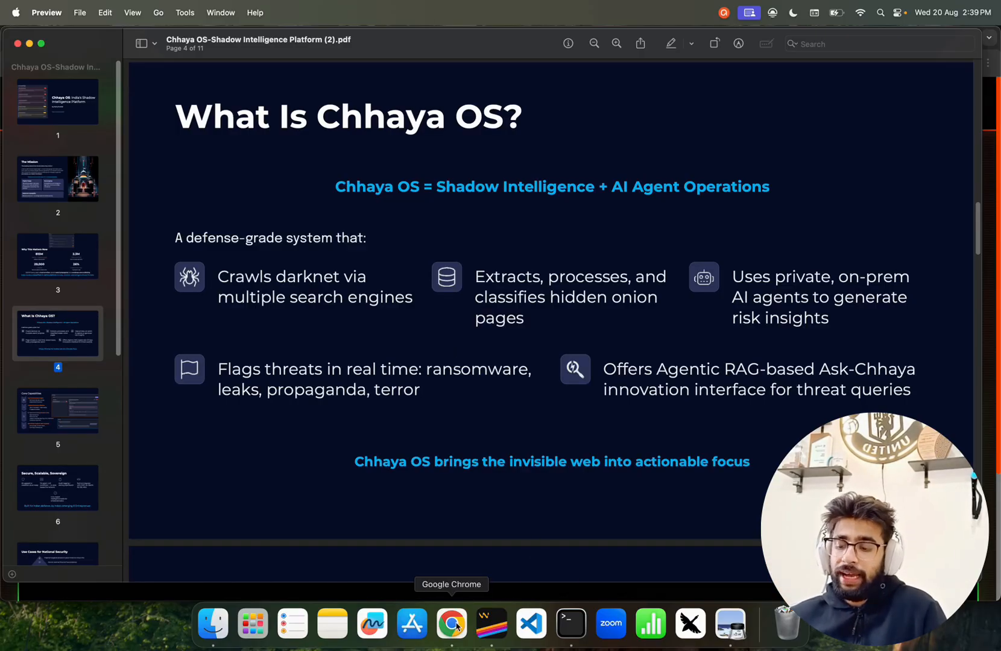
Step: Back in Chrome, glance at the graphviz architecture diagram tab, then return to the Chhaya OS dashboard
click(450, 624)
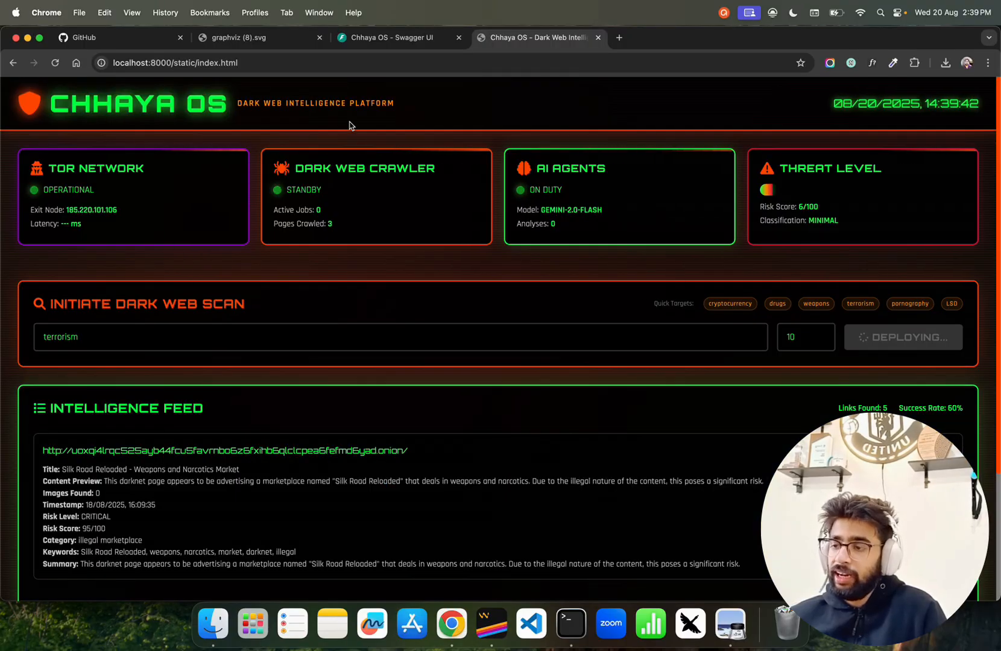
click(259, 37)
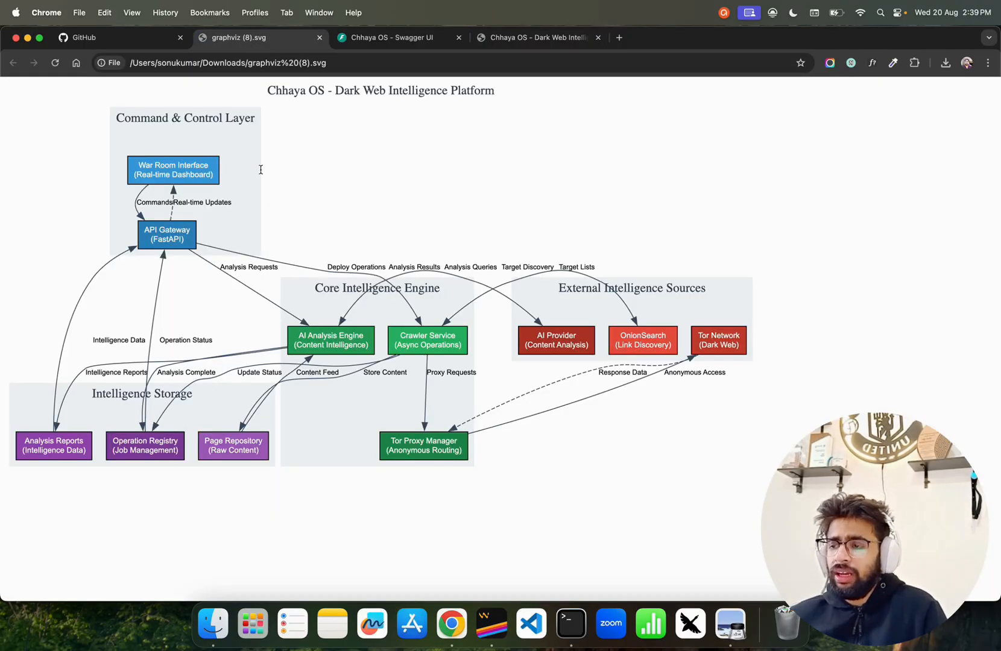
click(536, 37)
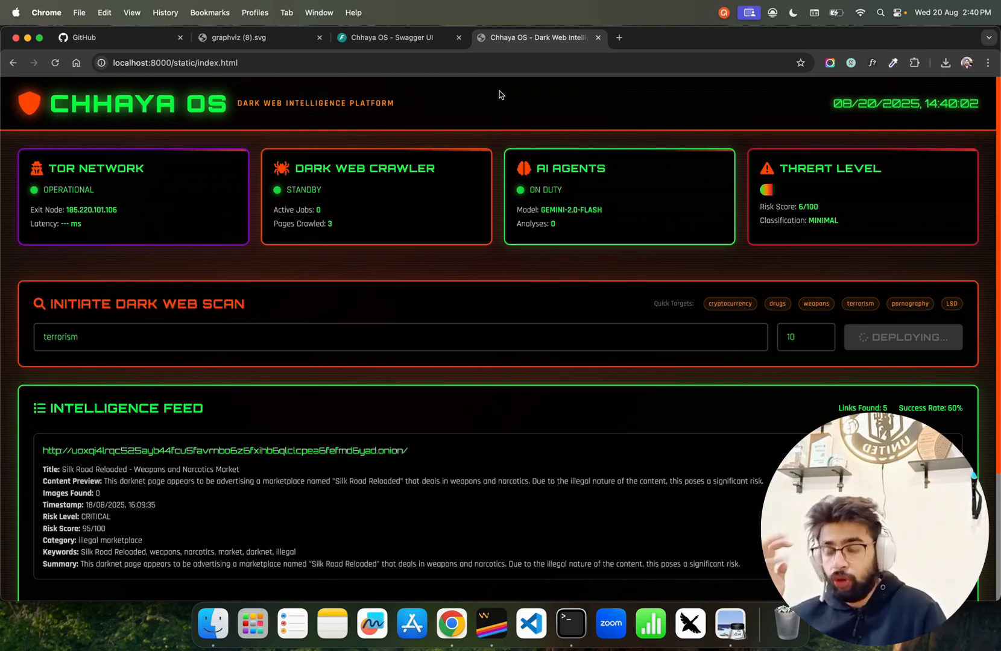
mouse_move(199, 154)
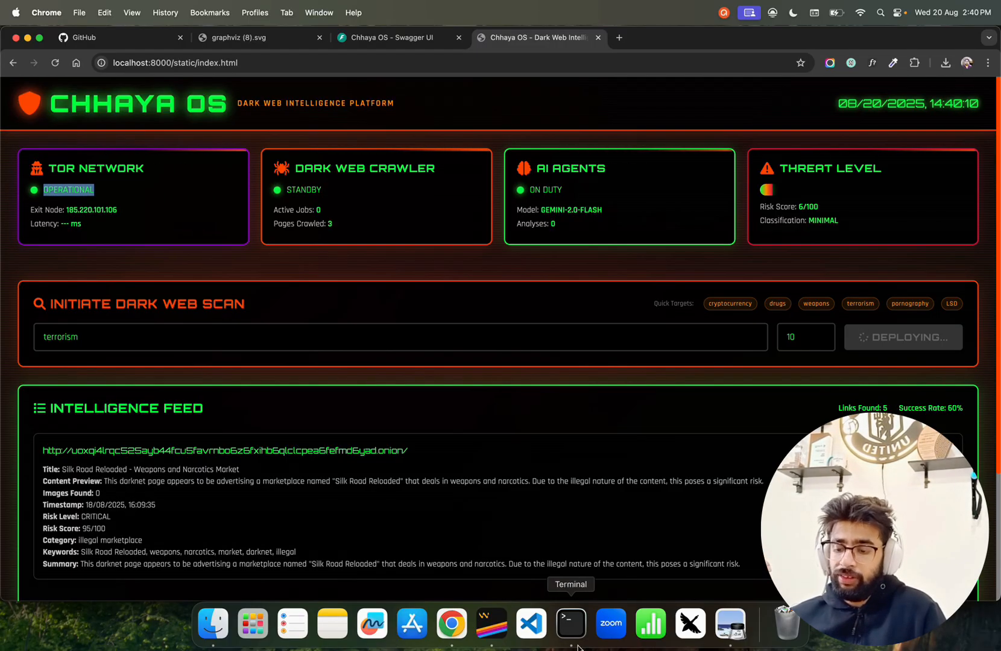
click(570, 623)
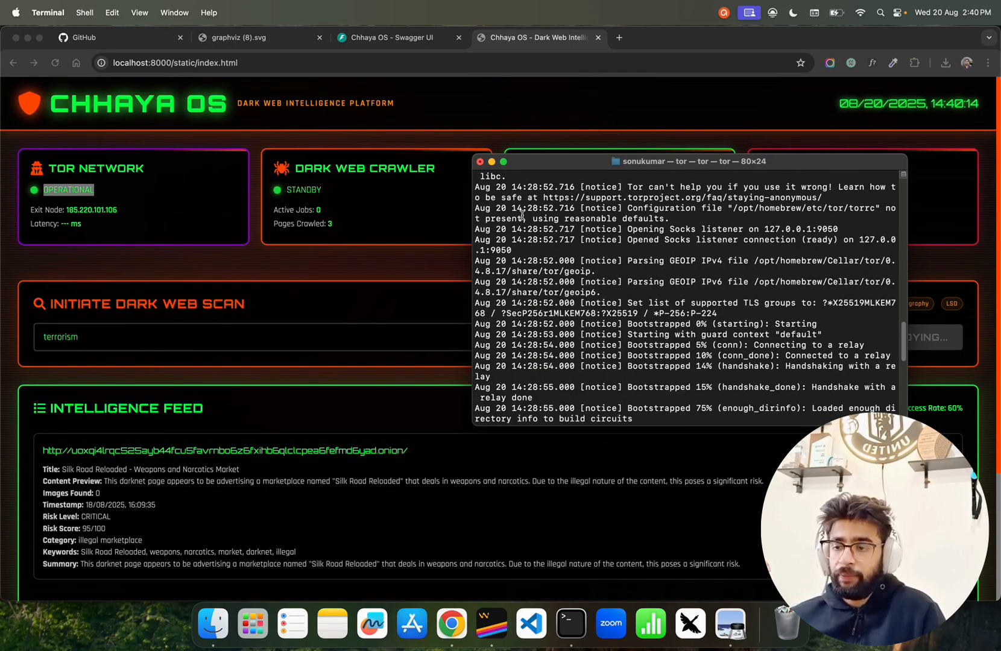
click(491, 161)
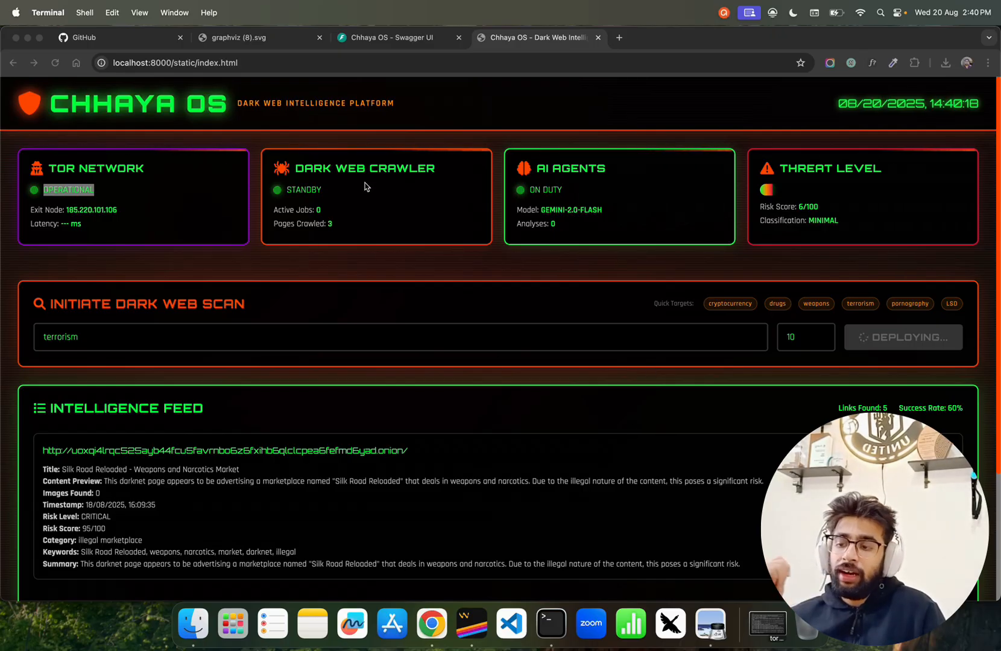
scroll(down, 3)
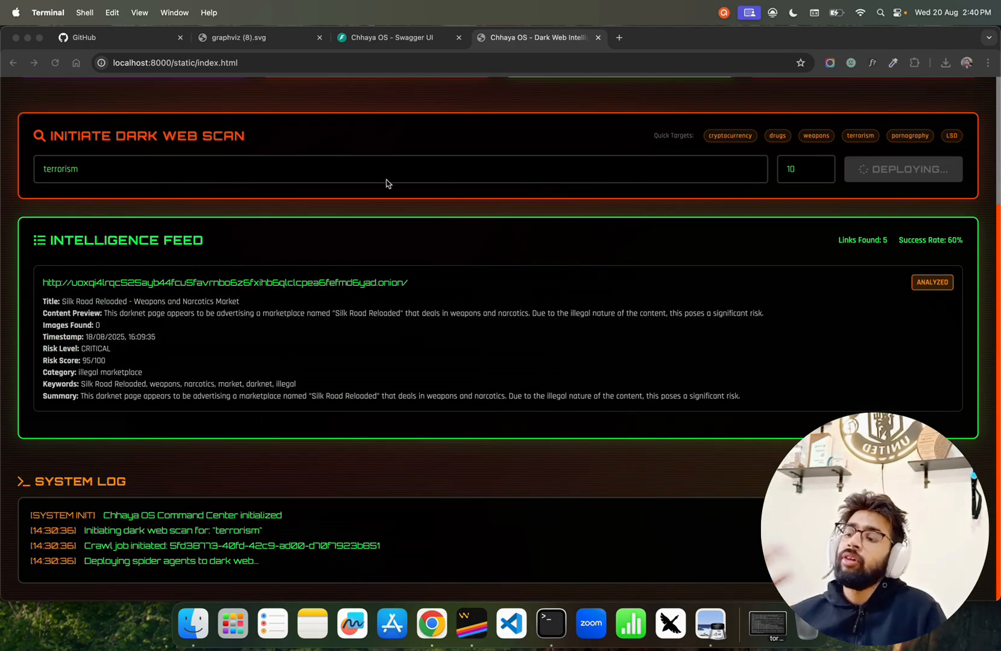
mouse_move(461, 177)
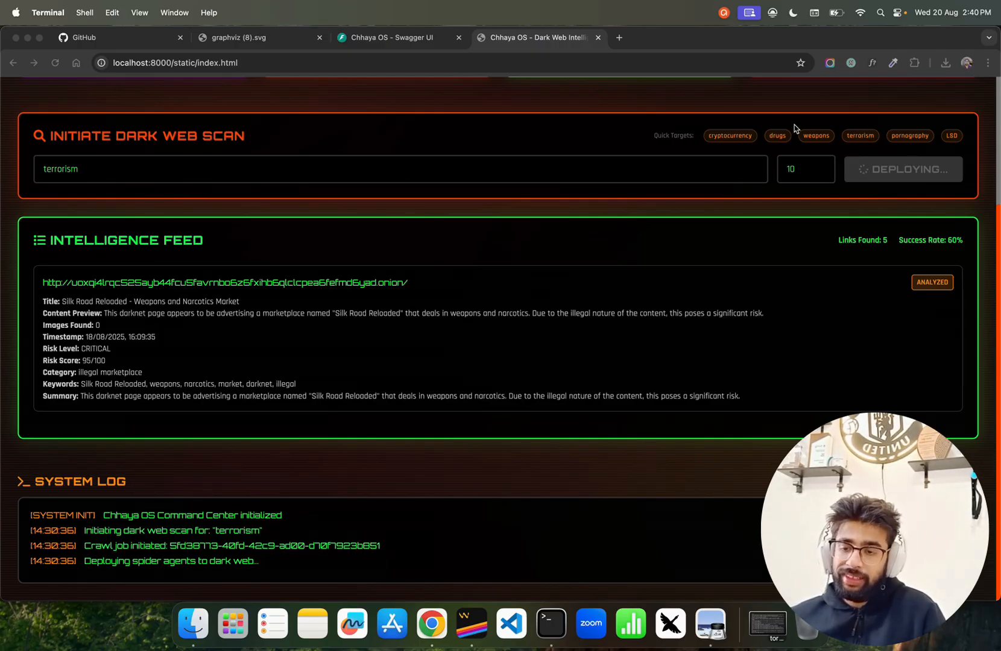
mouse_move(3, 231)
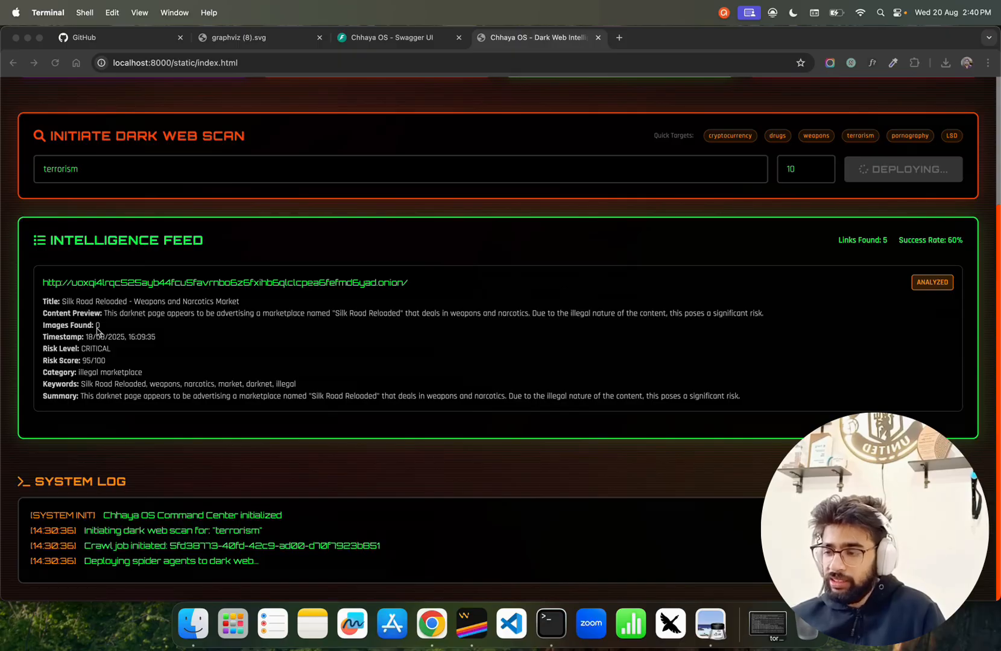
mouse_move(414, 290)
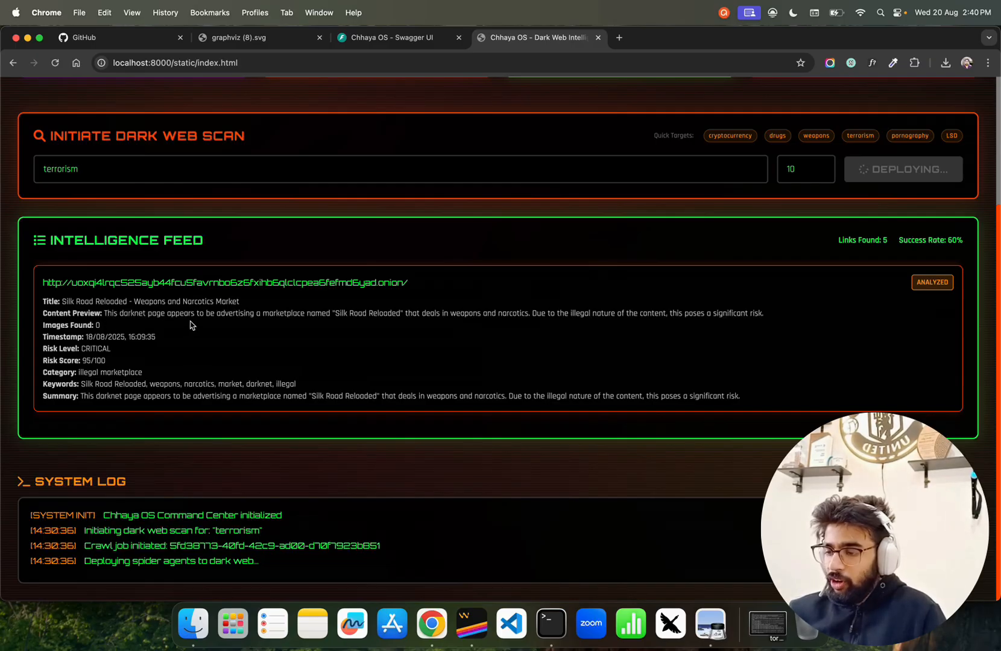
mouse_move(172, 377)
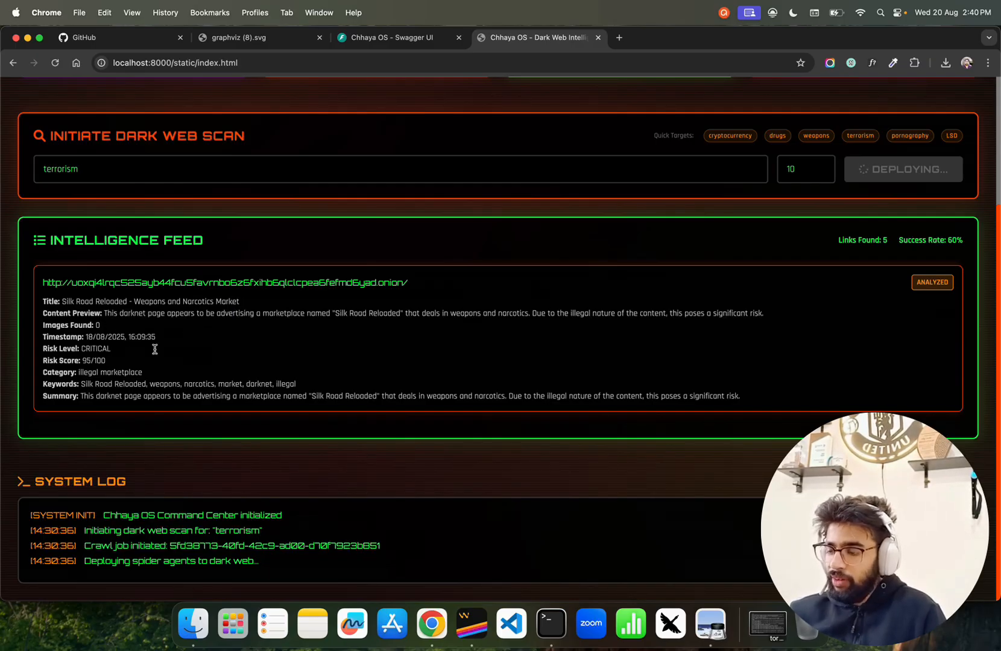
mouse_move(261, 337)
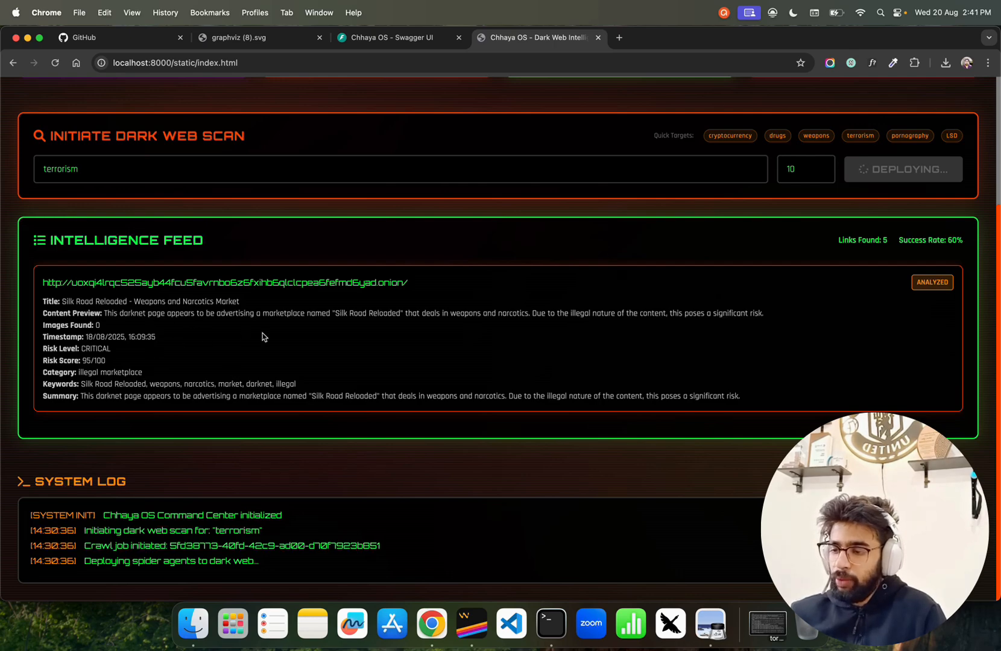
mouse_move(325, 362)
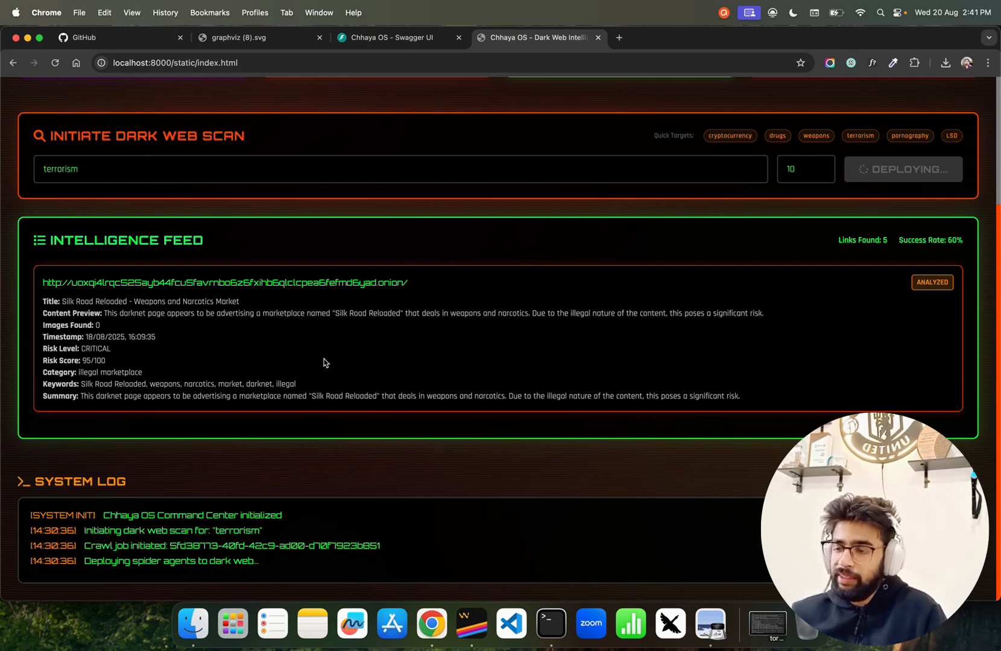
mouse_move(413, 336)
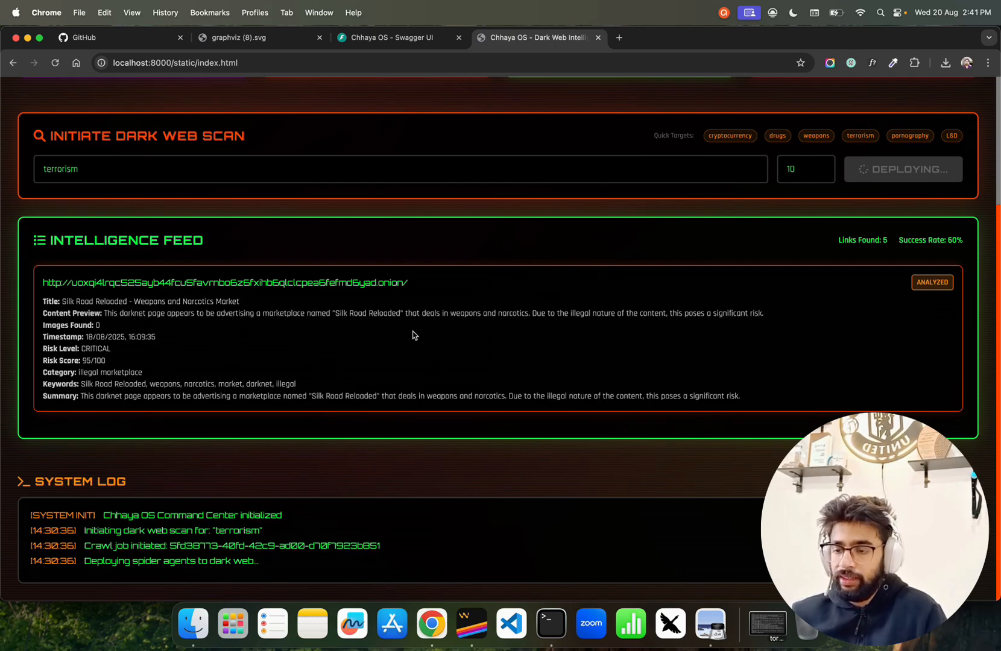
mouse_move(528, 323)
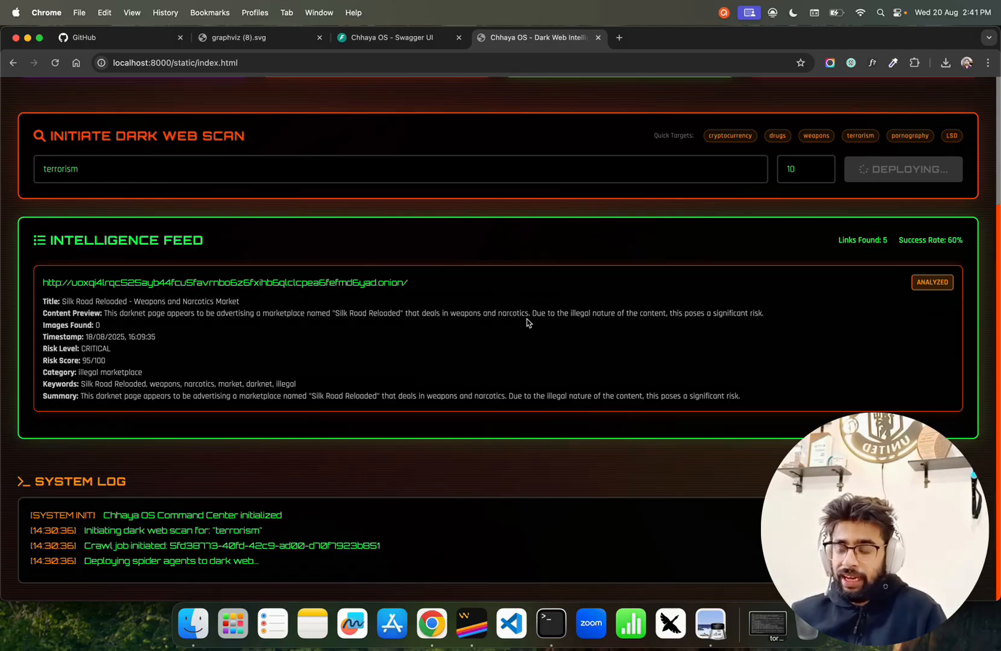
mouse_move(622, 328)
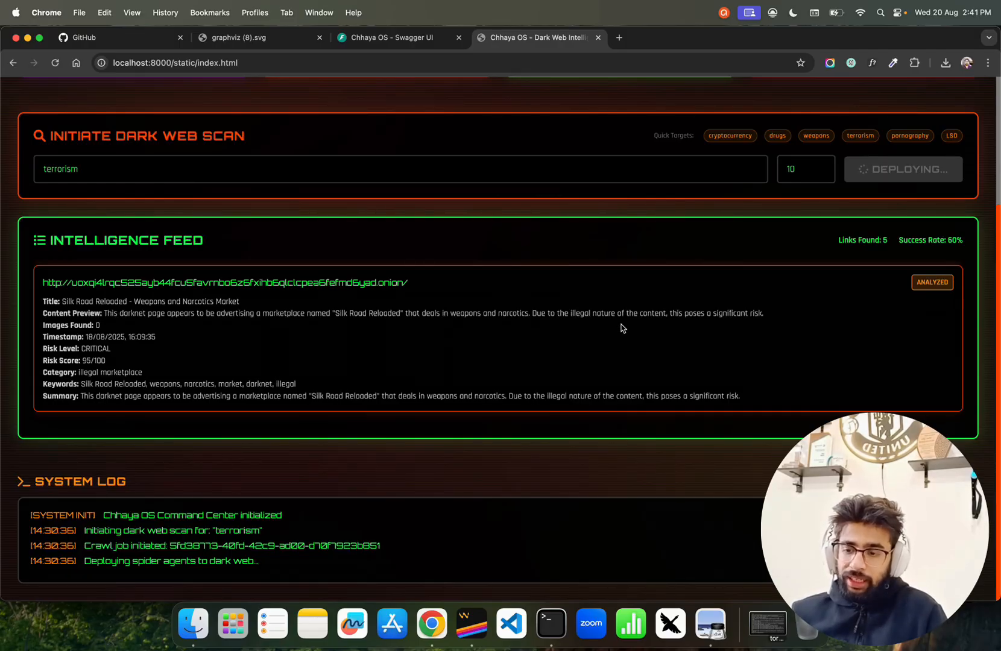
mouse_move(684, 331)
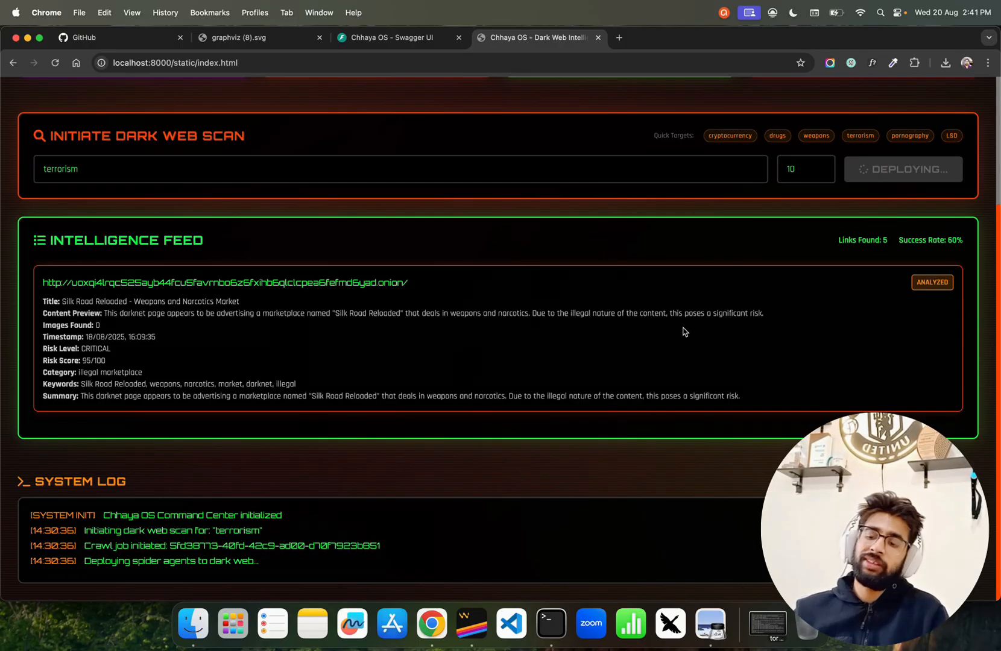
mouse_move(129, 370)
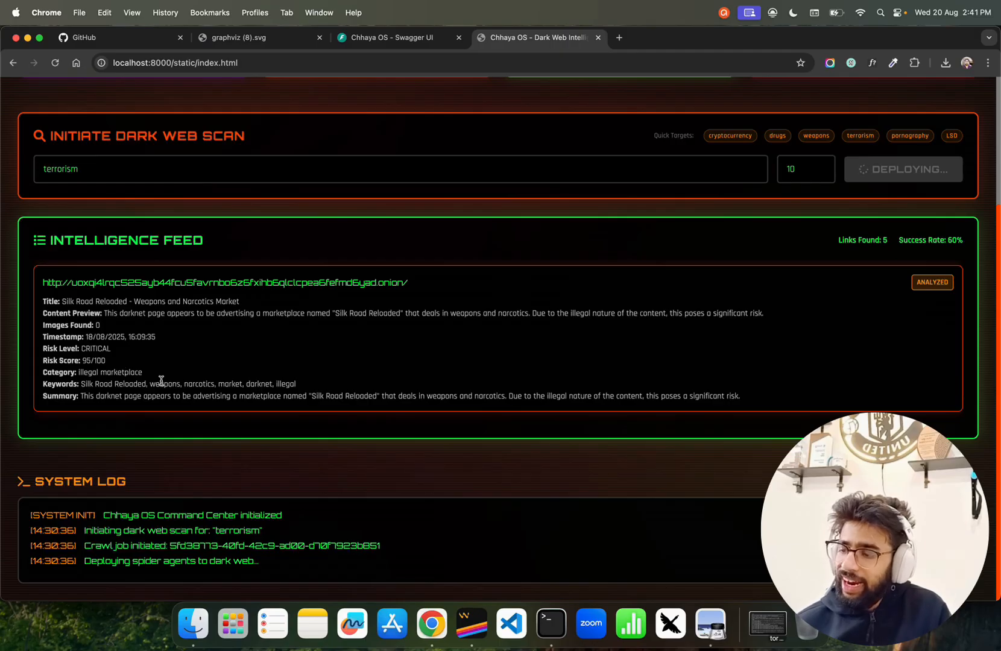
double_click(126, 372)
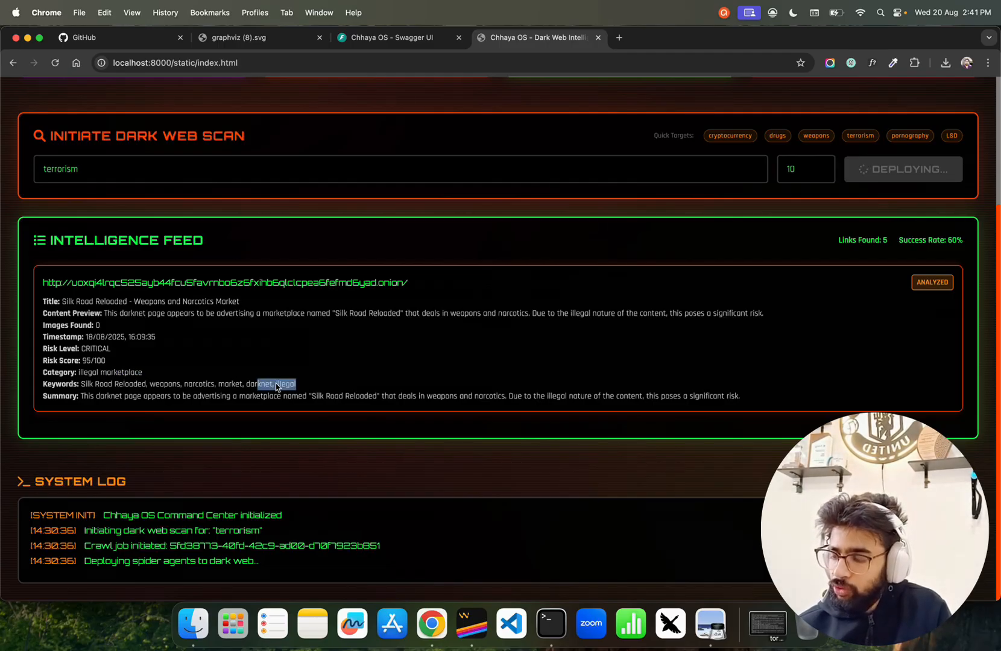
click(178, 383)
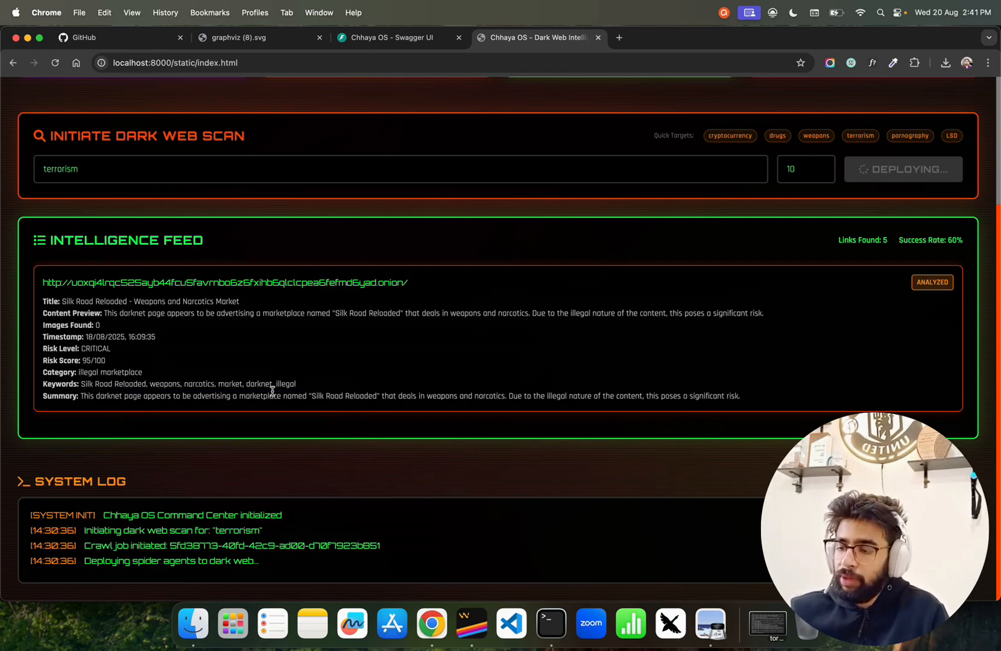
mouse_move(116, 413)
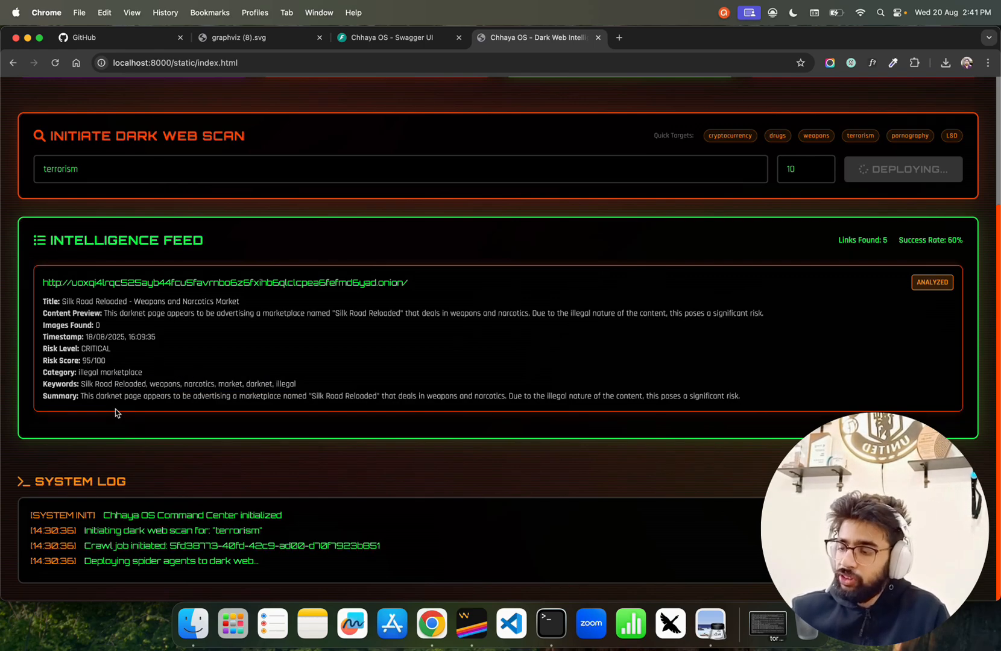
mouse_move(96, 415)
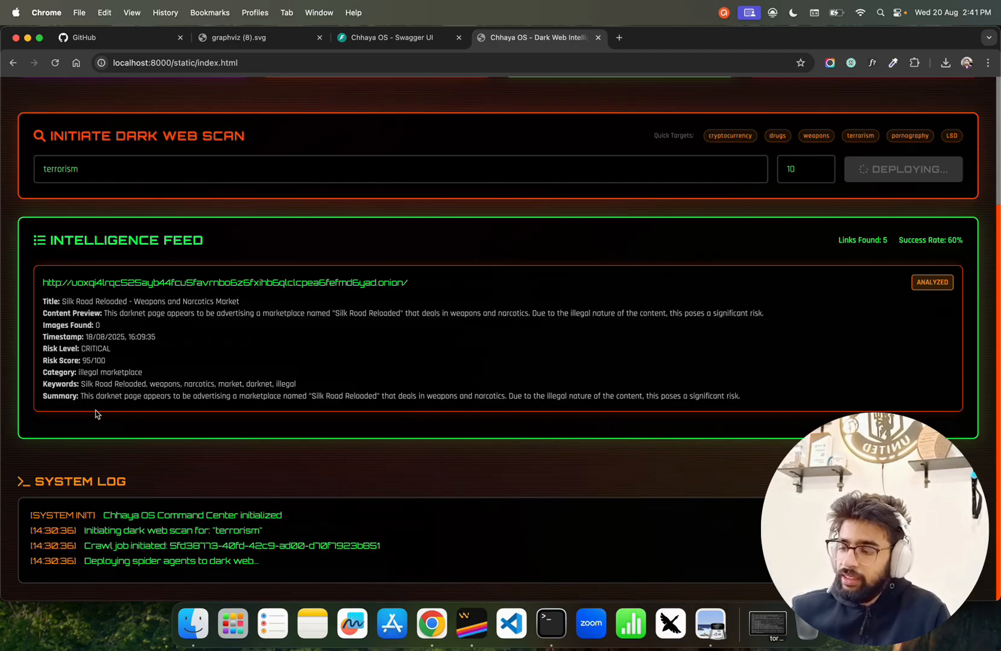
mouse_move(276, 408)
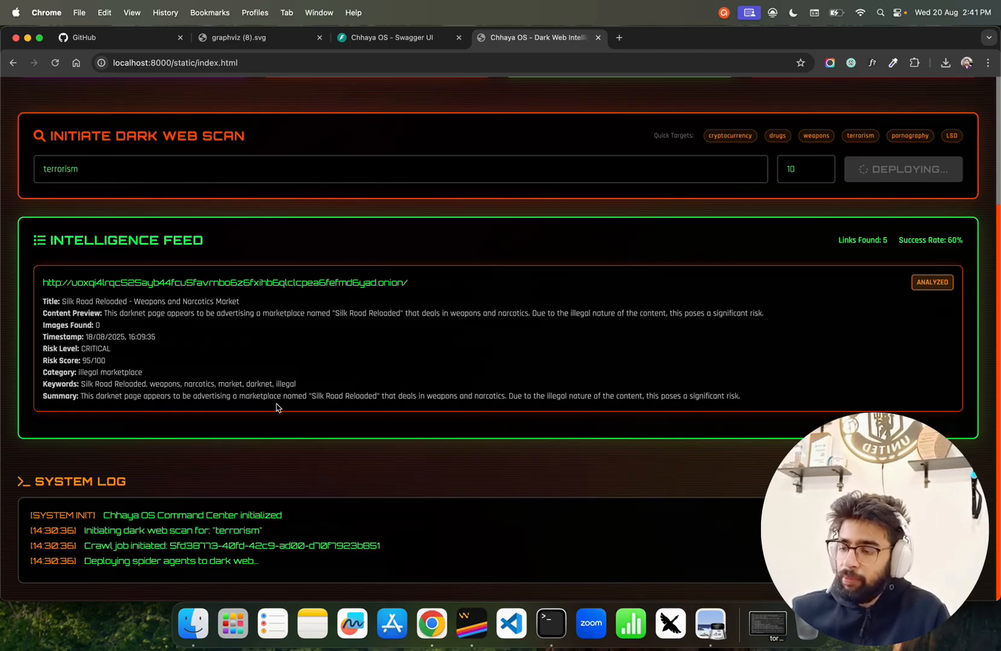
mouse_move(384, 407)
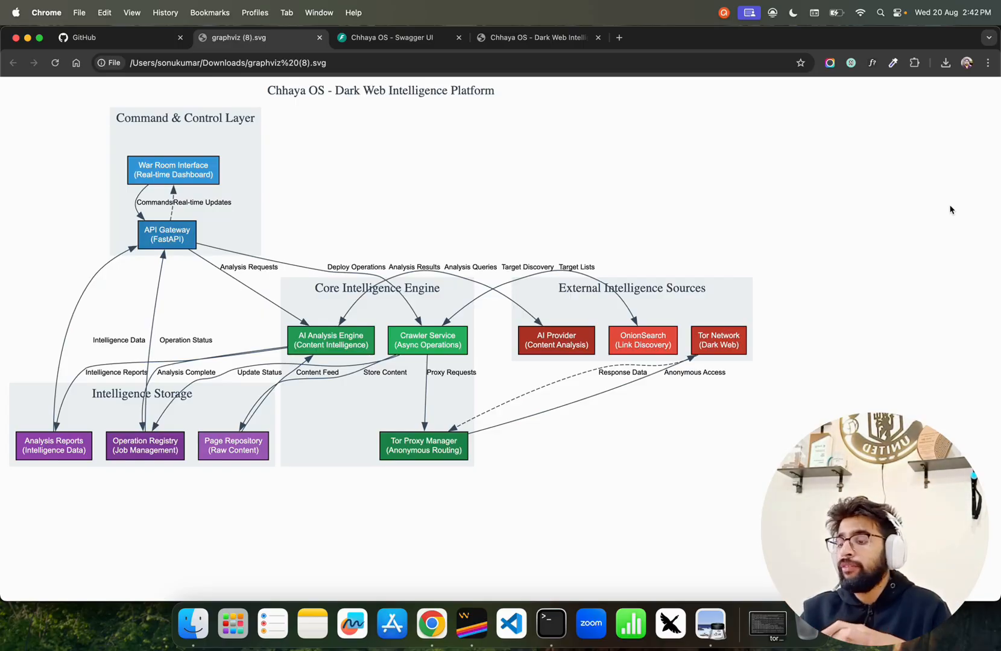
mouse_move(803, 334)
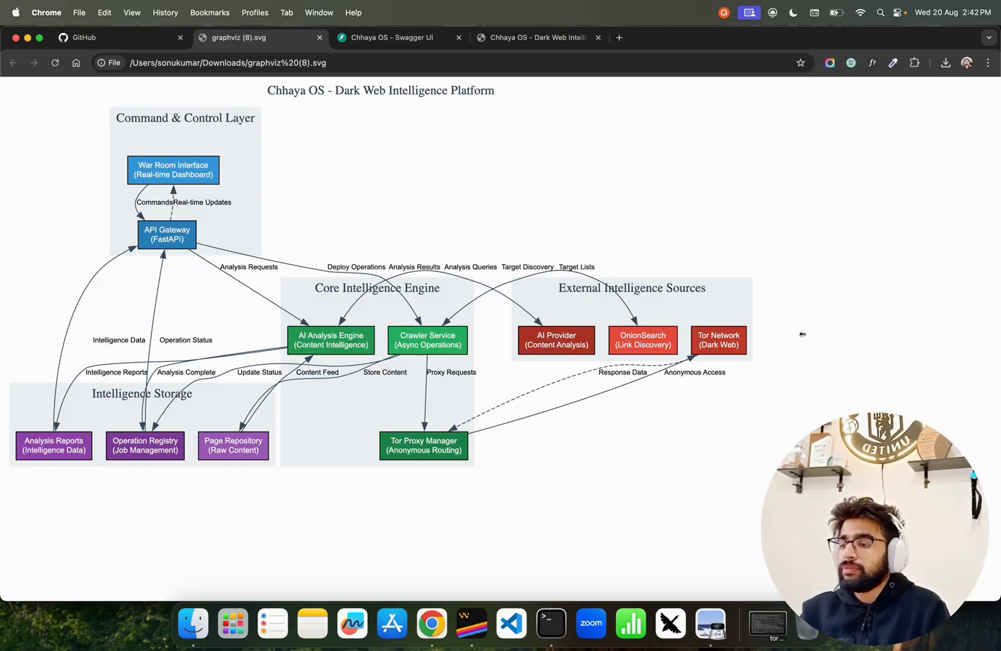
mouse_move(235, 132)
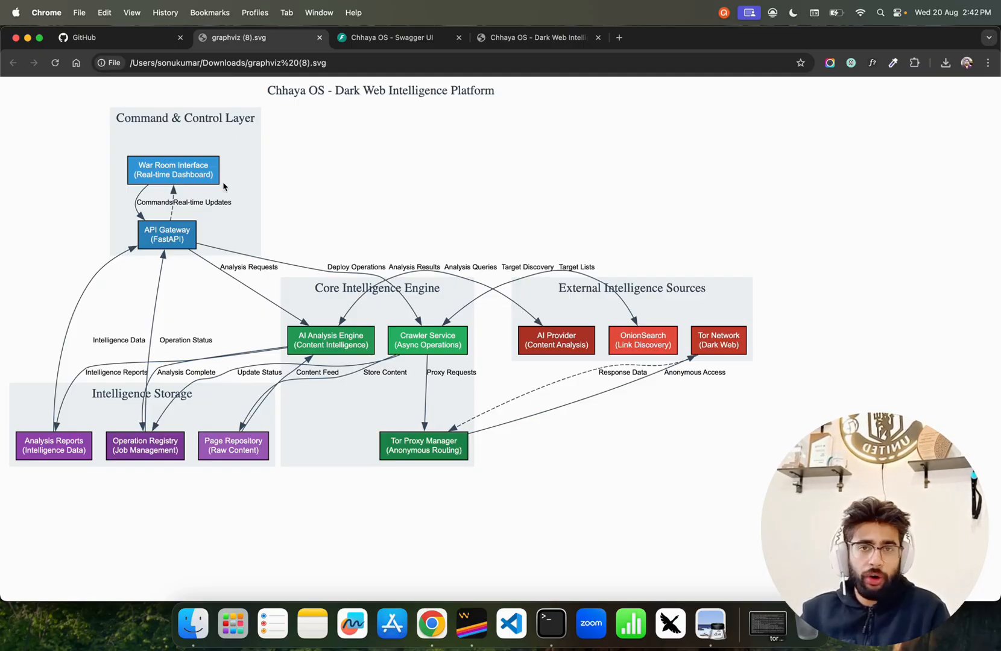
mouse_move(335, 178)
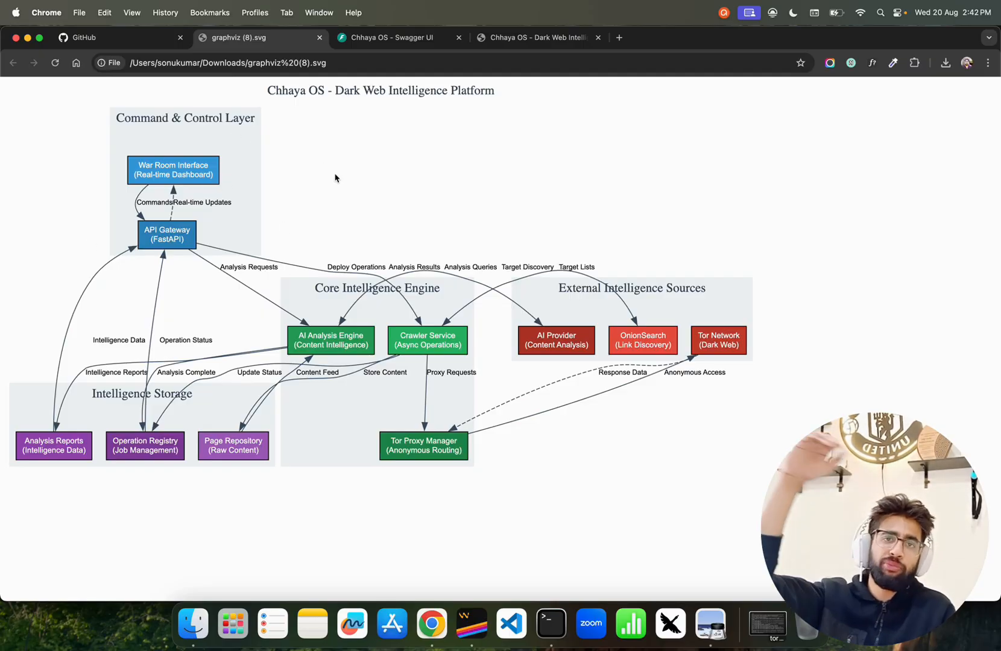
mouse_move(335, 178)
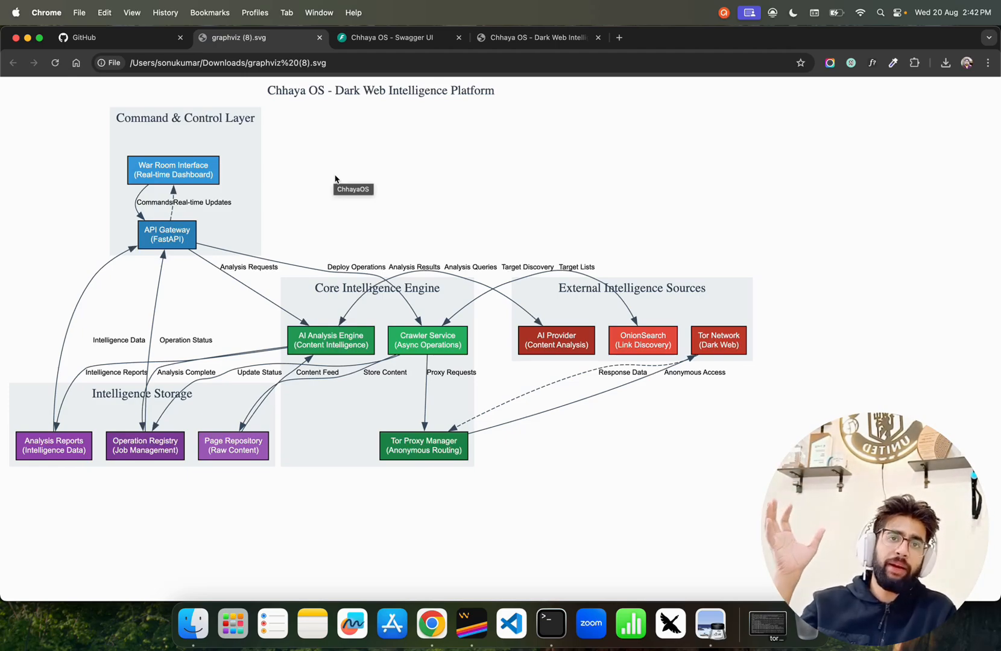
mouse_move(327, 178)
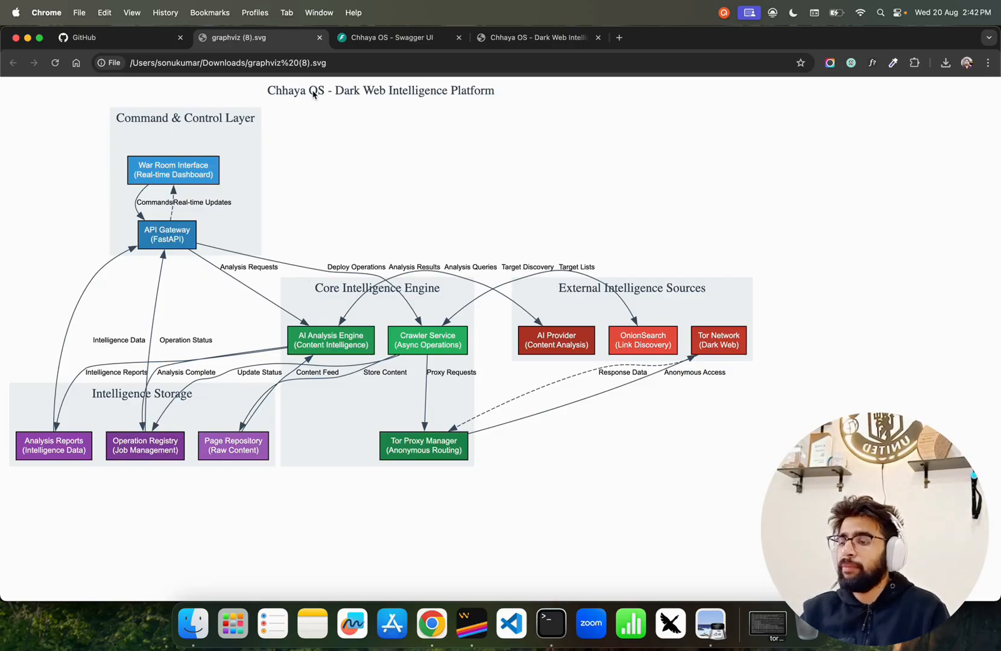
click(540, 36)
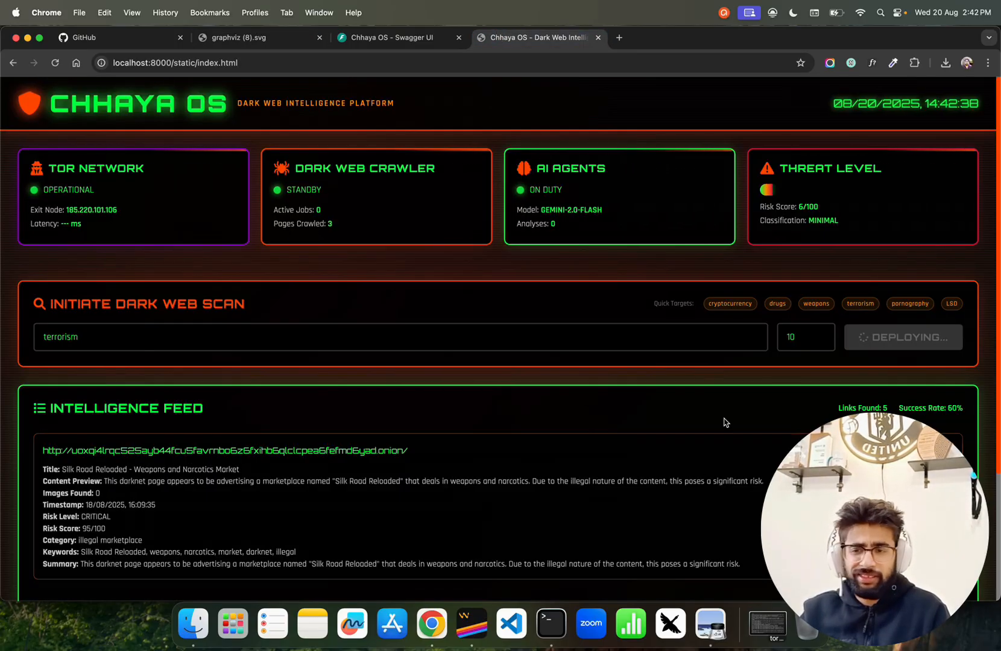
click(255, 36)
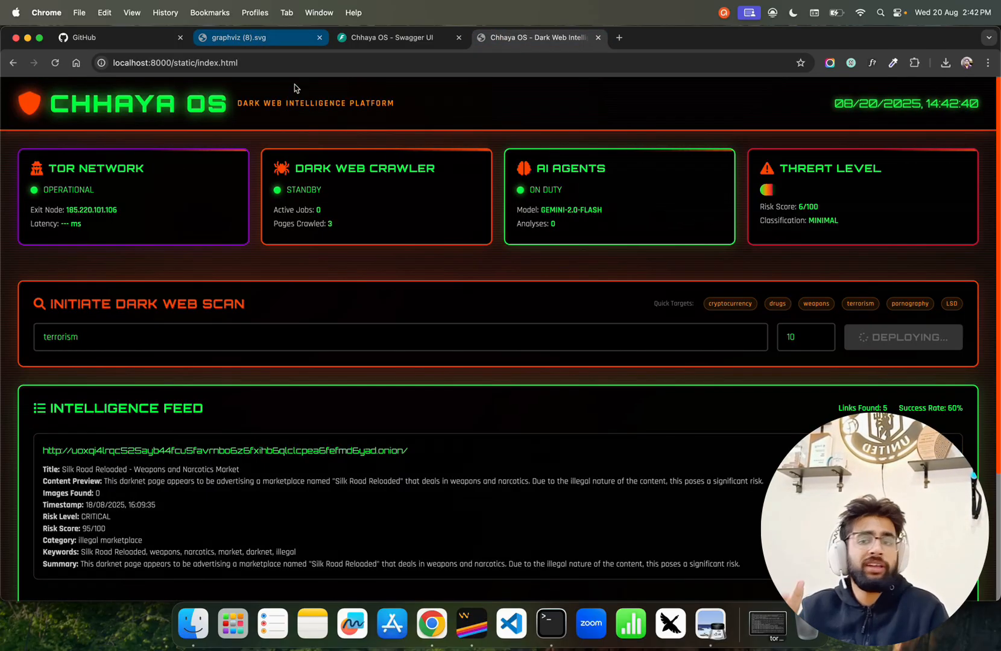
click(255, 37)
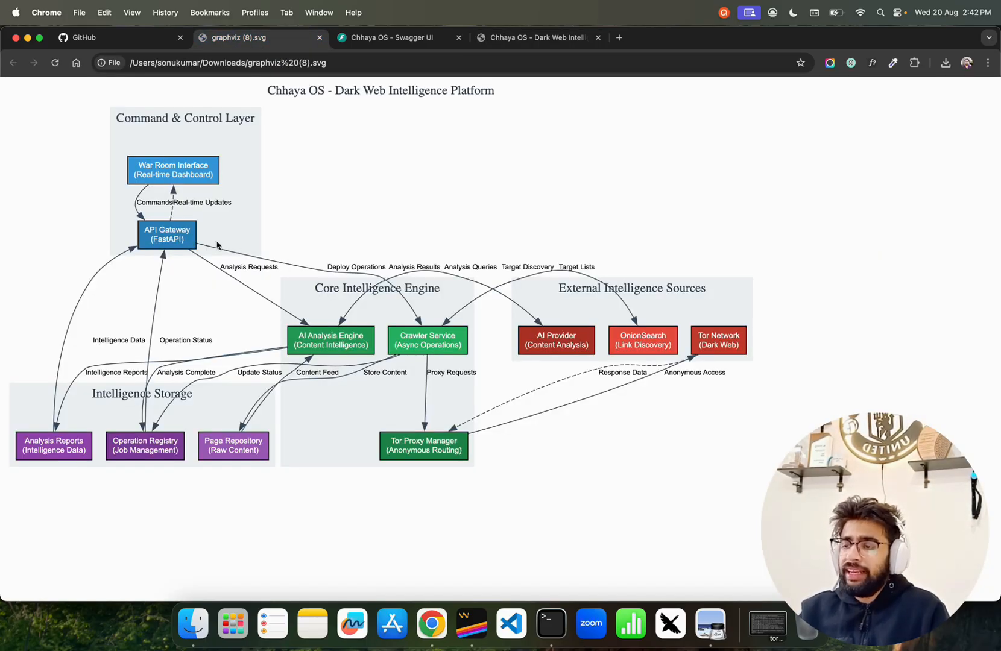
Step: Scroll through the Swagger UI crawler, analysis and monitoring endpoint groups down to the schemas
click(391, 37)
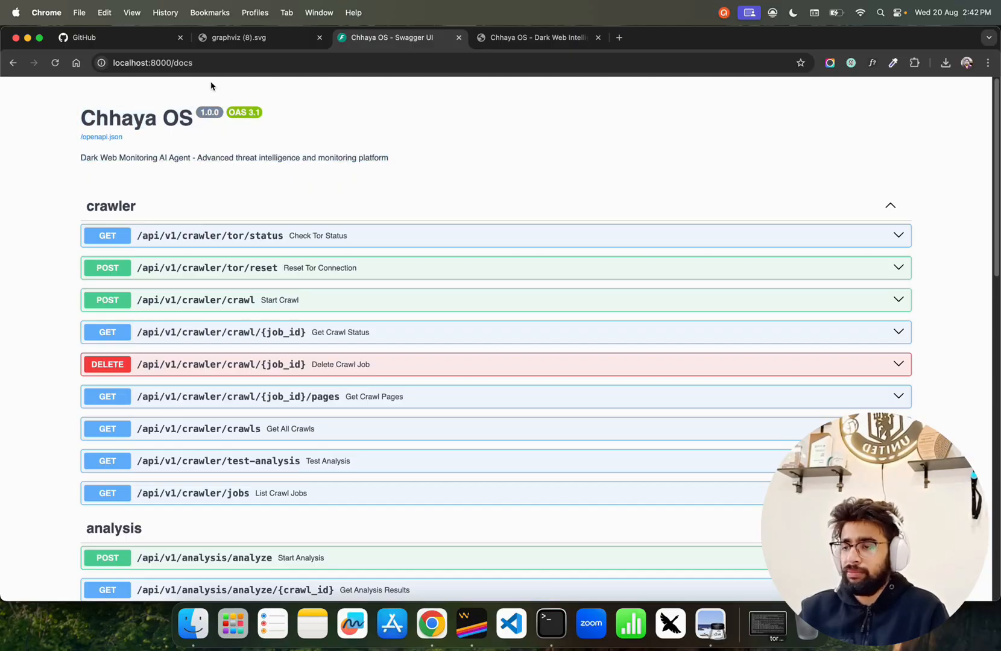
mouse_move(350, 144)
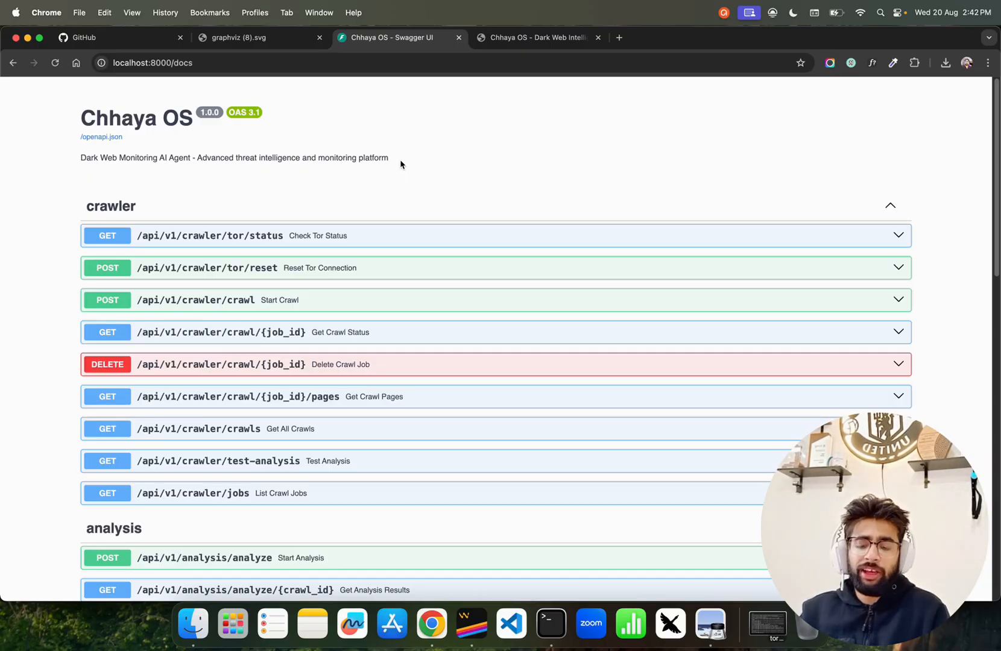
mouse_move(128, 222)
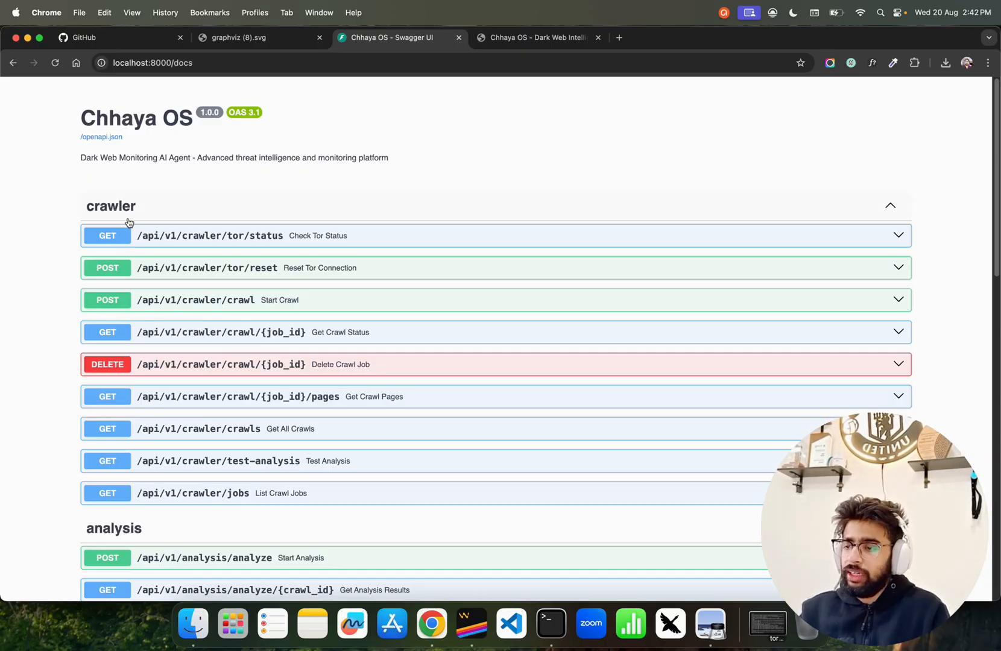
mouse_move(758, 215)
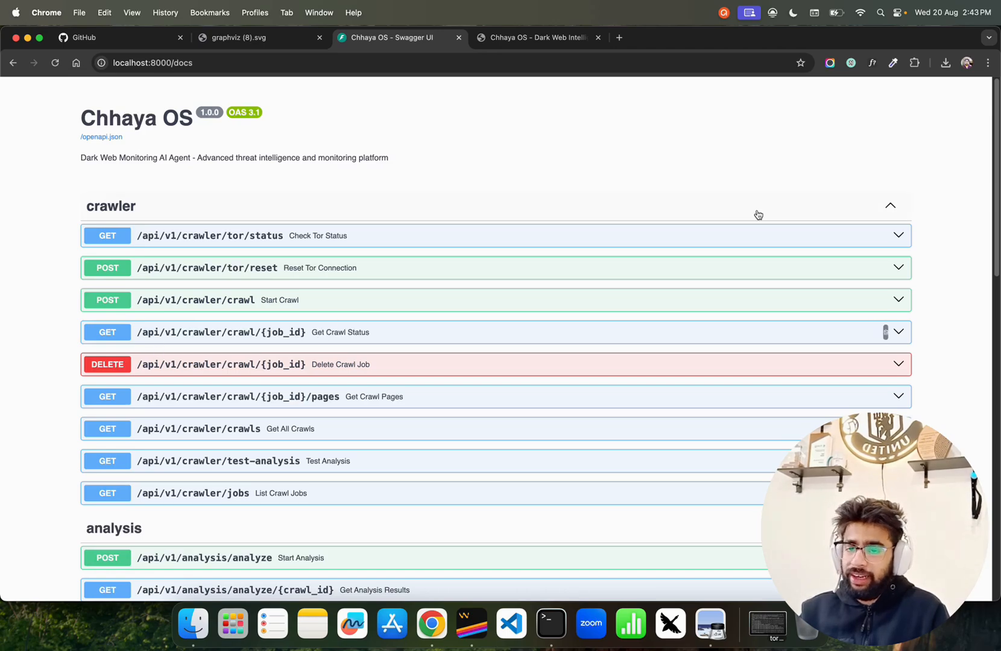
scroll(down, 3)
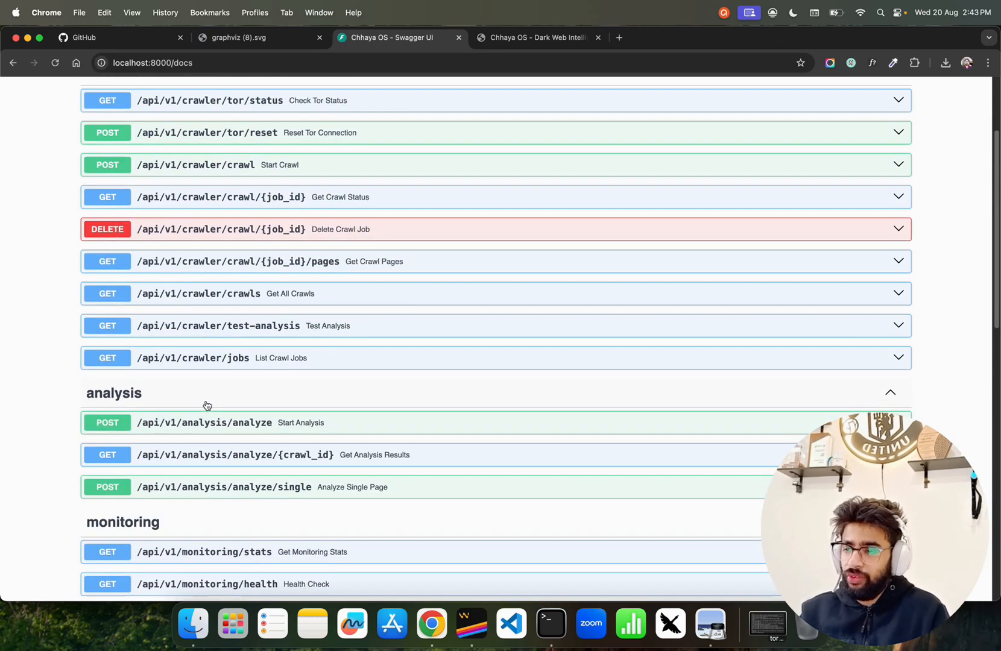
scroll(up, 3)
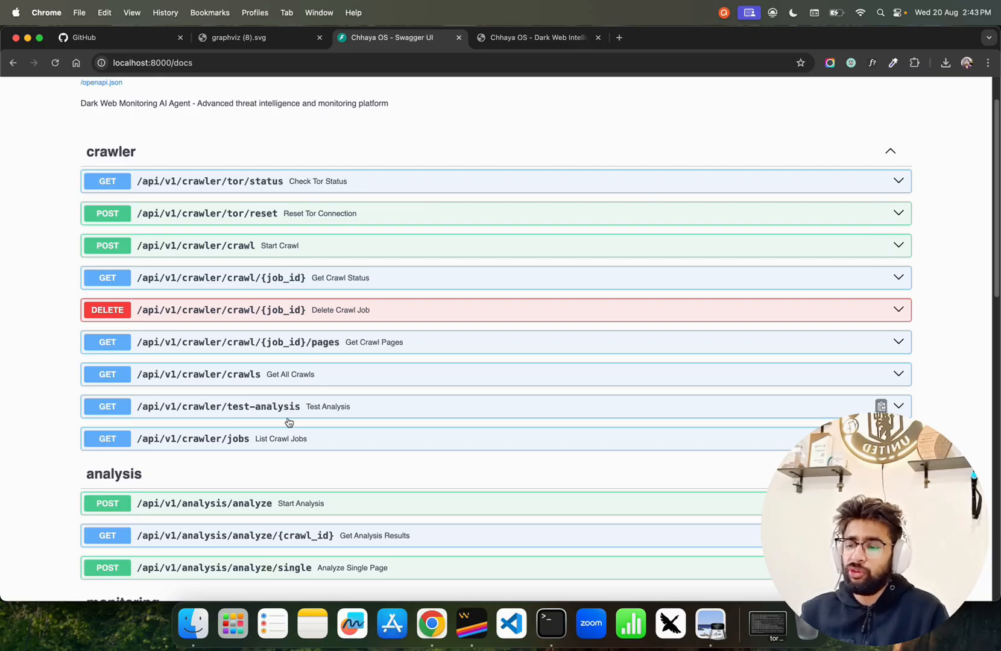
scroll(down, 3)
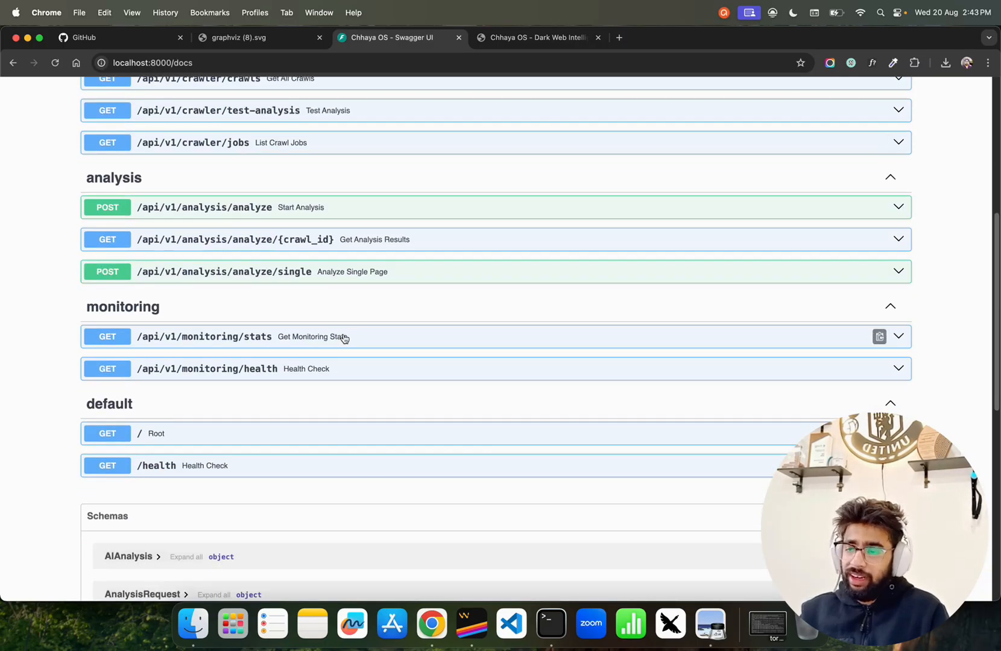
mouse_move(407, 245)
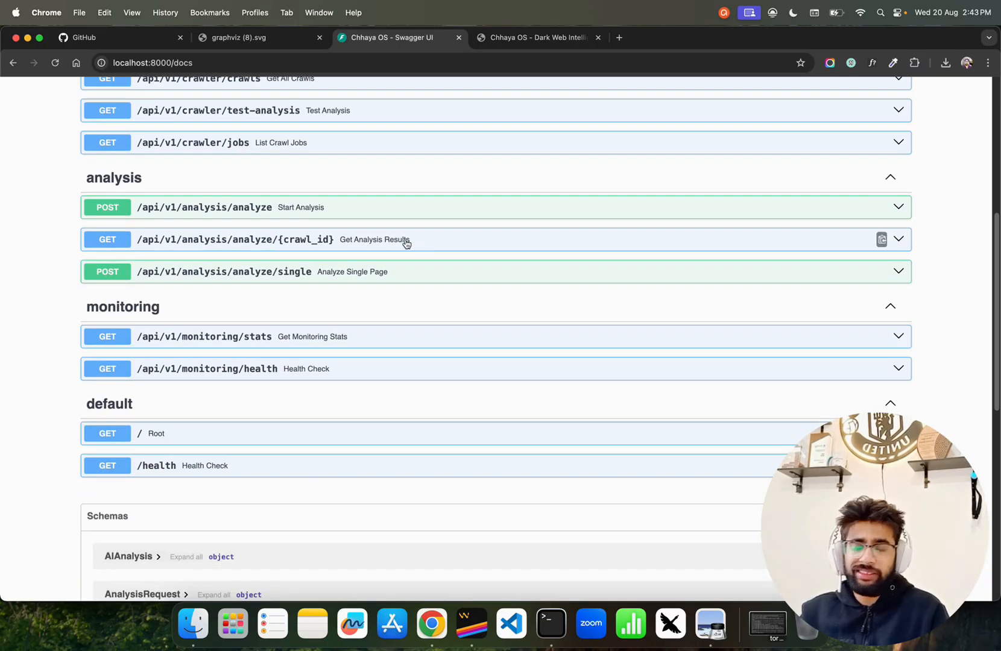
mouse_move(389, 273)
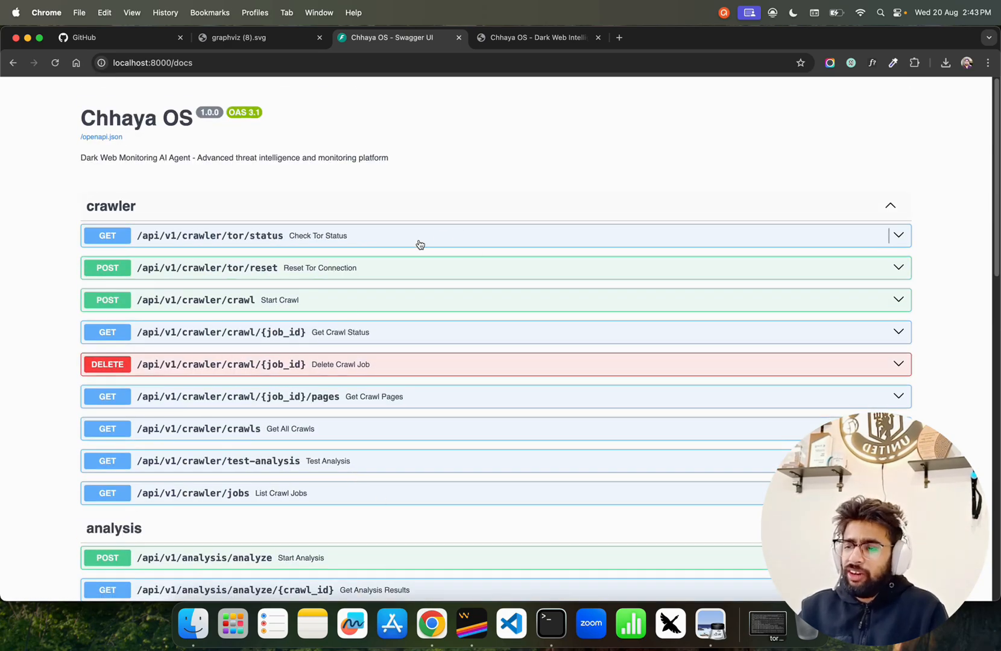
mouse_move(237, 54)
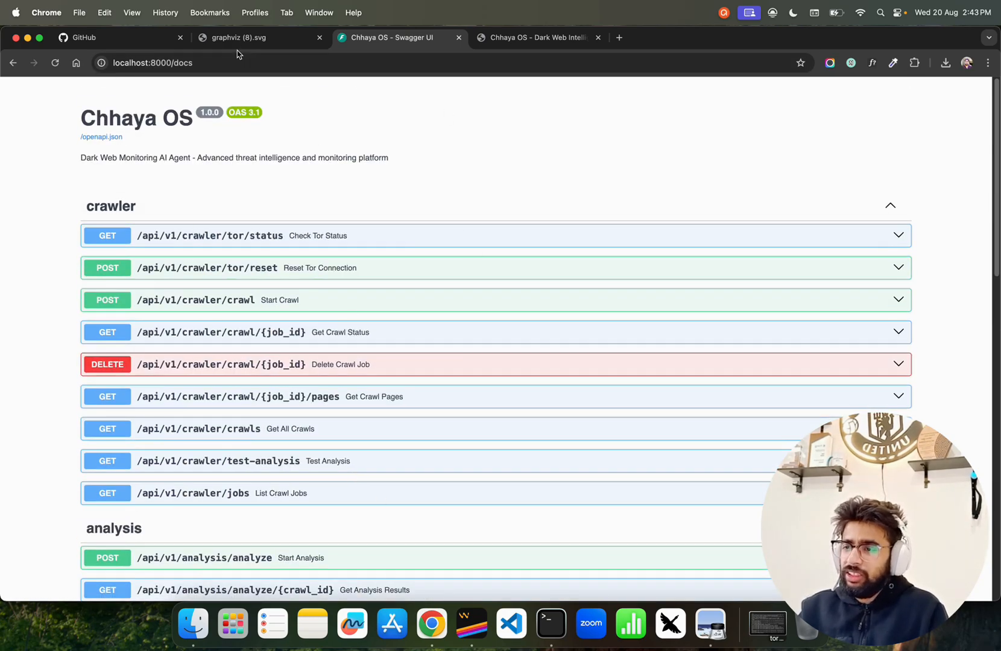
Step: View the graphviz (8).svg architecture diagram, then switch over to the code editor
click(237, 37)
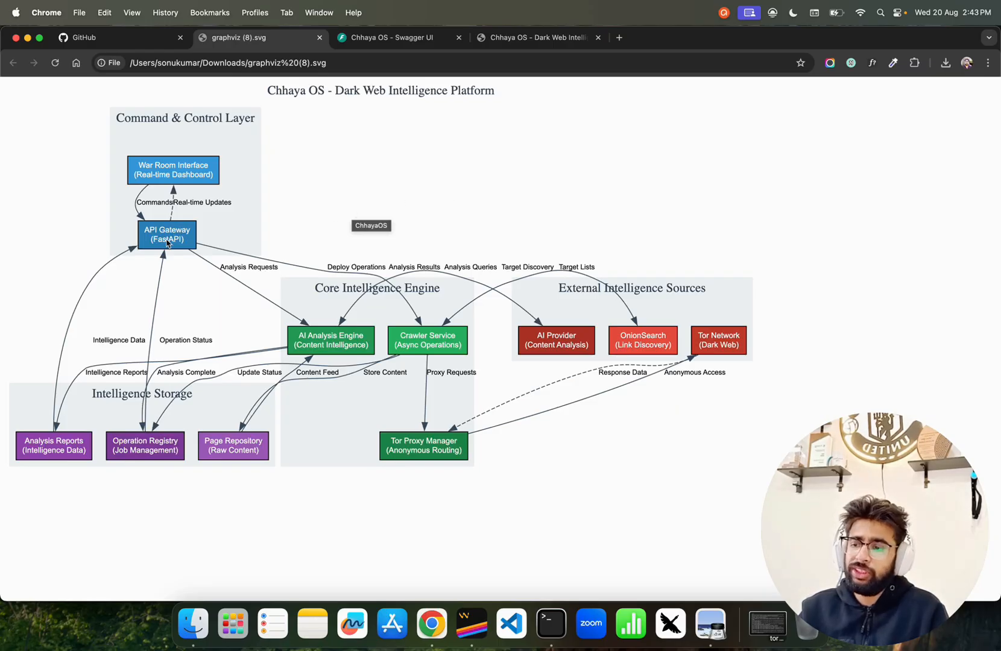
mouse_move(467, 199)
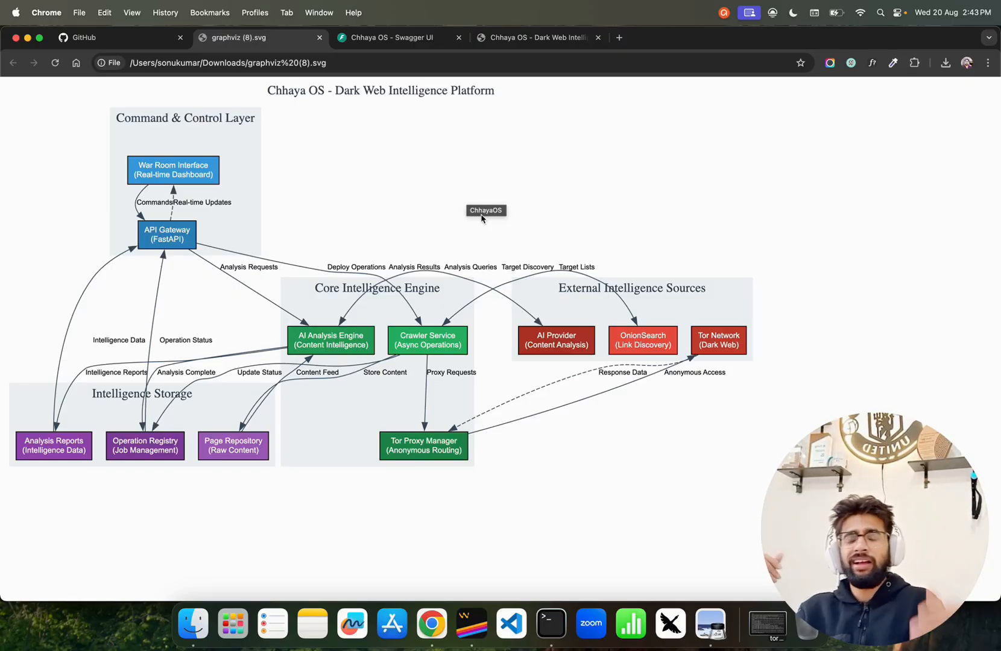
mouse_move(437, 386)
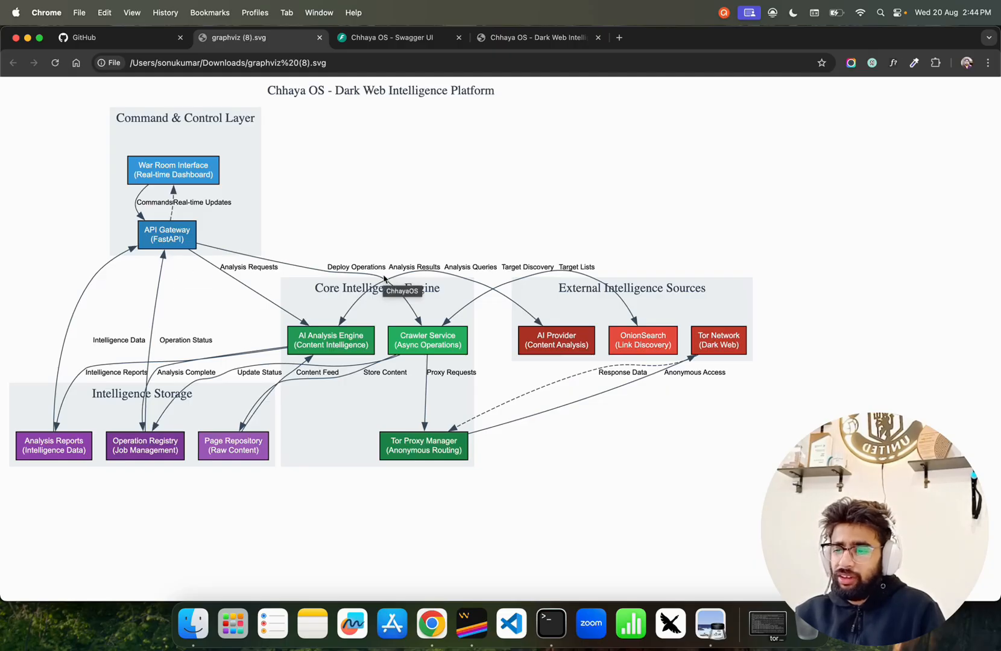
mouse_move(277, 283)
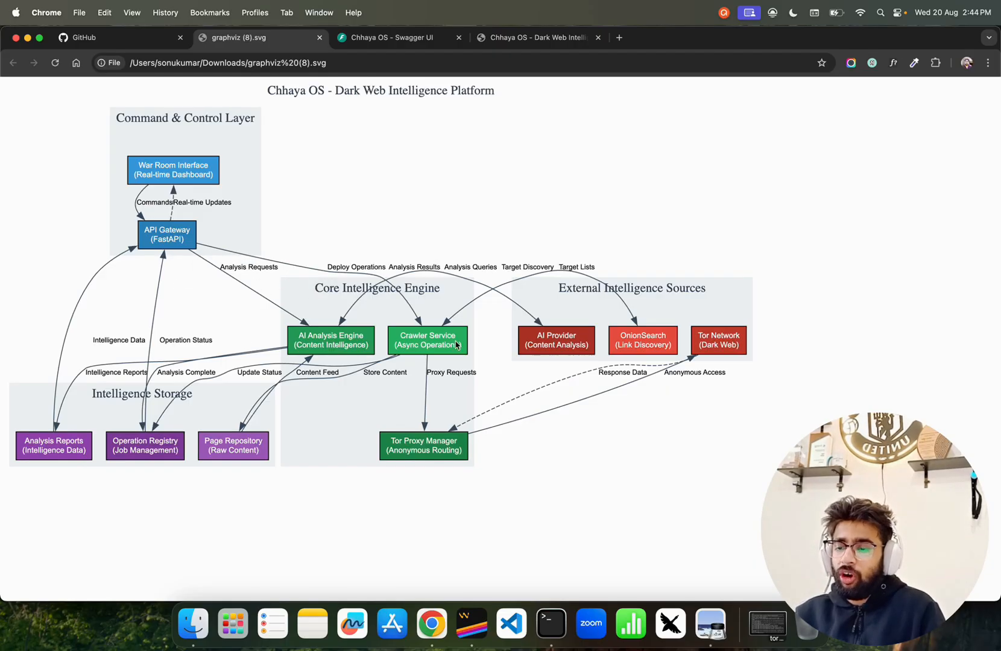
mouse_move(453, 337)
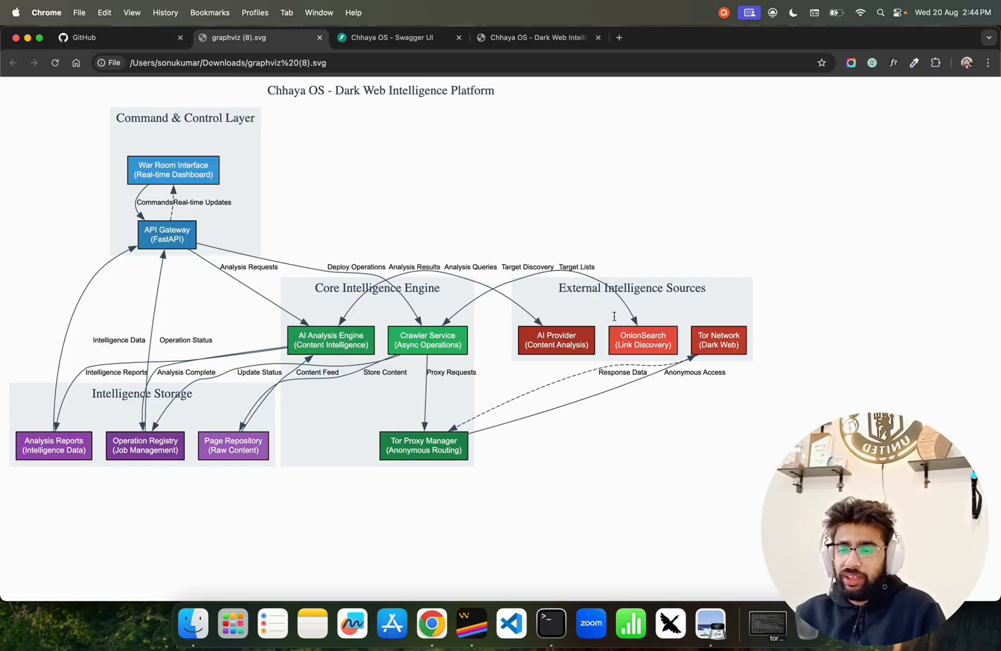
mouse_move(734, 356)
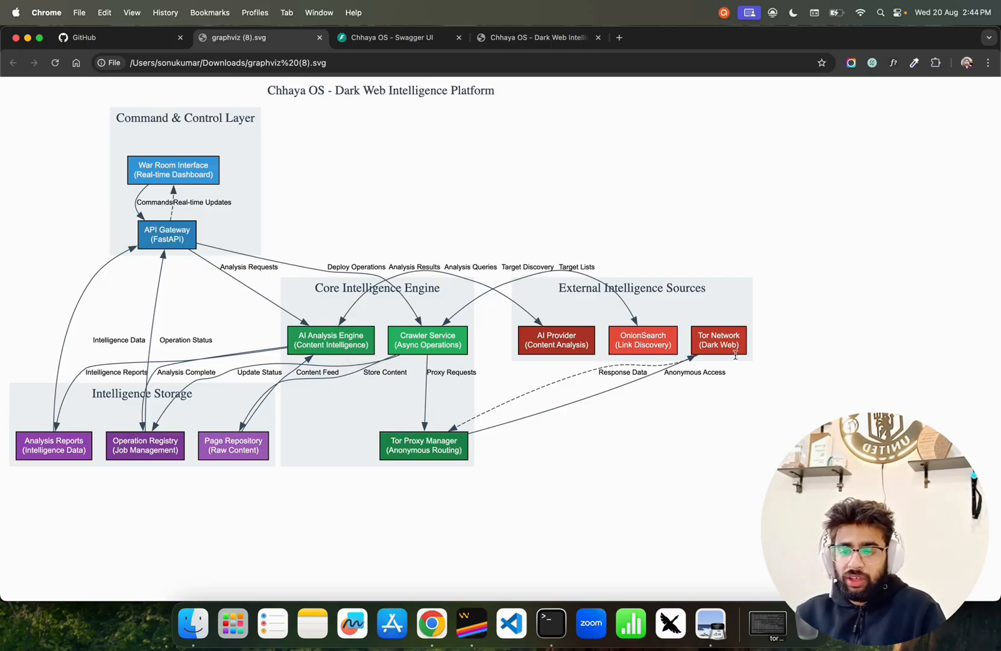
mouse_move(598, 350)
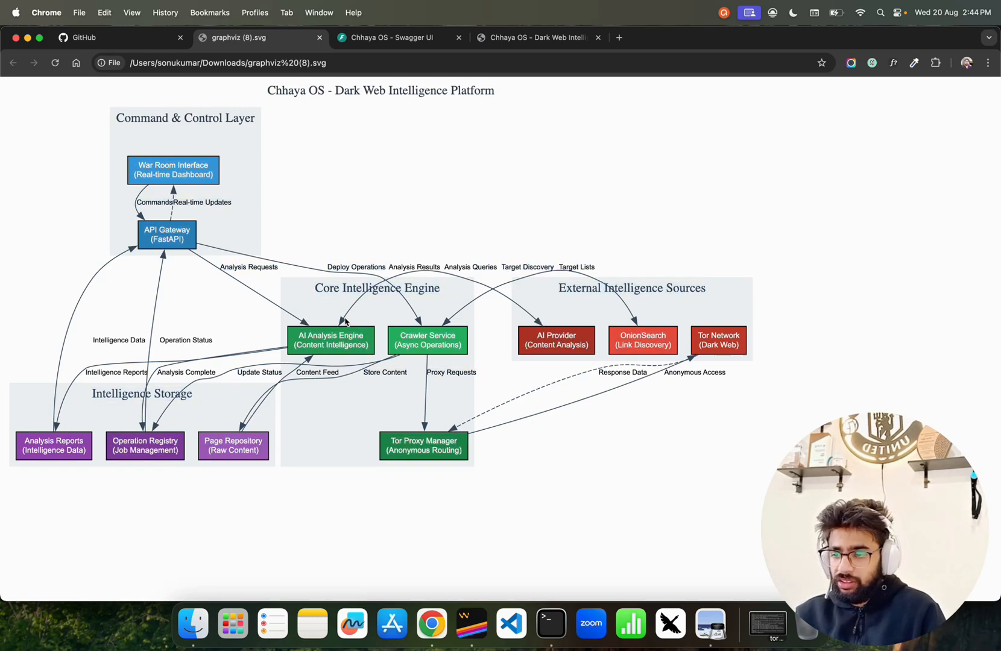
mouse_move(509, 327)
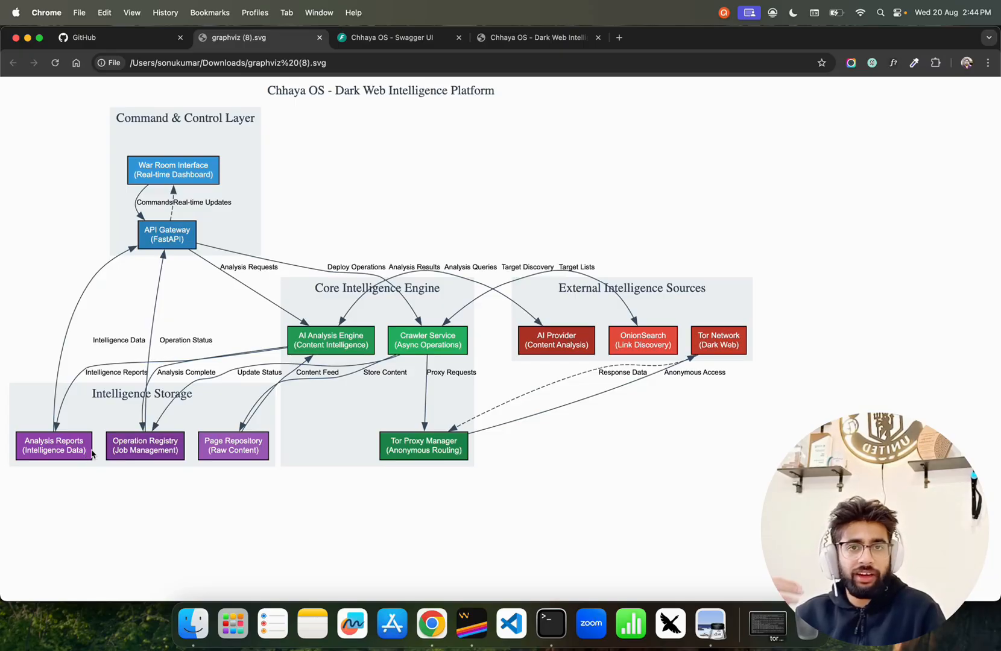
mouse_move(179, 450)
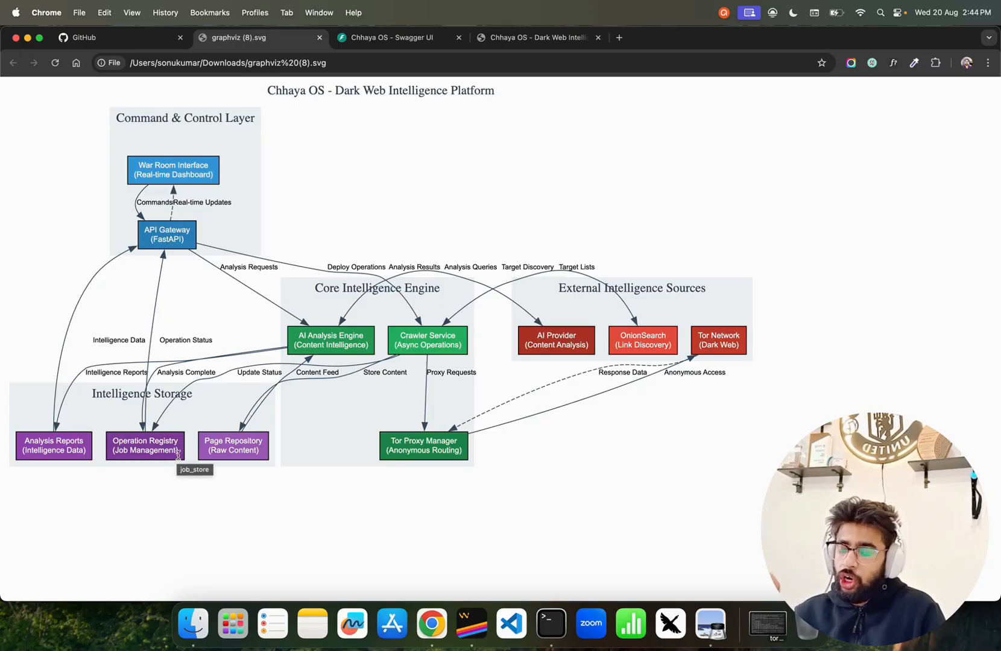
mouse_move(276, 442)
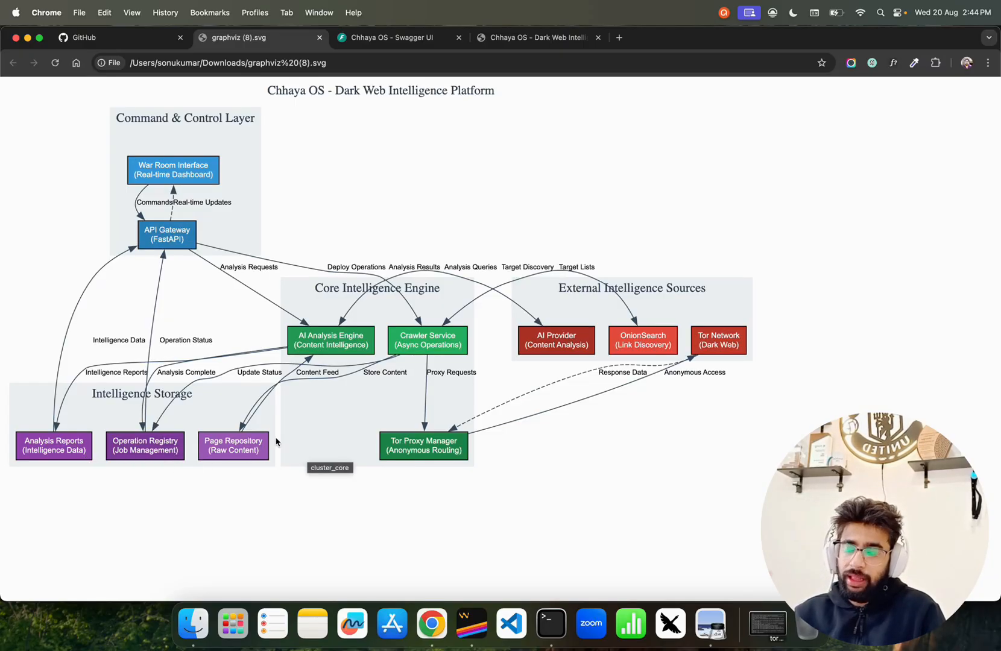
mouse_move(276, 442)
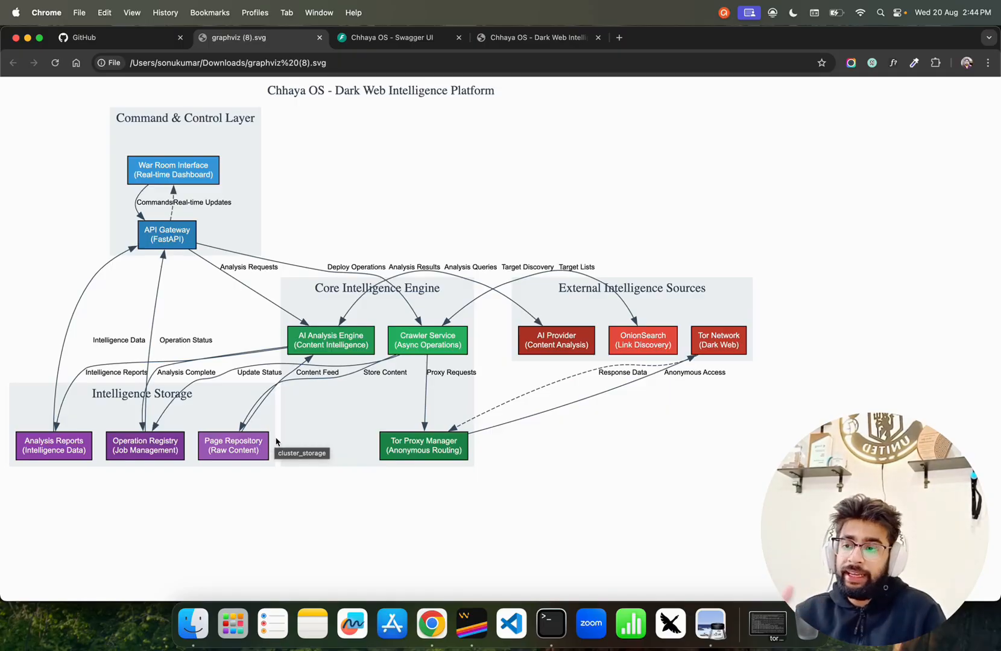
click(538, 37)
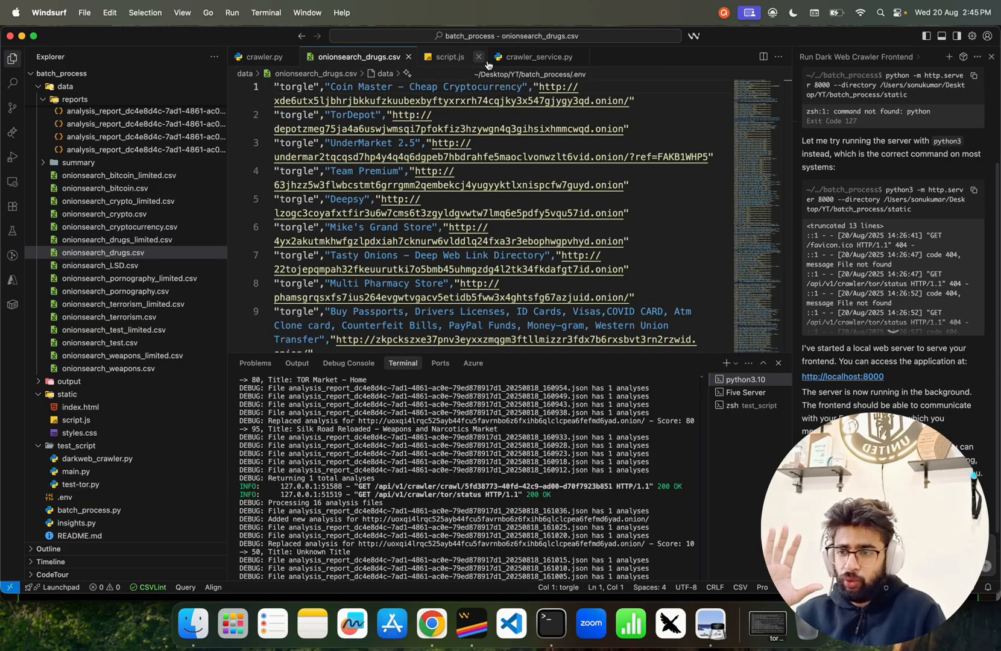
Step: Close the extra script.js editor tab and bring up the onionsearch terrorism CSV
click(478, 56)
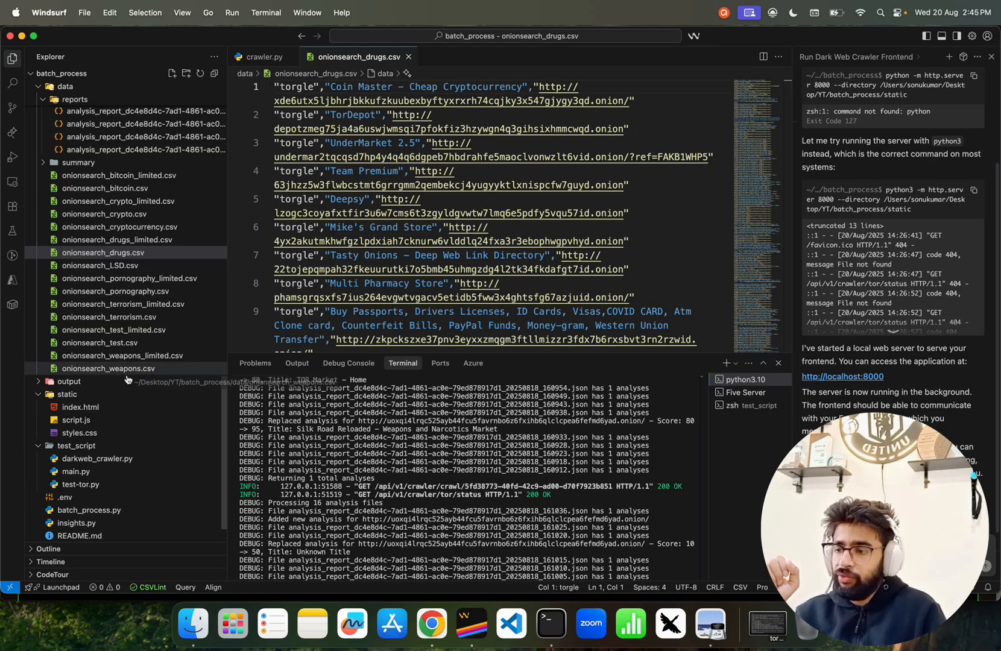
click(111, 304)
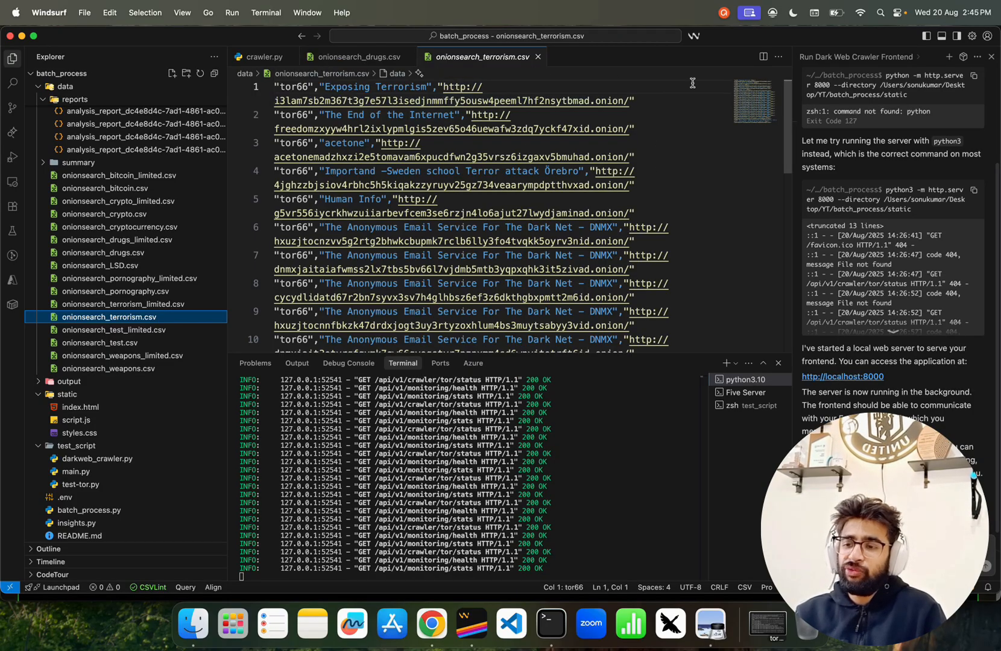
mouse_move(583, 151)
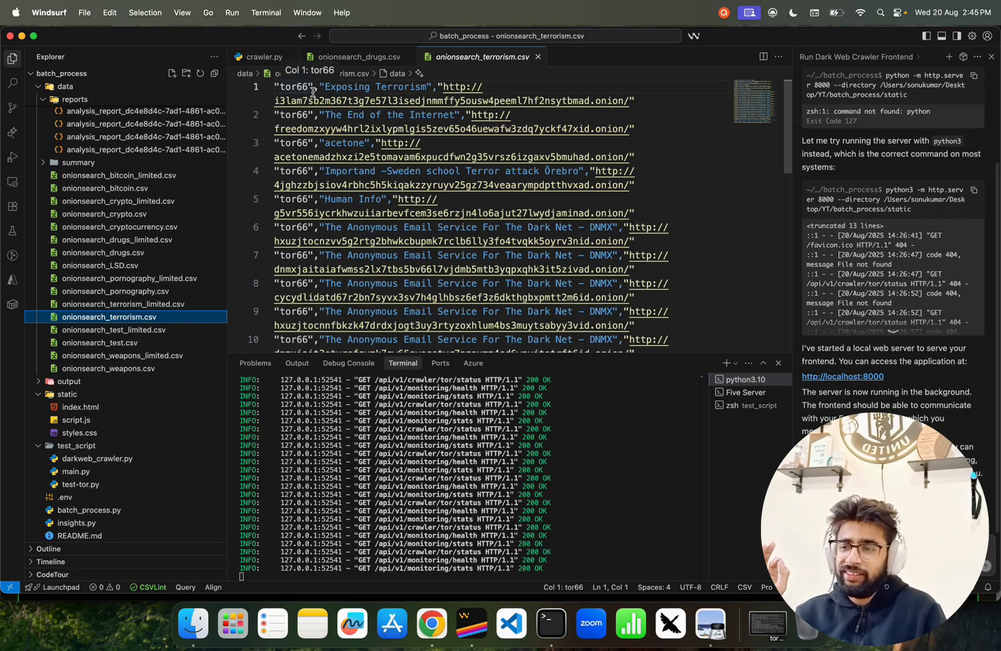
Step: Highlight the tor66 label and first onion link, then scroll to the hire-a-hacker entry in row 18
double_click(295, 87)
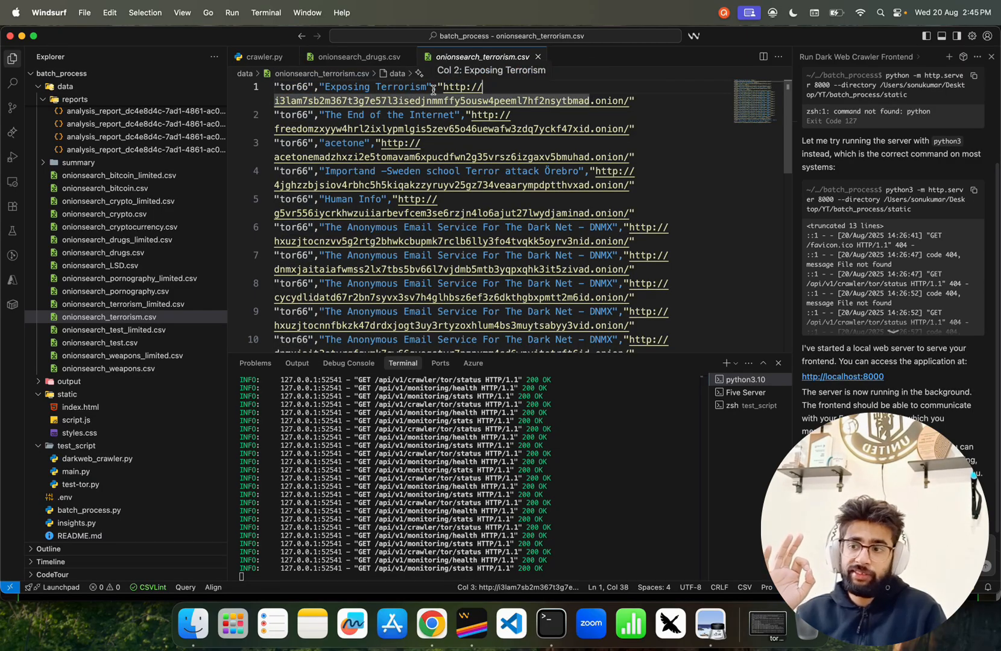
drag(442, 87, 632, 100)
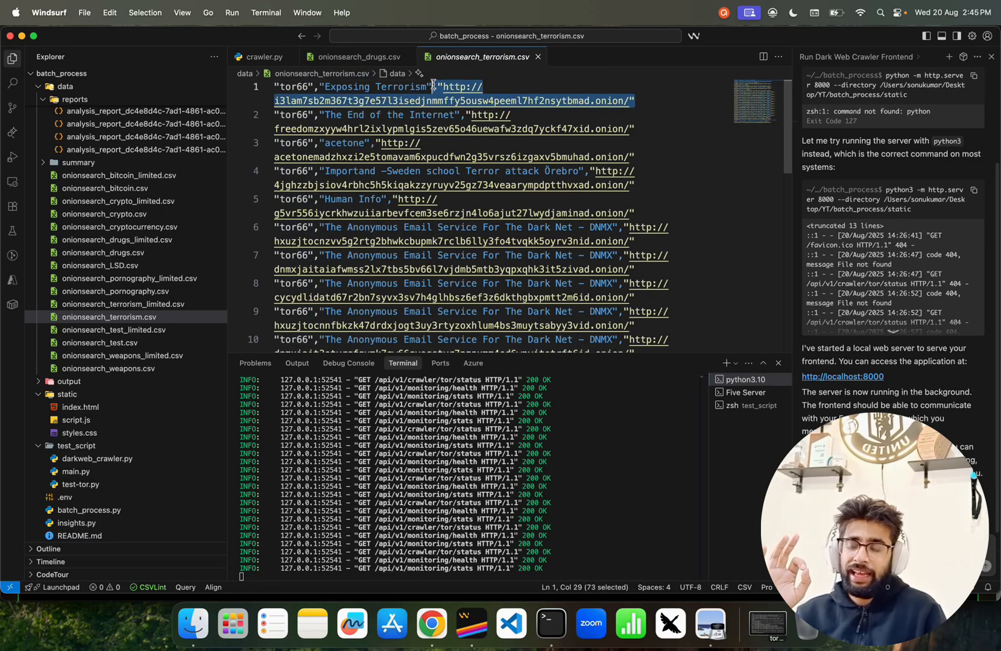
scroll(down, 3)
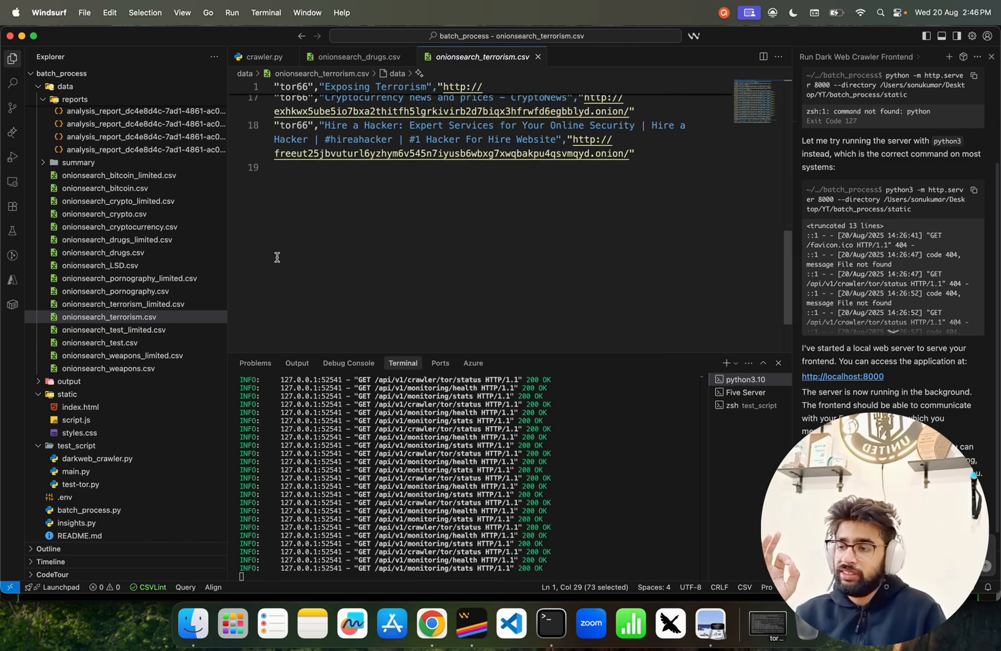
click(109, 316)
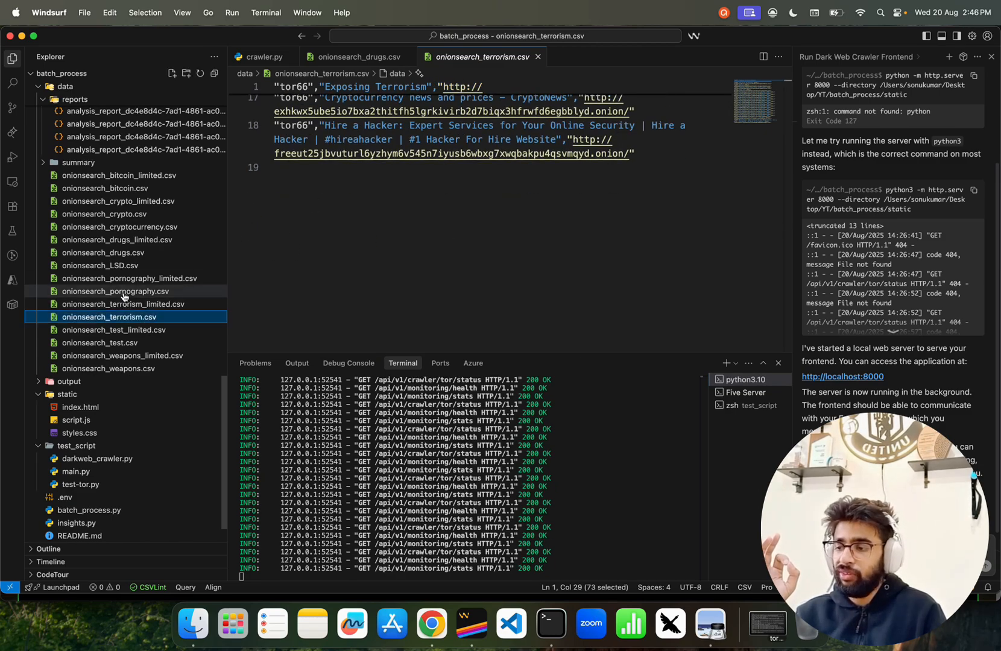
Step: Open onionsearch_weapons.csv and scroll its torgle and tor66 gun-market entries past row 90
click(115, 291)
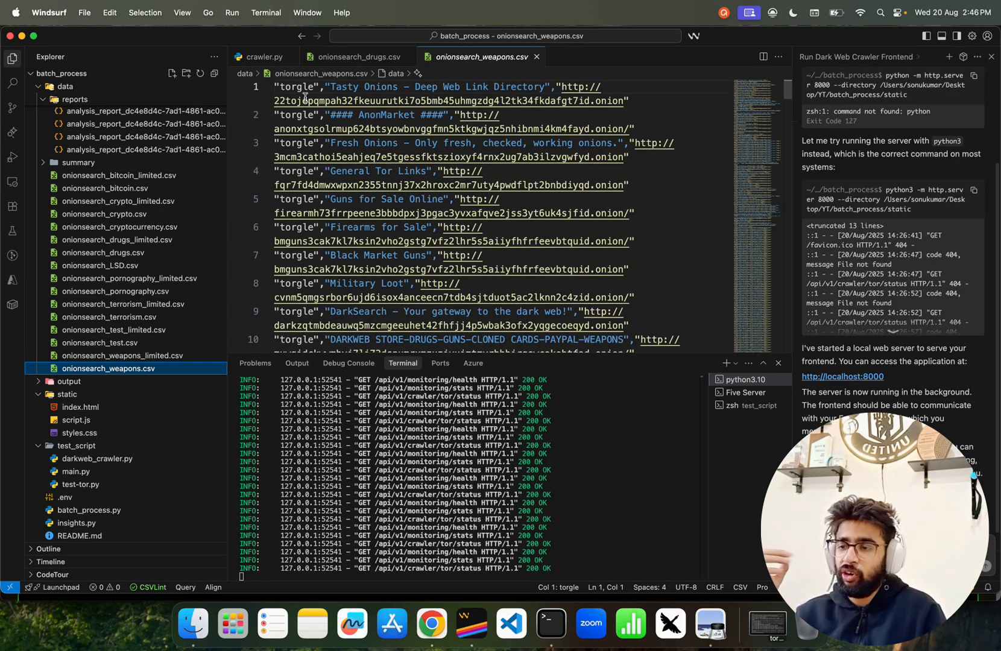
scroll(down, 3)
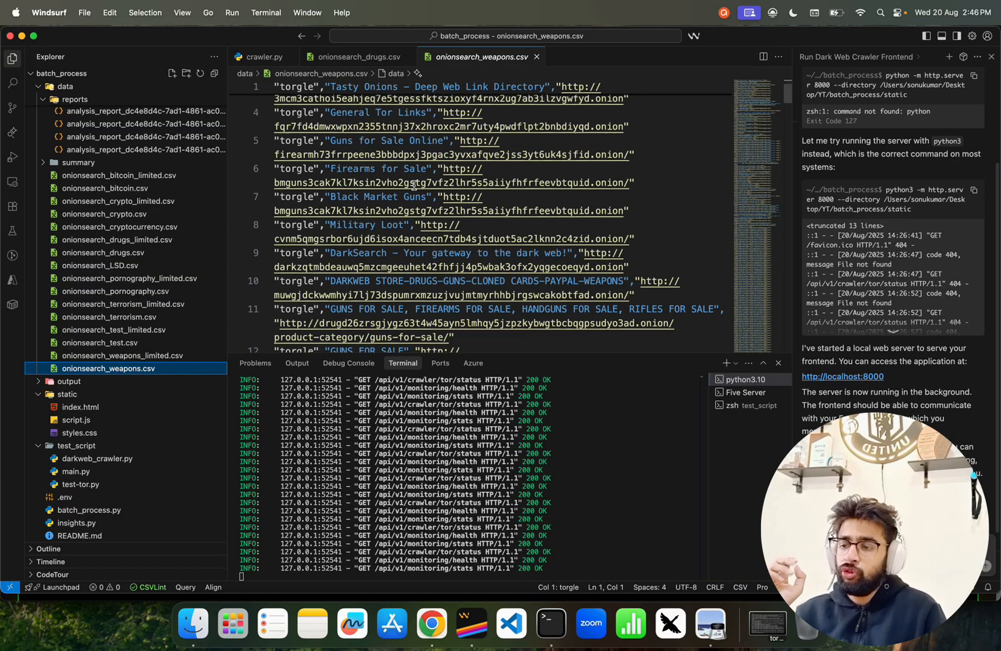
scroll(down, 3)
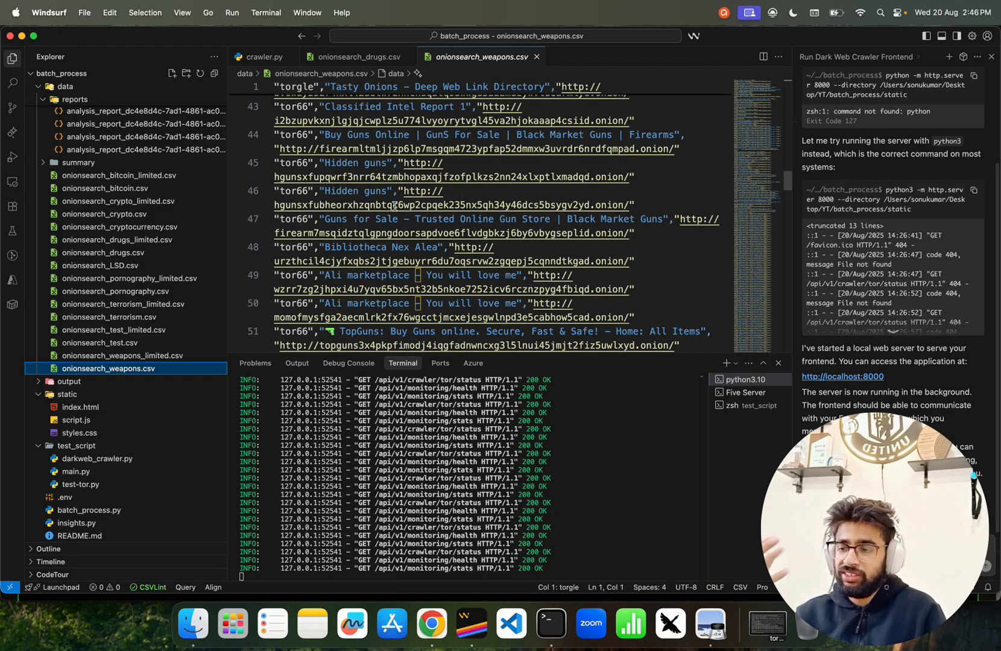
scroll(down, 3)
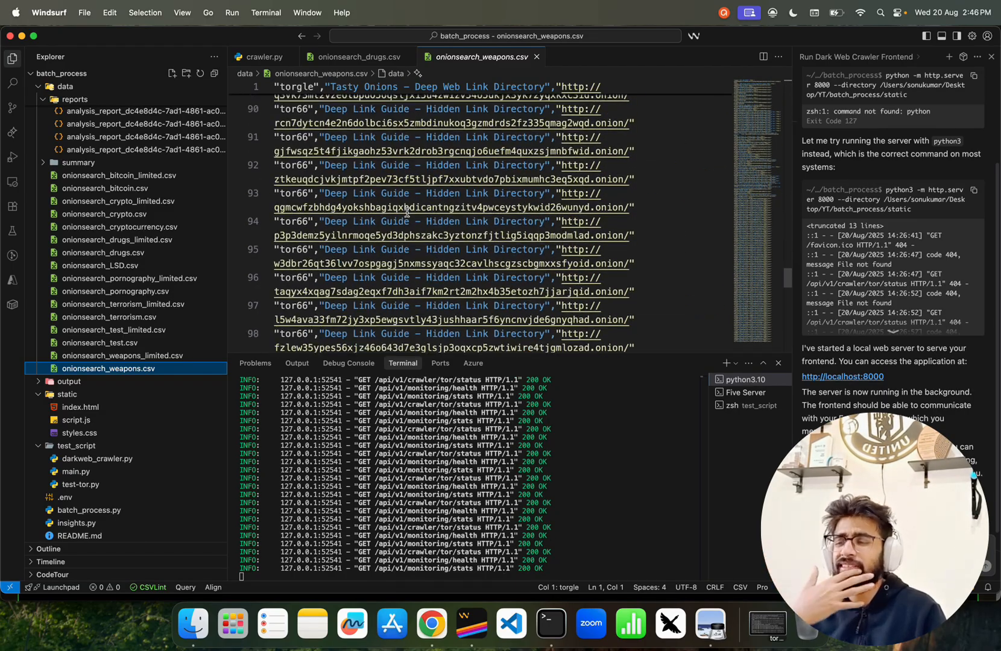
scroll(down, 3)
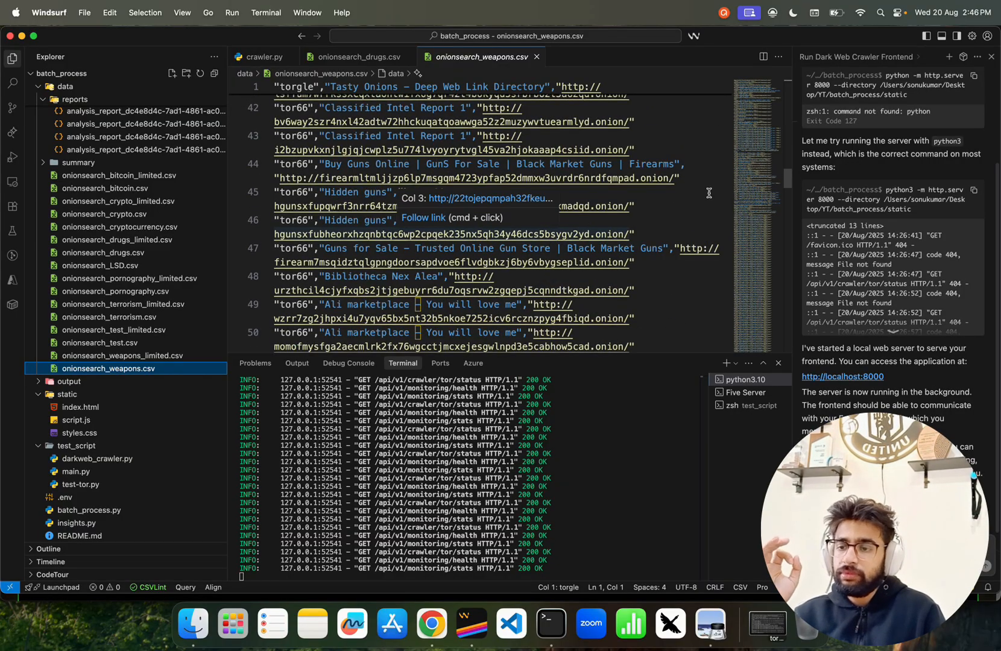
mouse_move(606, 226)
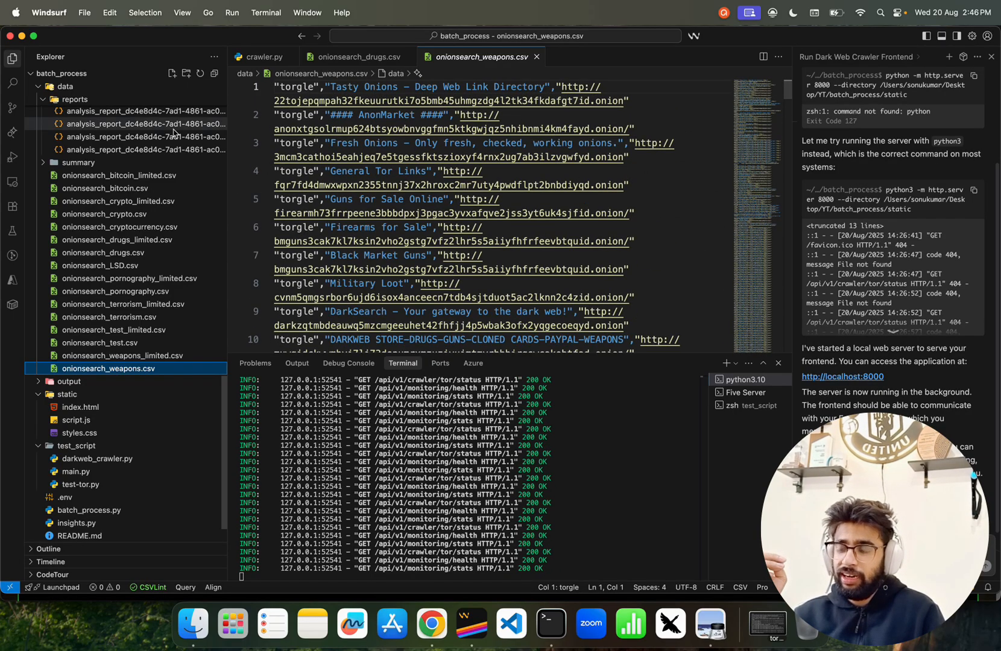
Step: Read the first crawled page, Mike's Grand Store and ProductDir text files from data/pages
click(67, 381)
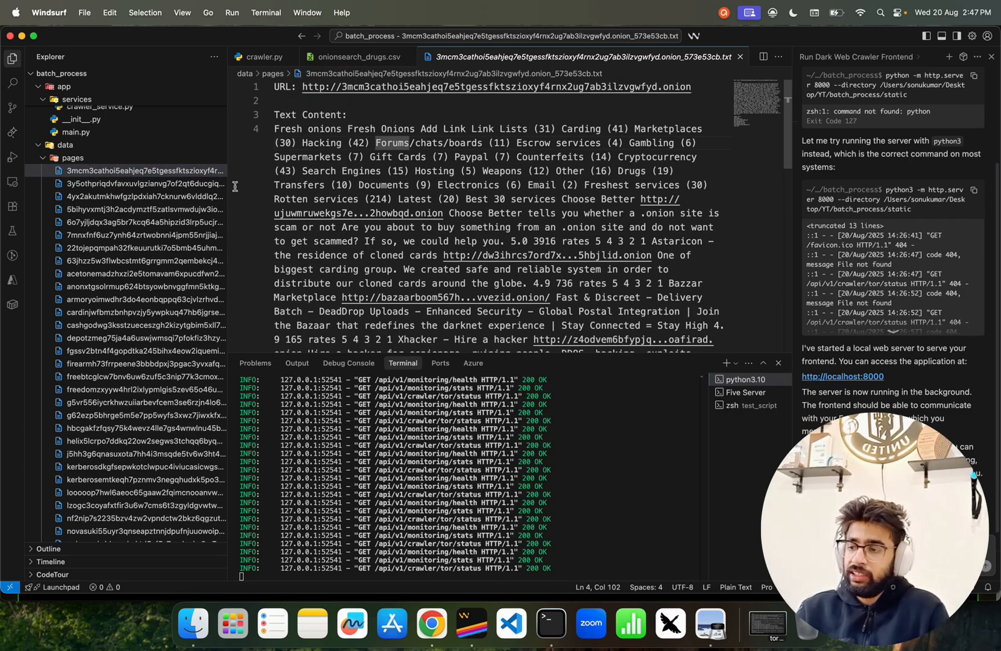
click(128, 197)
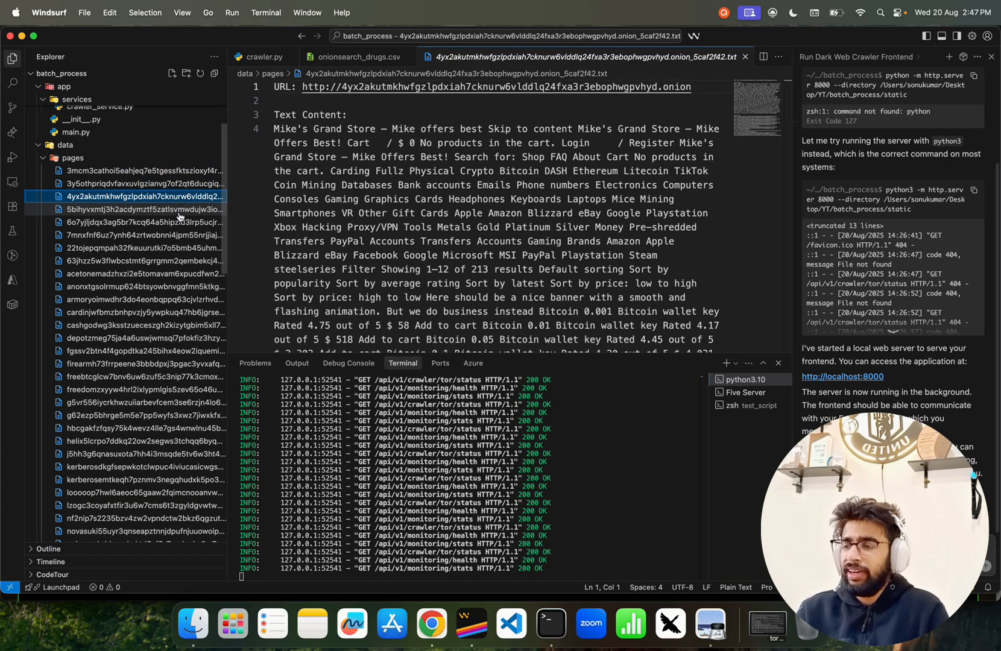
click(140, 222)
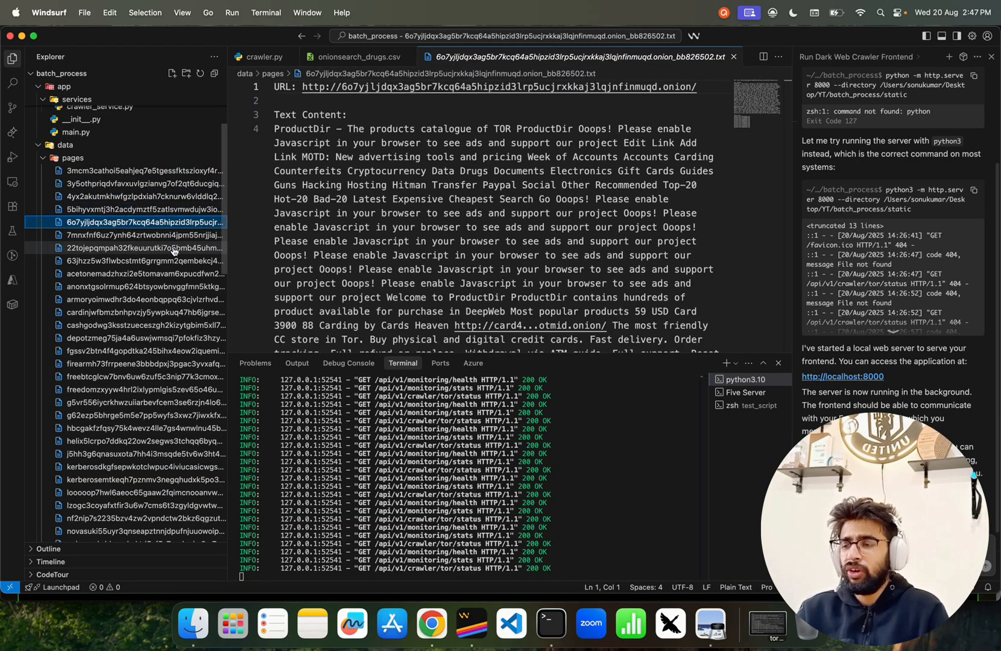
scroll(down, 3)
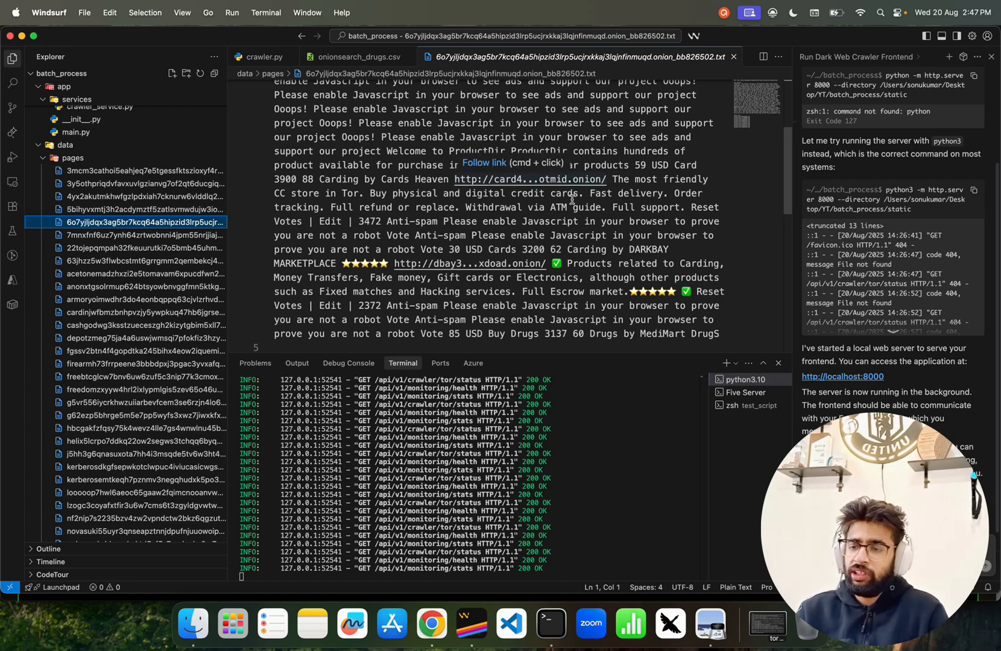
Step: Read the drugs shop page text, then scroll through the Team Premium page content
click(146, 235)
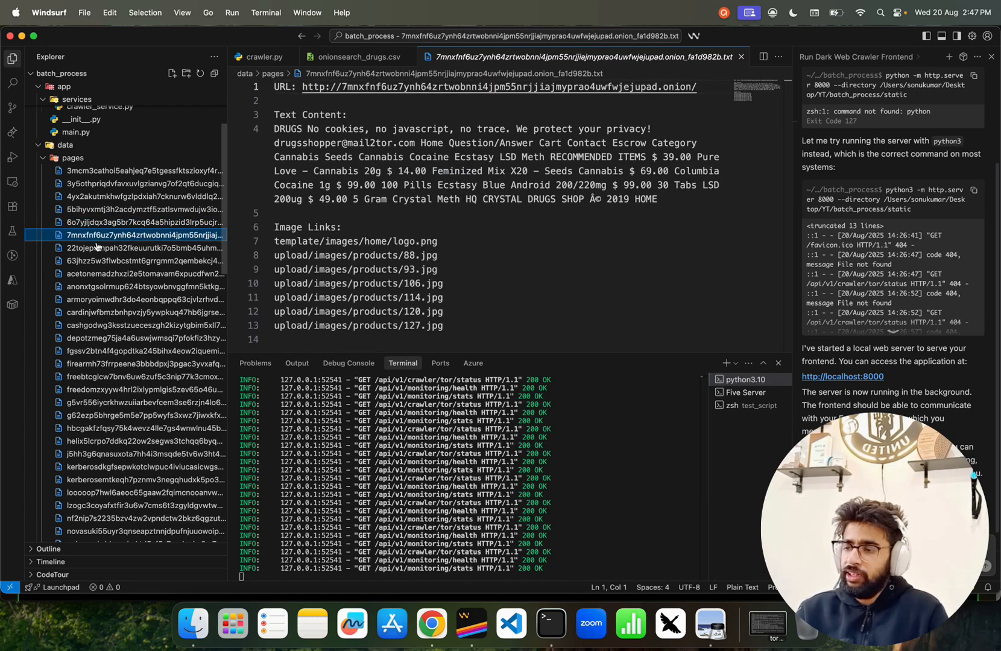
click(137, 260)
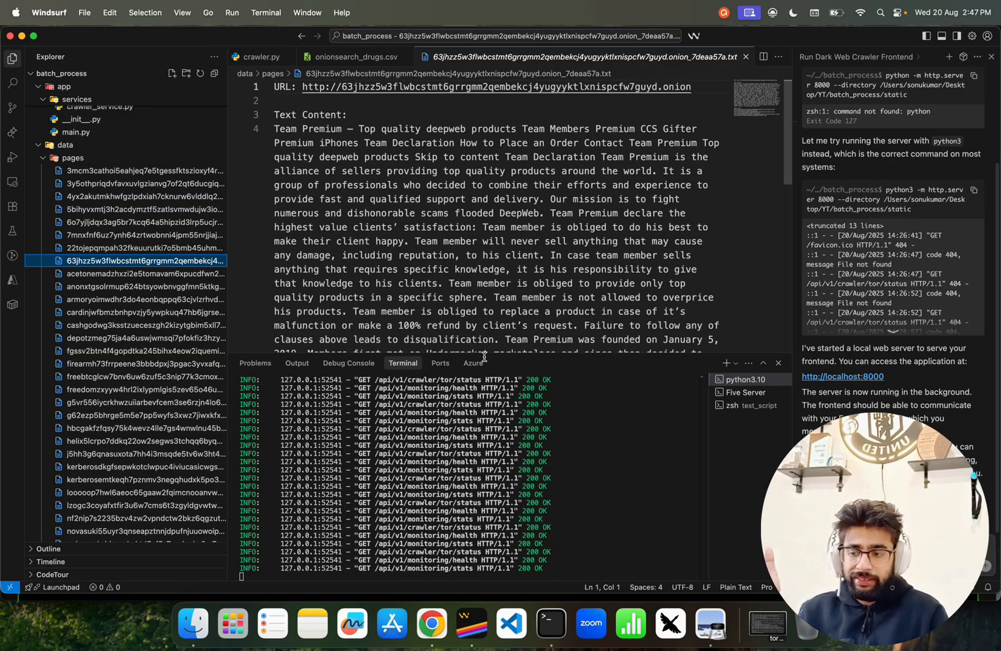
scroll(down, 3)
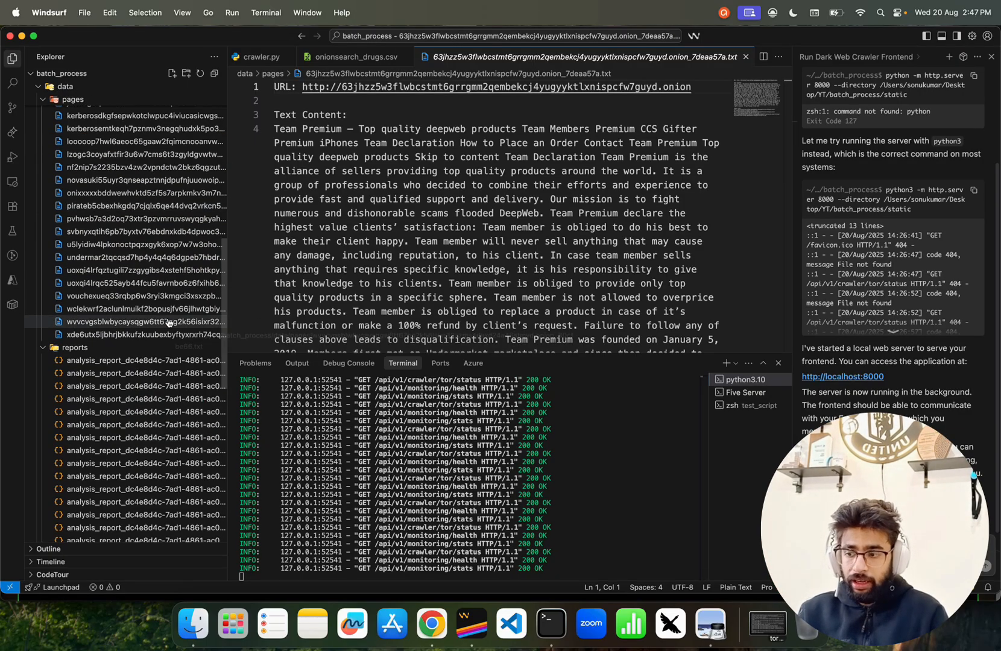
Step: Review two analysis_report JSON files under data/reports, then scroll the crawler.py endpoint code
click(147, 372)
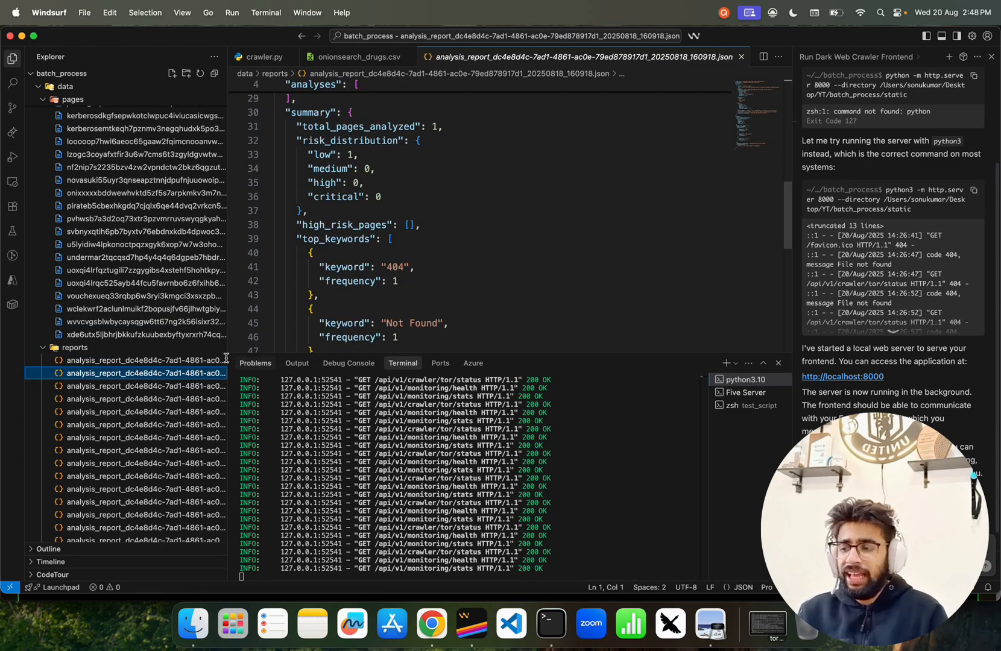
click(145, 381)
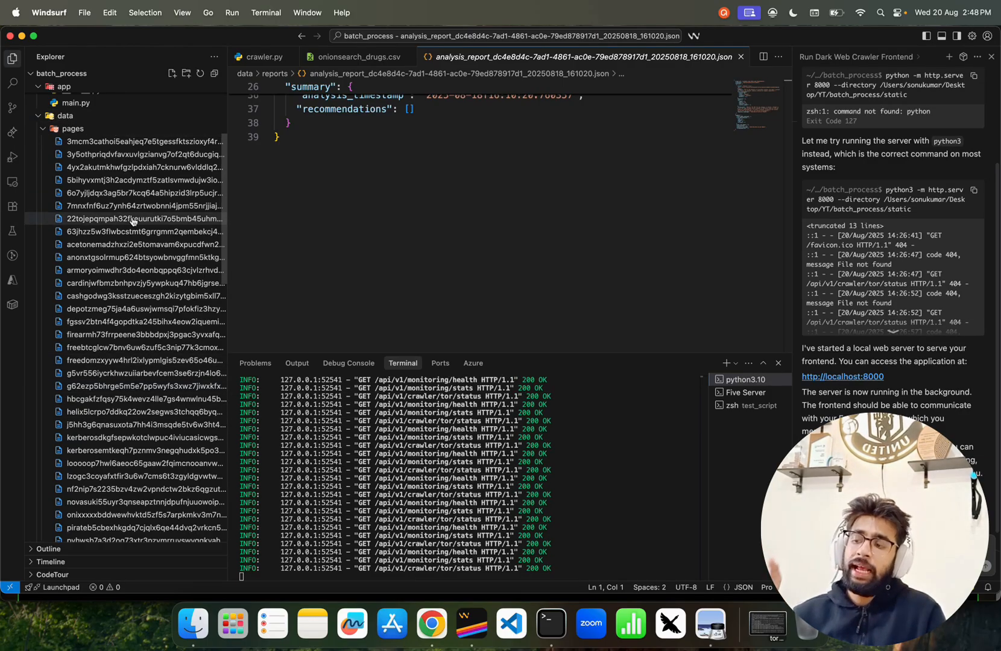
mouse_move(137, 219)
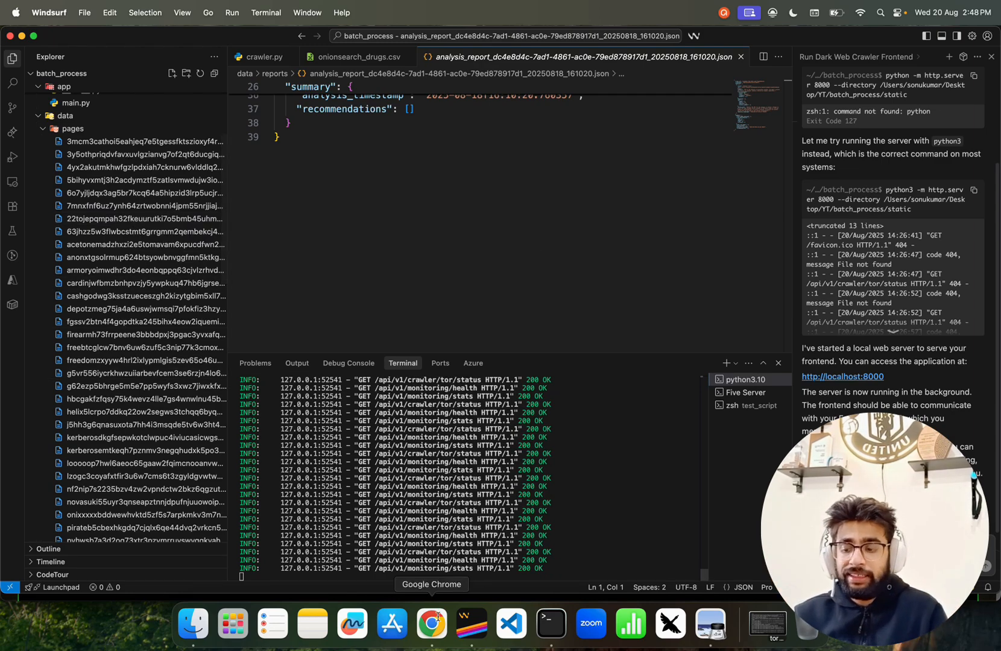
click(262, 57)
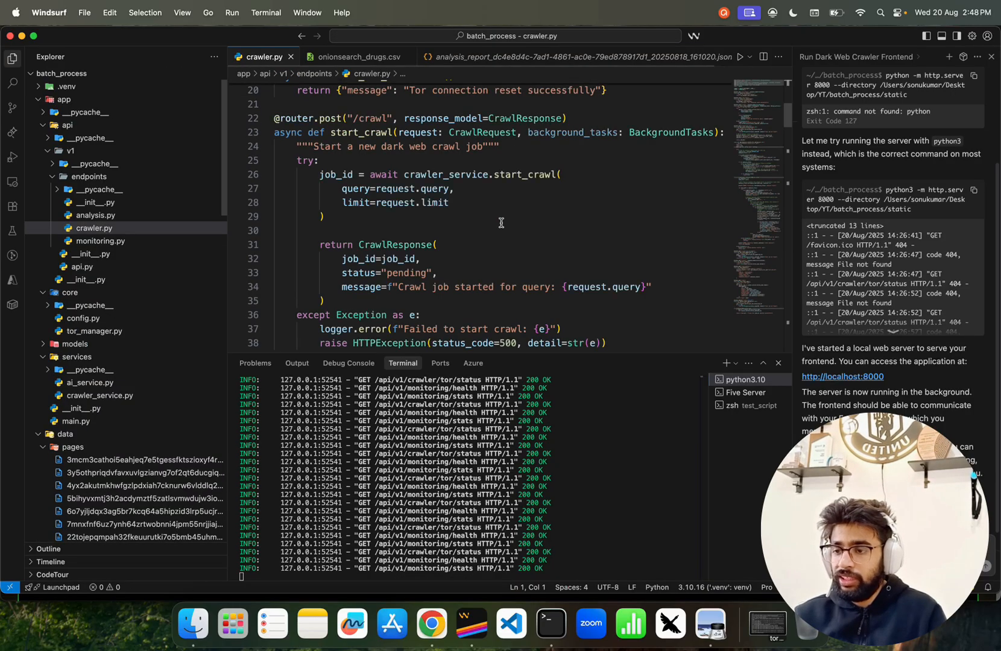
scroll(down, 3)
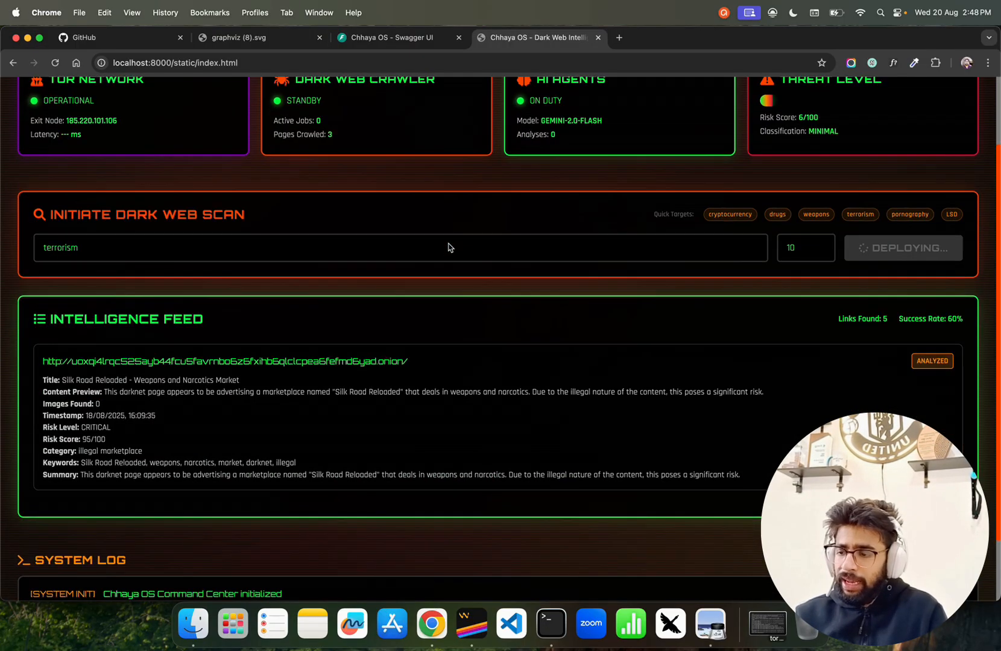
scroll(down, 3)
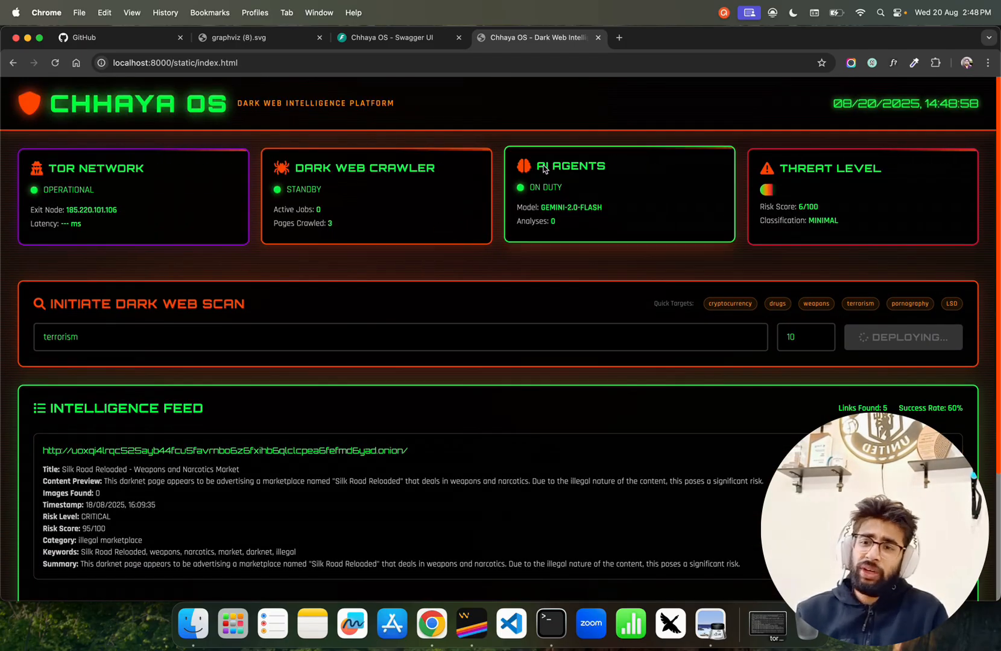
mouse_move(464, 279)
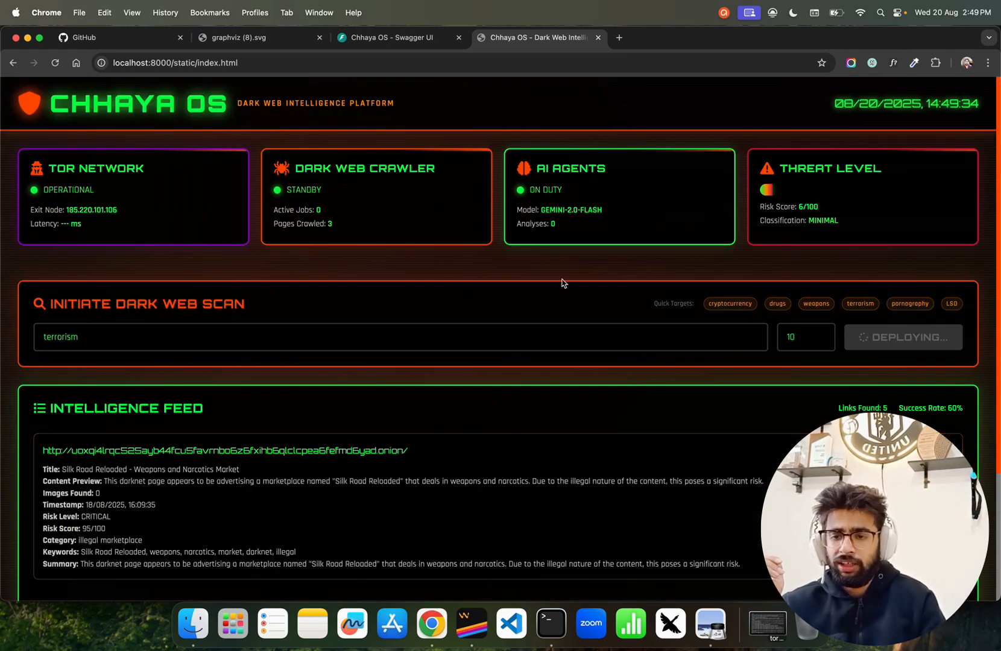
scroll(down, 3)
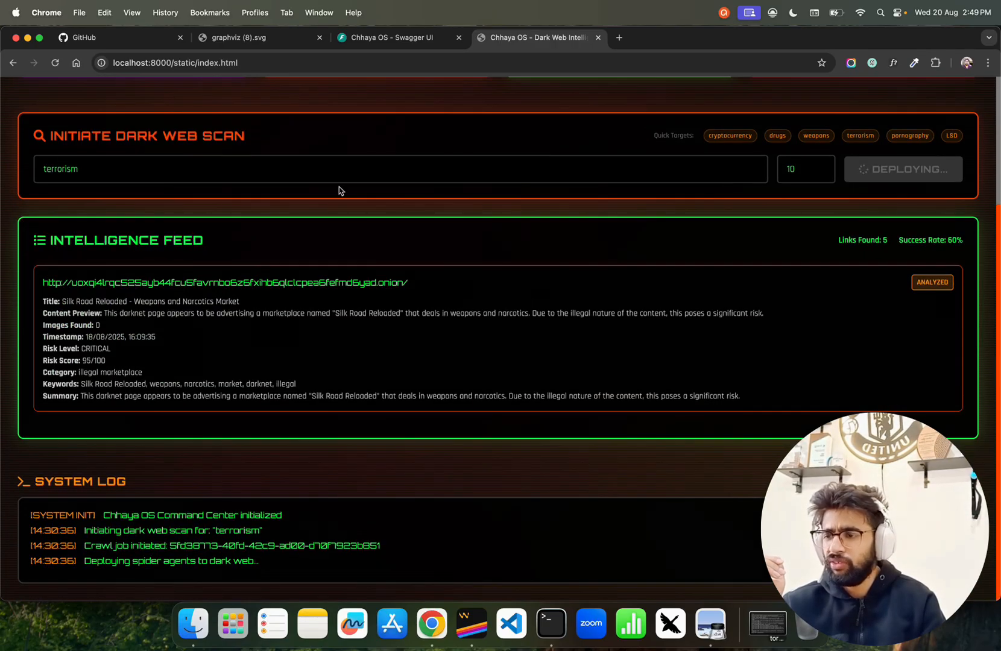
Step: Show the graphviz architecture diagram, then open agenticaitoolkit.aianytime.net in a new tab
click(258, 36)
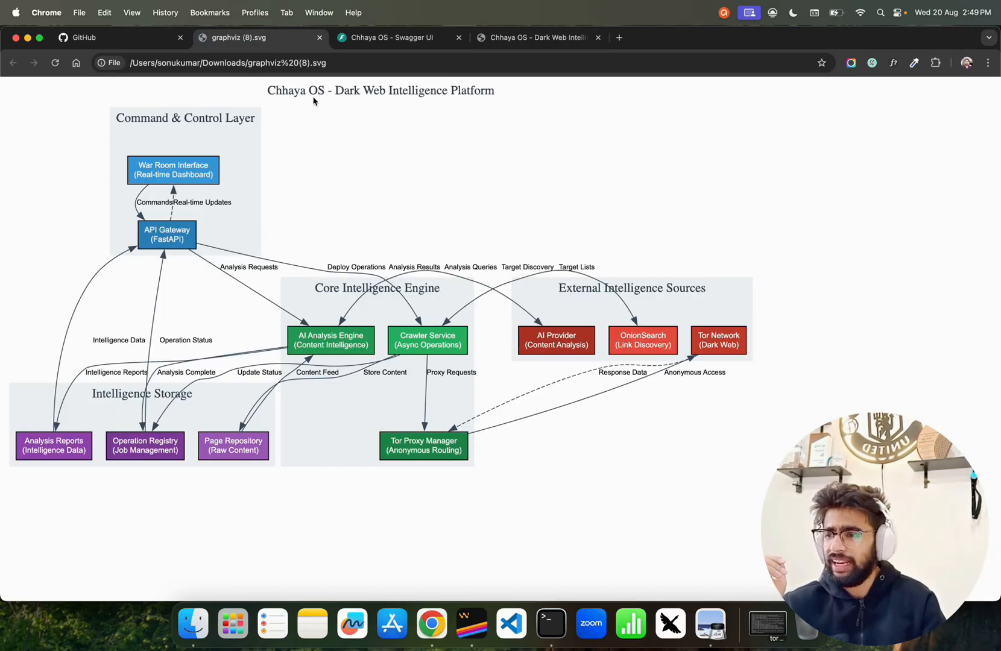
mouse_move(727, 234)
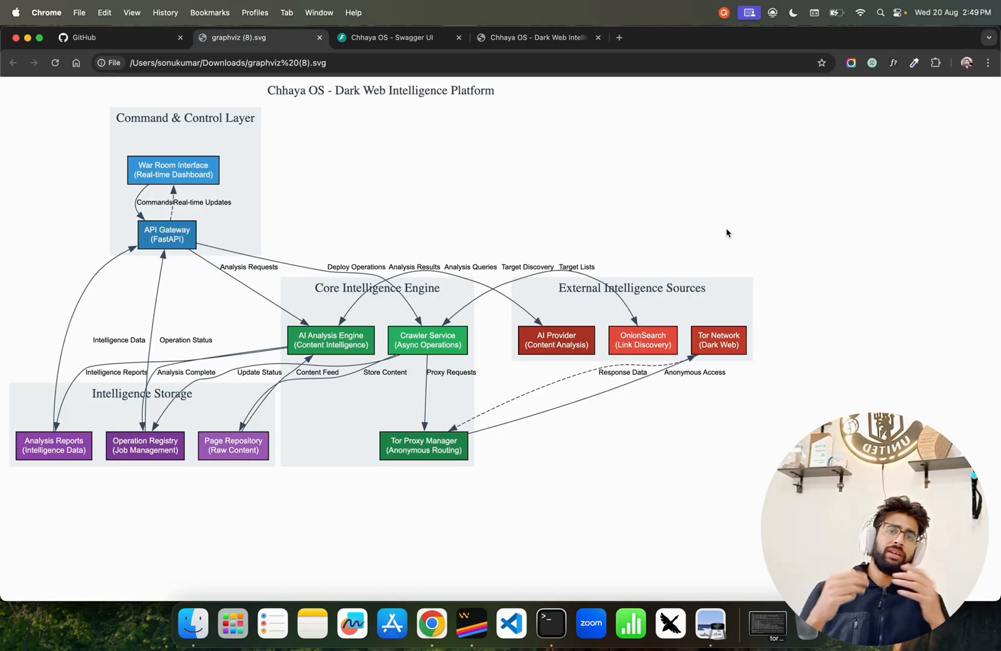
mouse_move(726, 233)
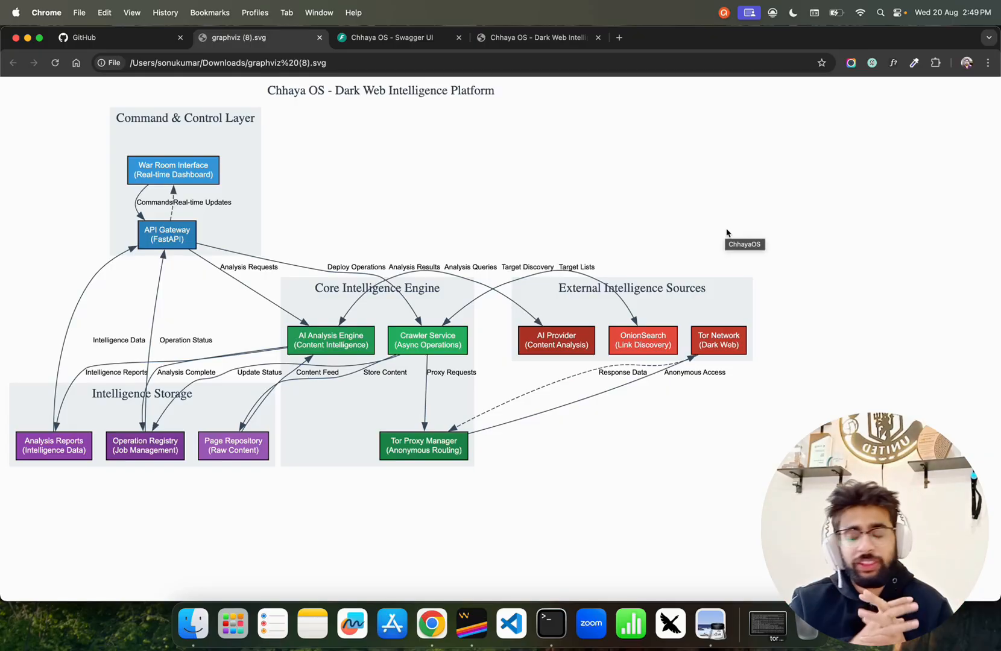
mouse_move(689, 64)
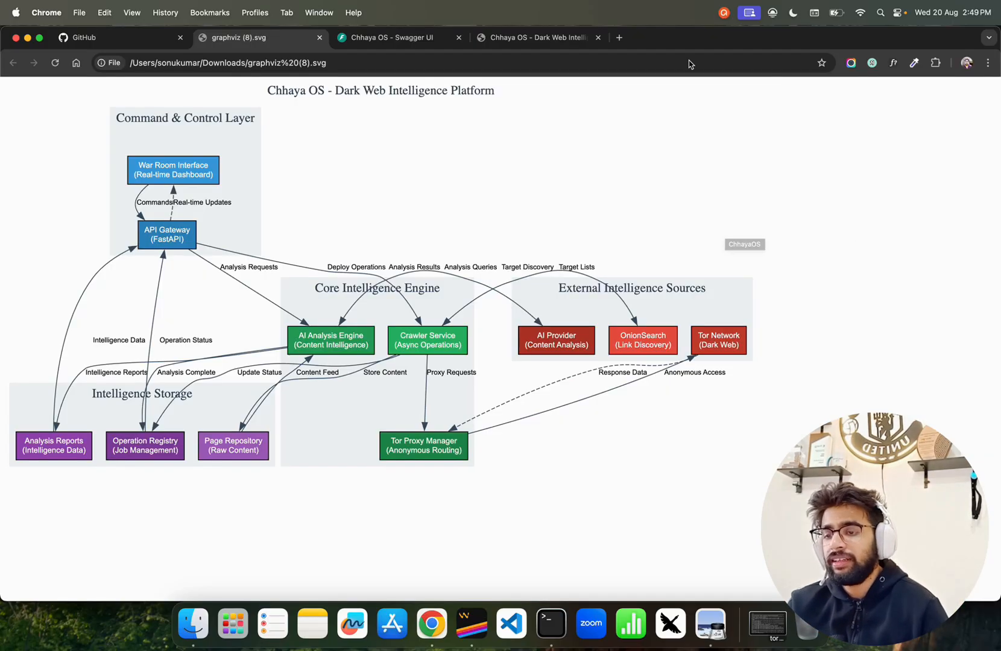
click(618, 37)
text(agenticaitoolkit.aianytime.net)
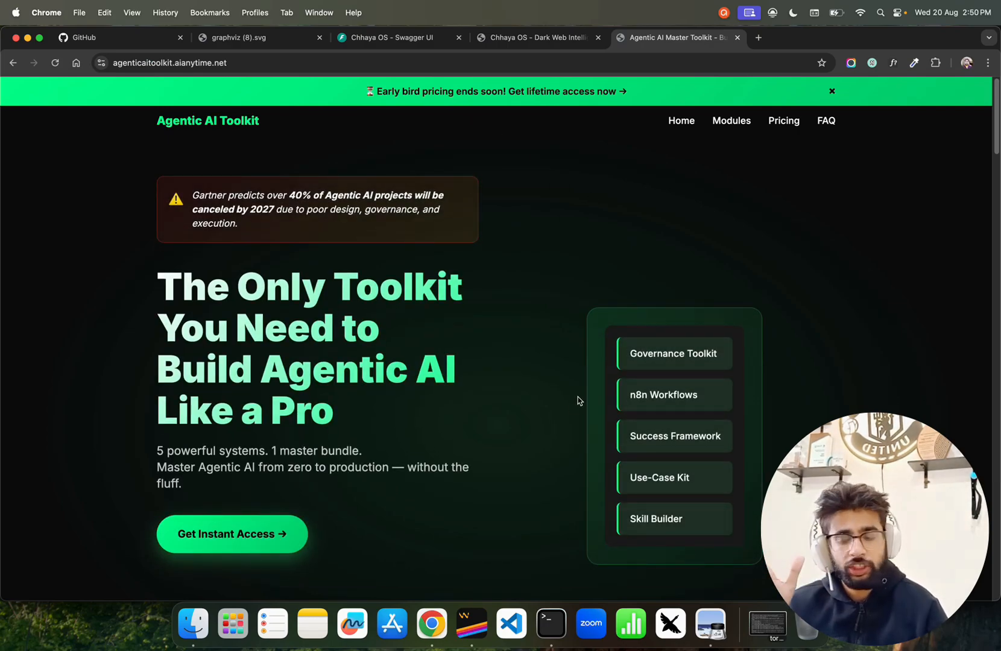
Step: Scroll through the Agentic AI Toolkit landing page, then return to the Chhaya OS - Dark Web Intelligence tab
scroll(down, 3)
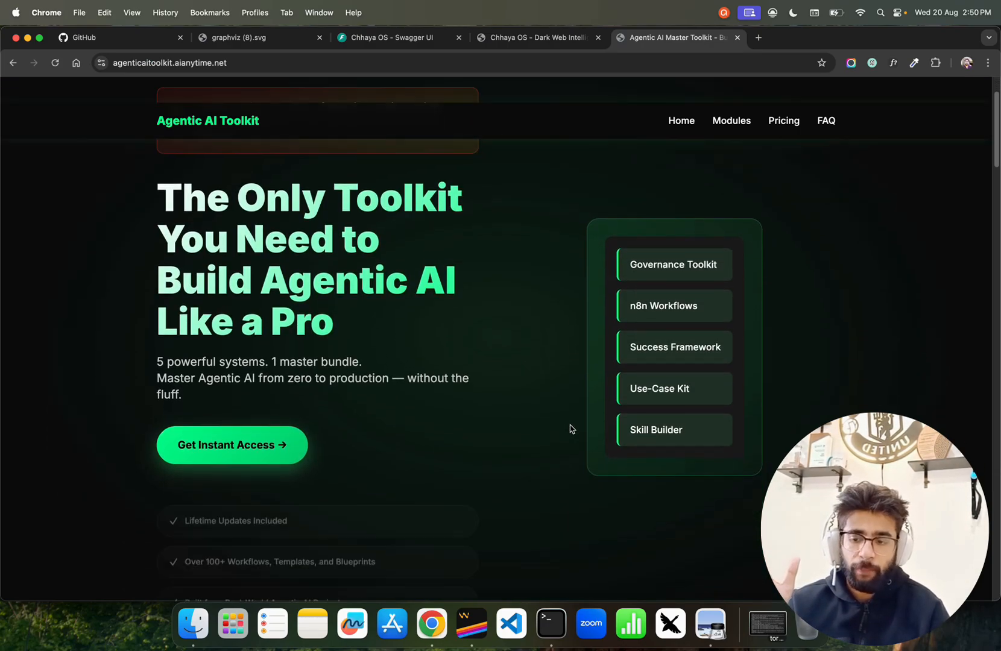
scroll(down, 3)
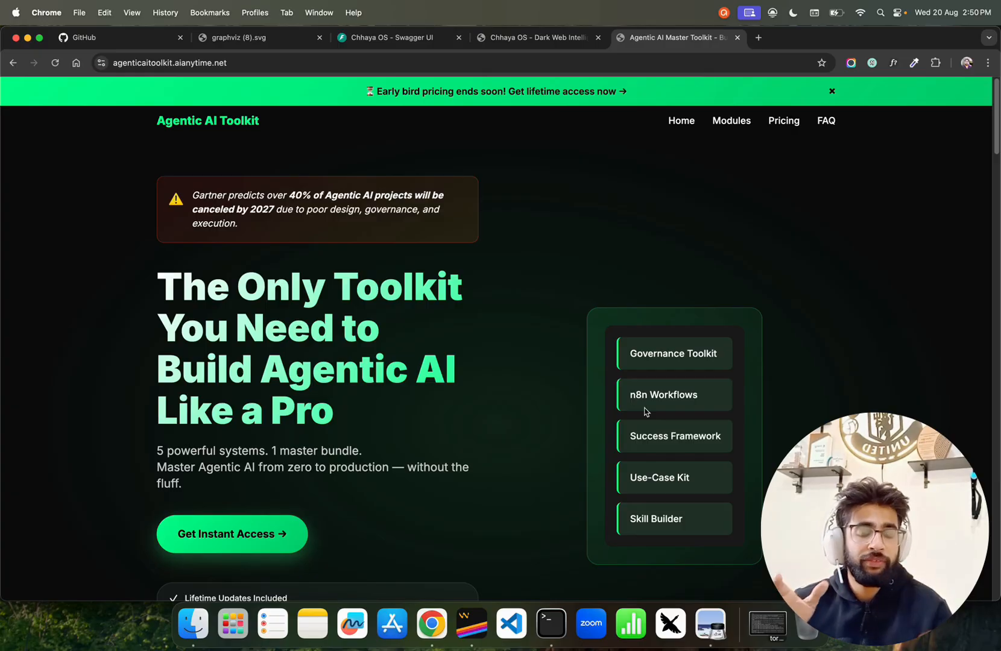
mouse_move(695, 533)
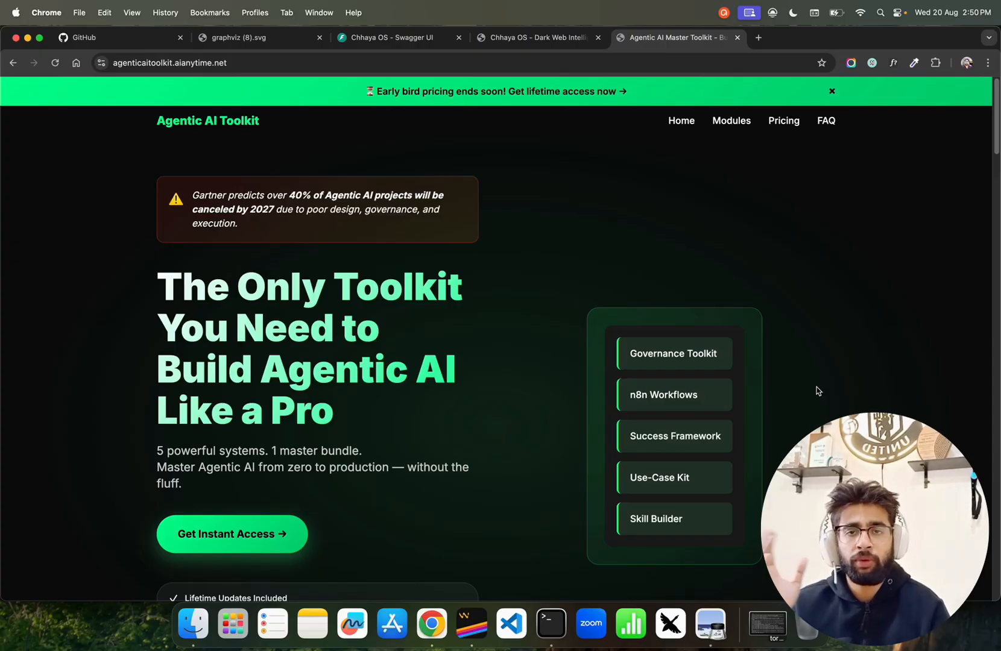
double_click(654, 519)
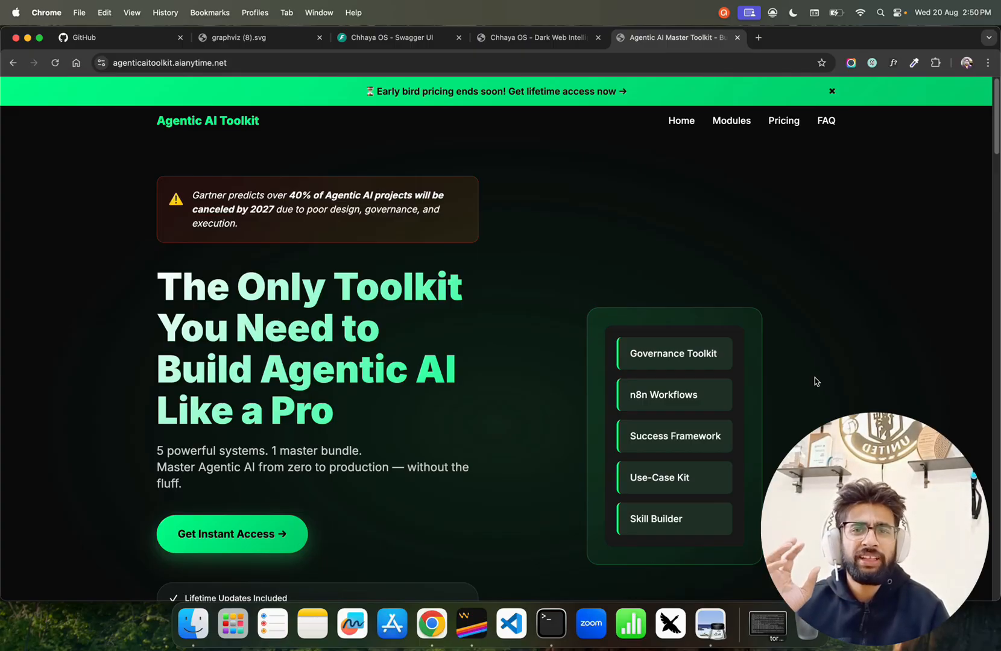
mouse_move(809, 381)
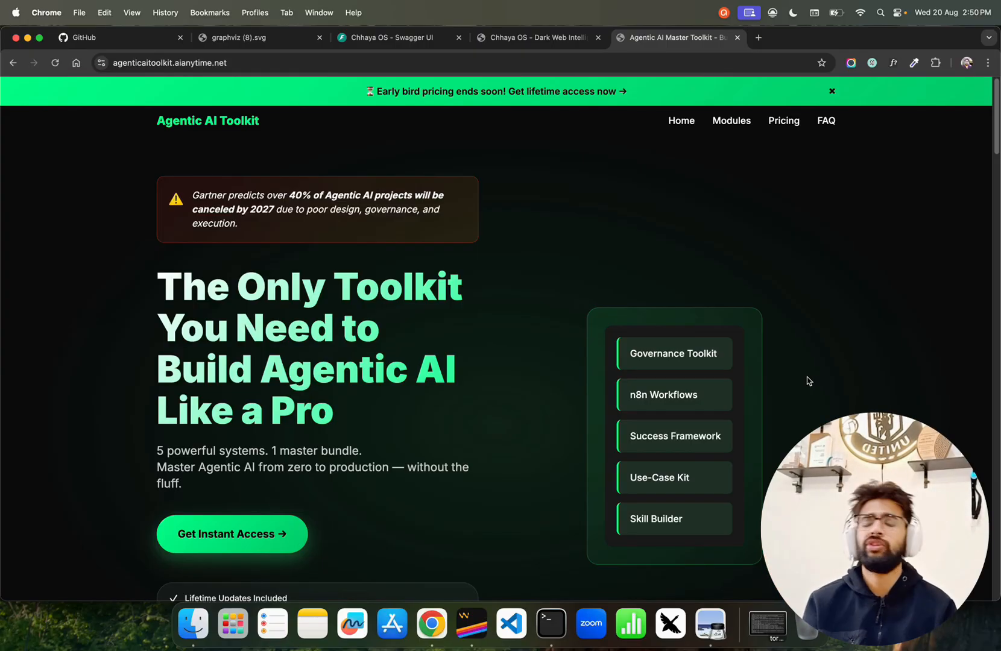
mouse_move(933, 223)
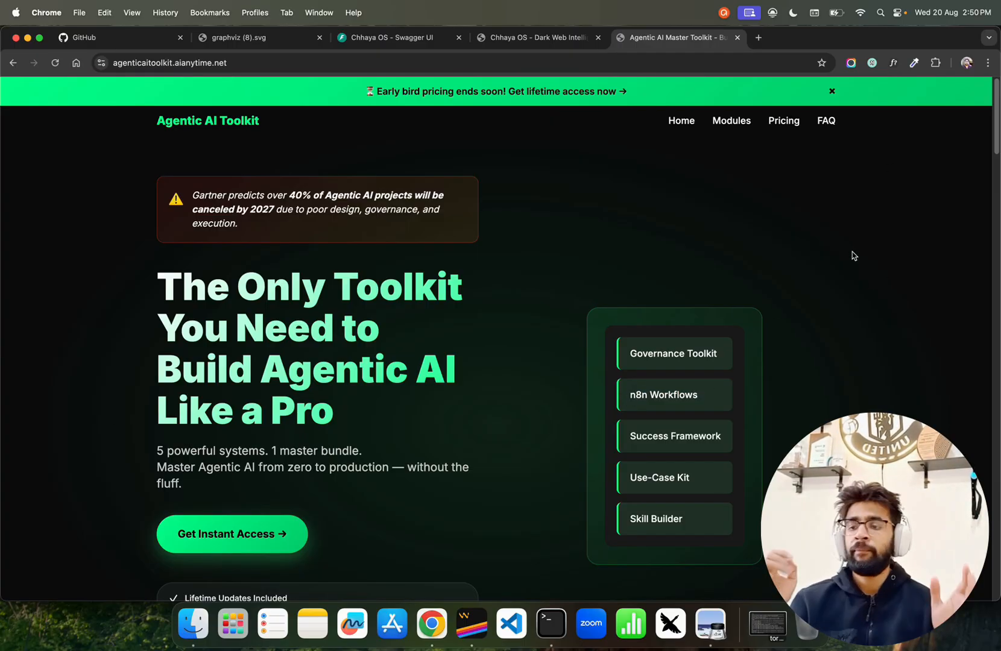
click(538, 37)
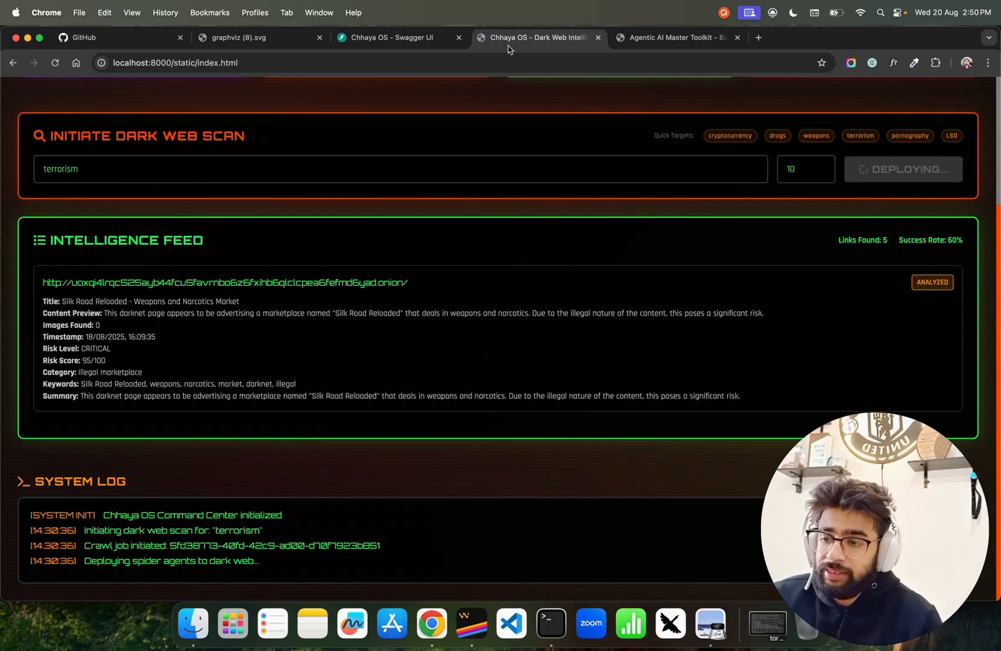